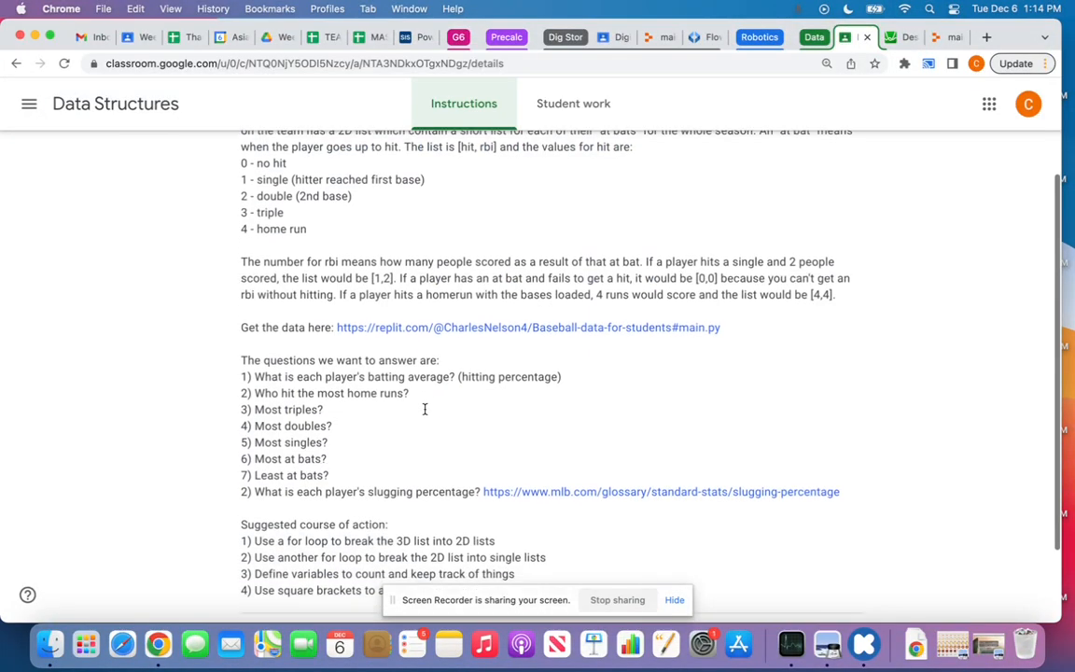
# Step: Leave the Classroom Data Structures assignment and switch to the Replit lists project
pyautogui.scroll(-3)
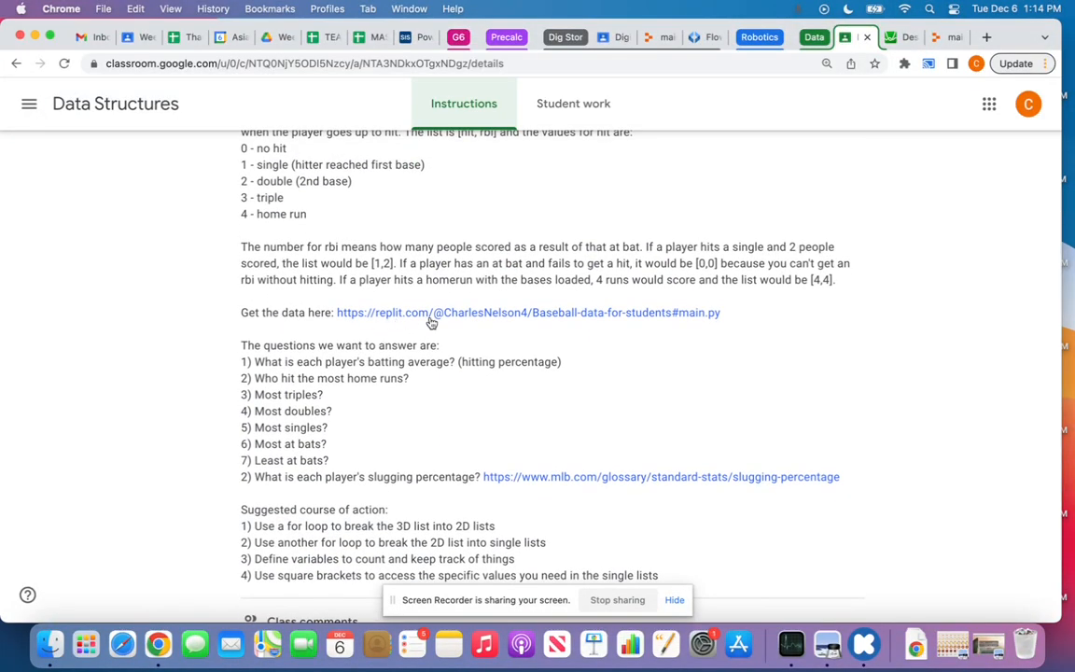
pyautogui.click(526, 311)
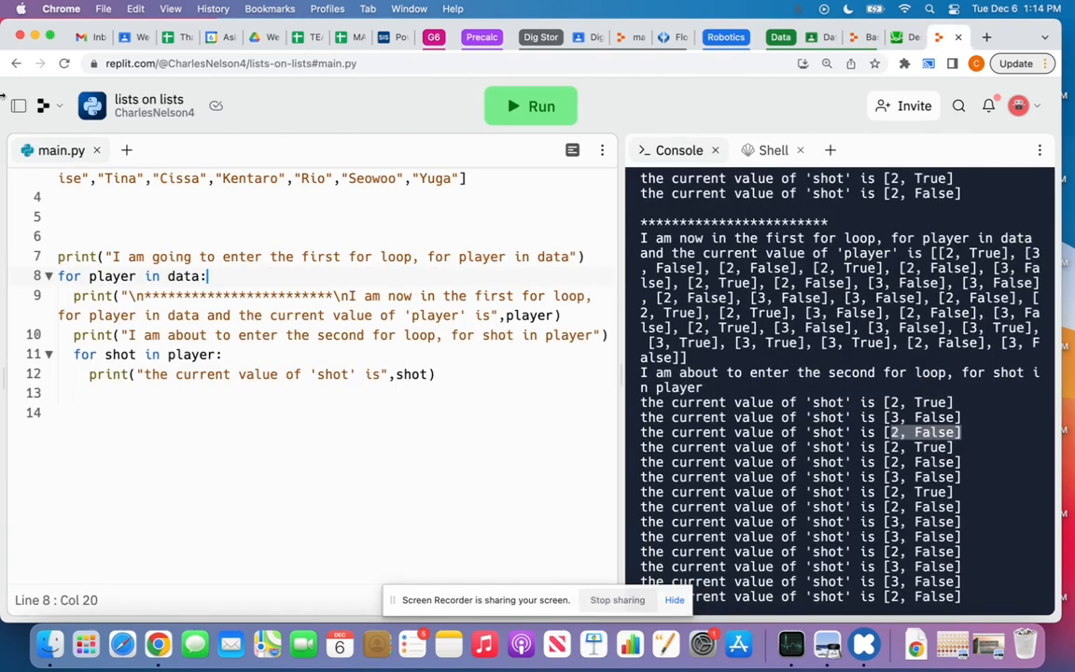
# Step: Create a new Python repl titled 'baseball DS'
pyautogui.click(127, 150)
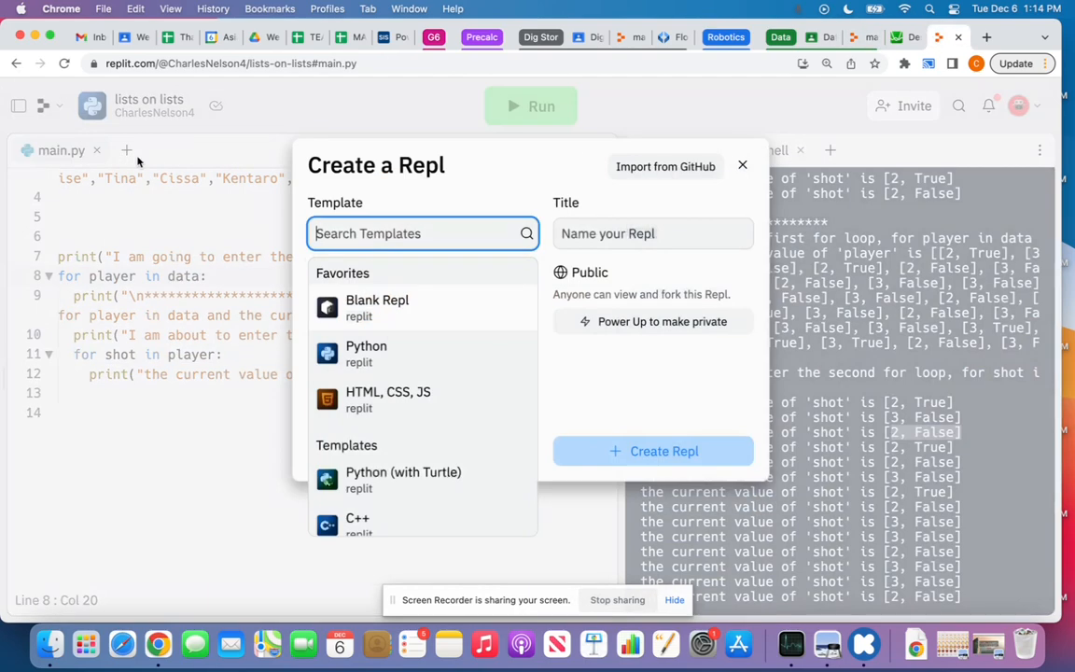
pyautogui.click(366, 353)
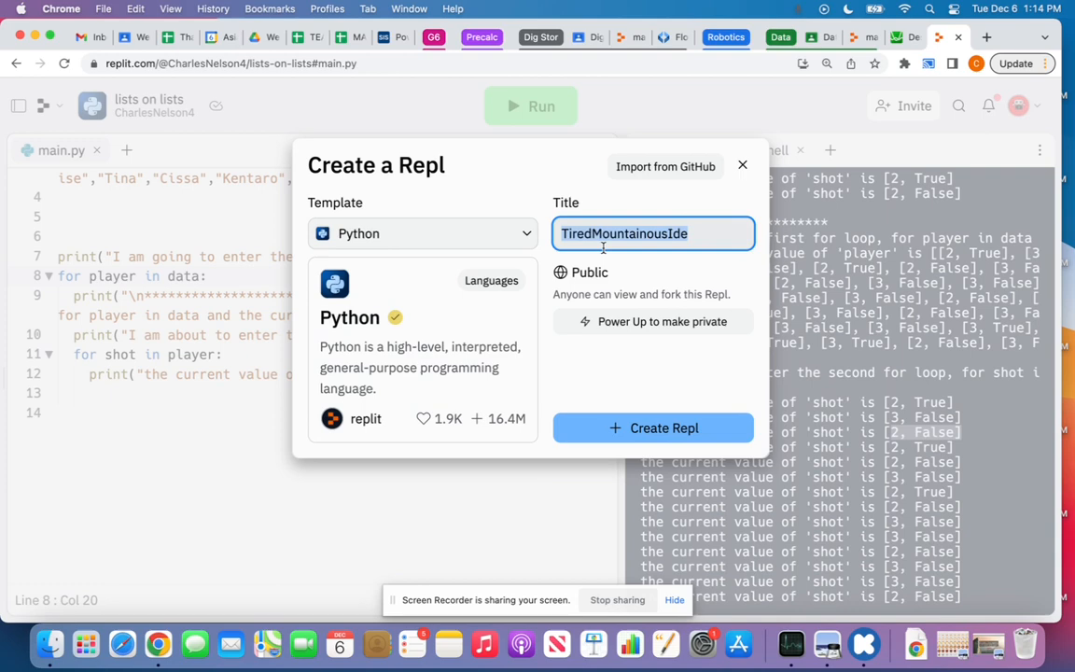
pyautogui.write('baseball D')
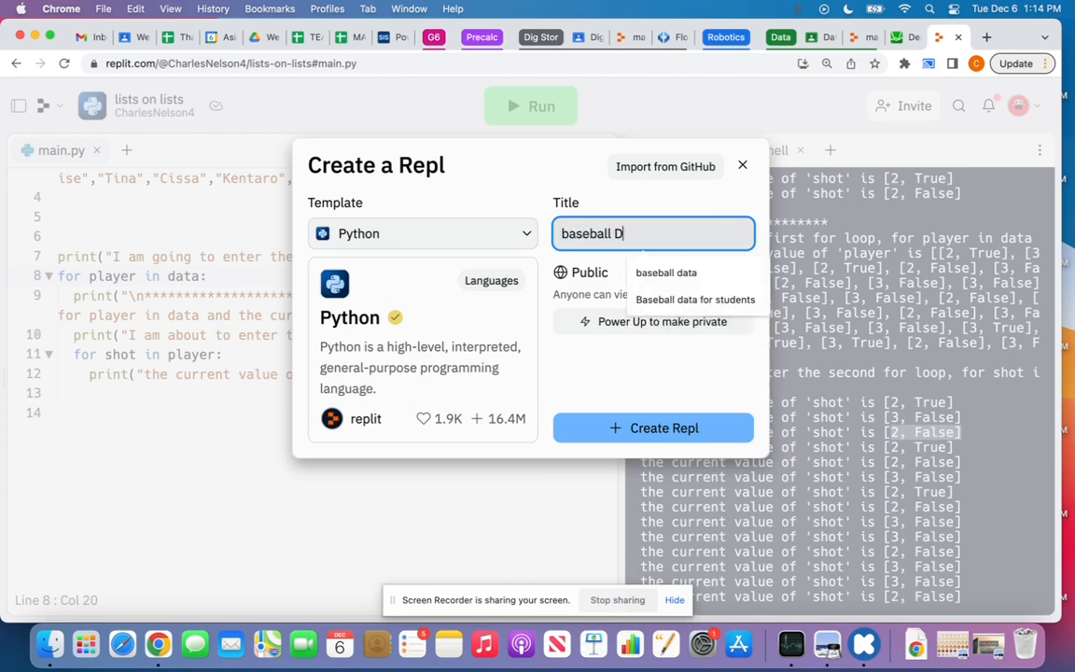
pyautogui.click(653, 428)
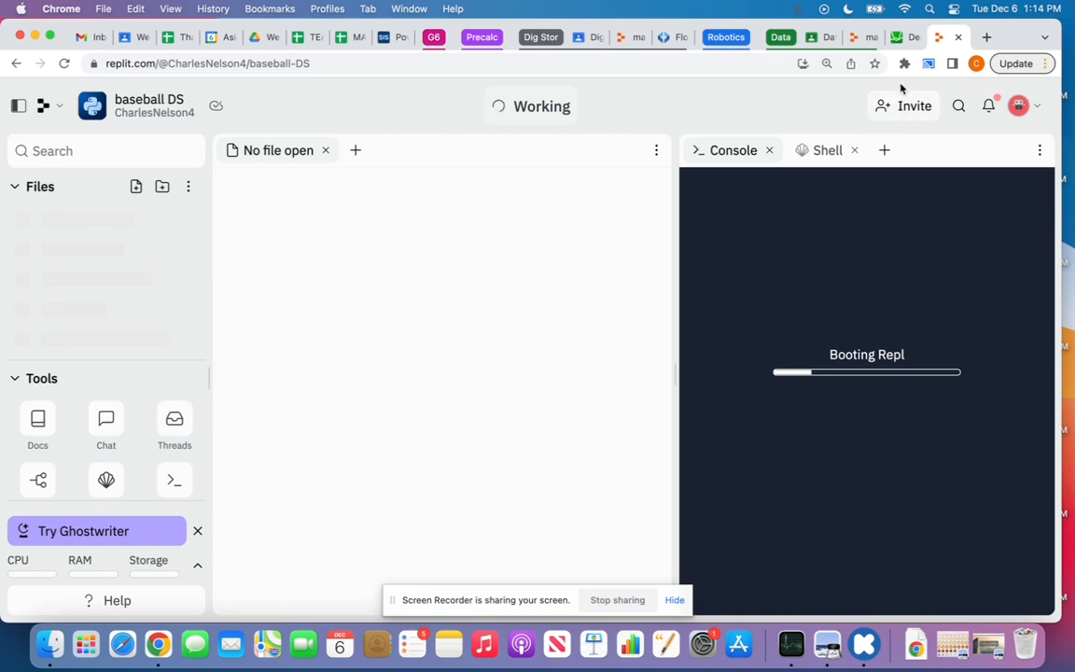
pyautogui.moveTo(869, 38)
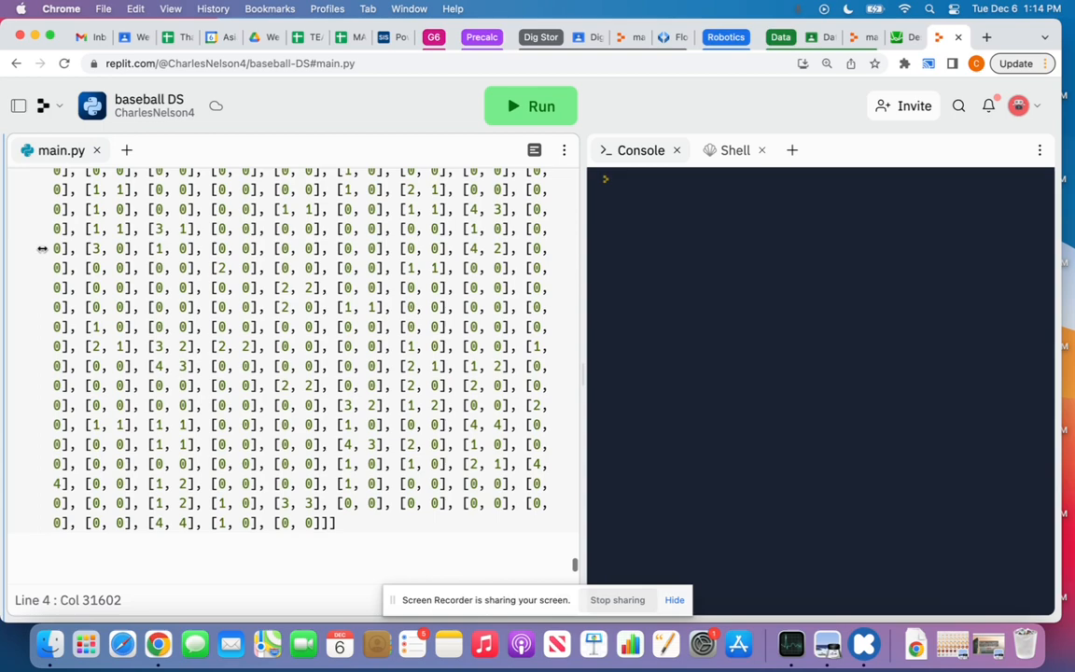
# Step: Widen the code editor and read through the players list and hit-data list in main.py
pyautogui.moveTo(578, 373); pyautogui.dragTo(724, 373)
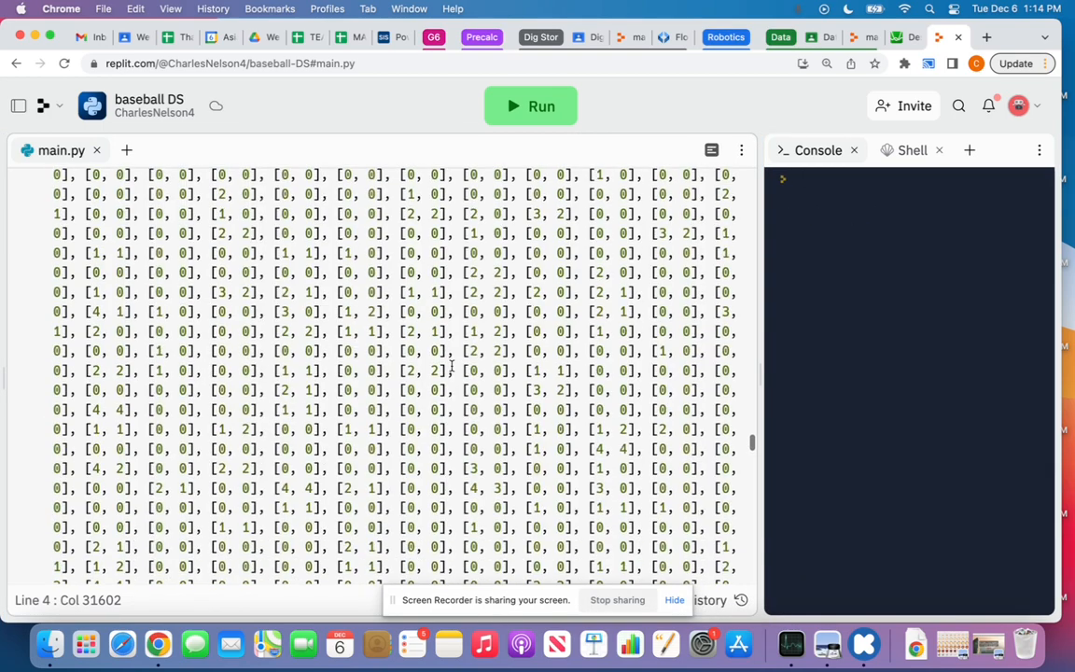
pyautogui.scroll(3)
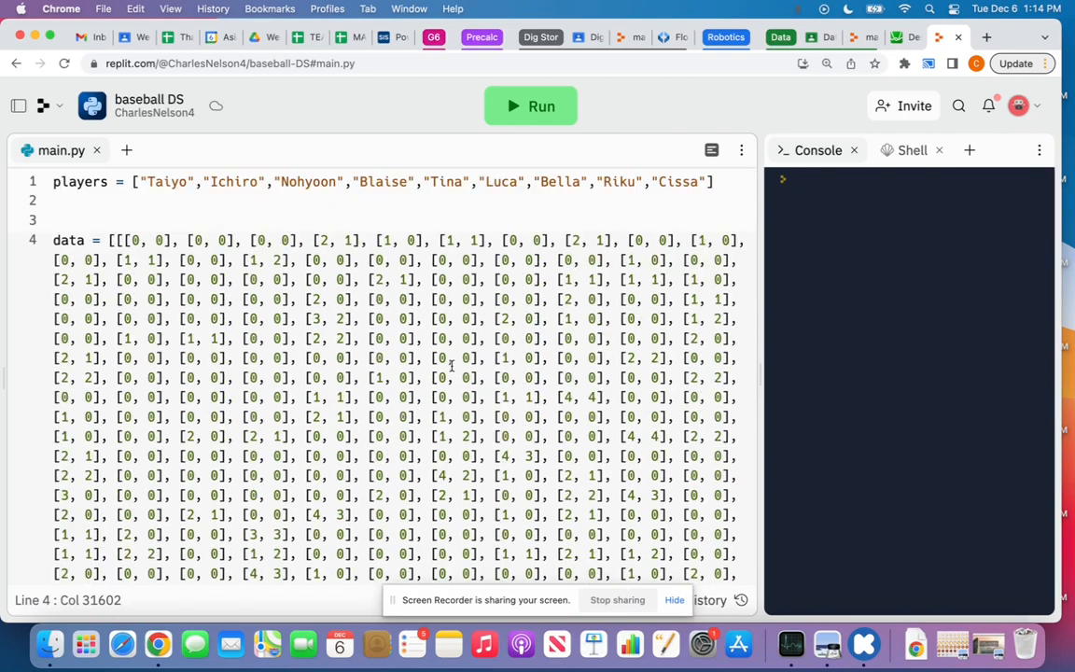
pyautogui.click(74, 200)
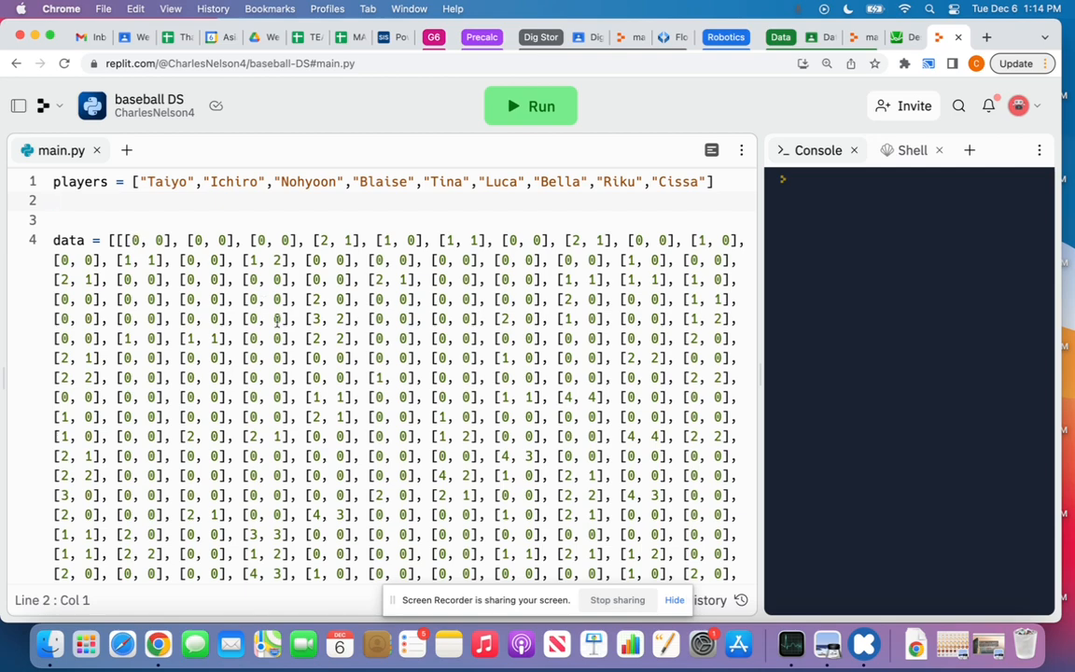
pyautogui.scroll(-3)
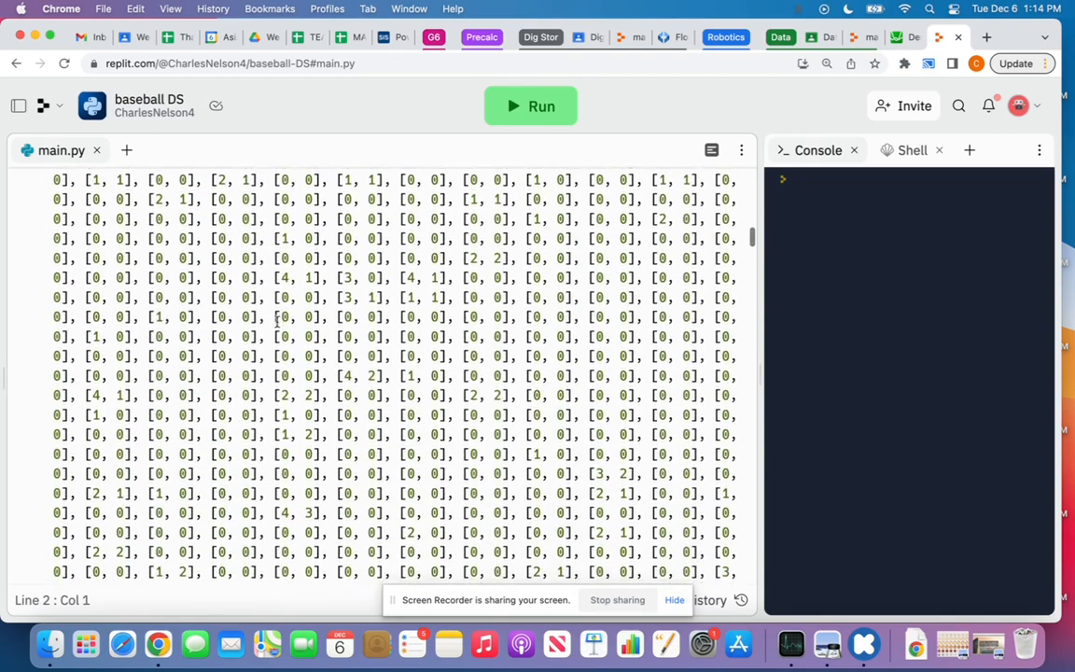
pyautogui.scroll(-3)
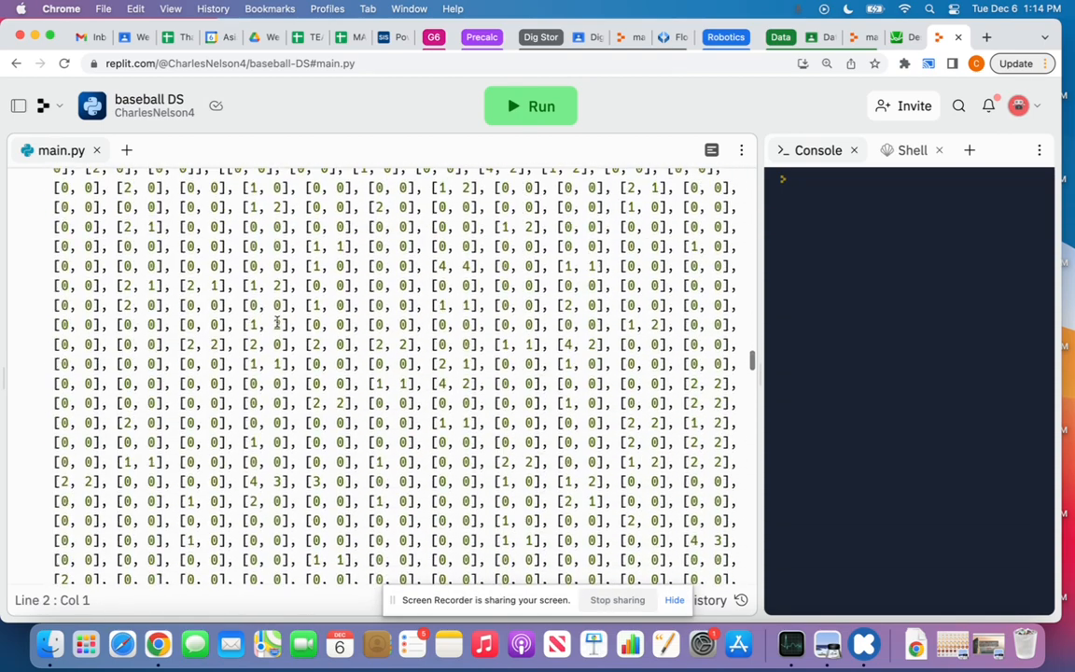
pyautogui.scroll(-3)
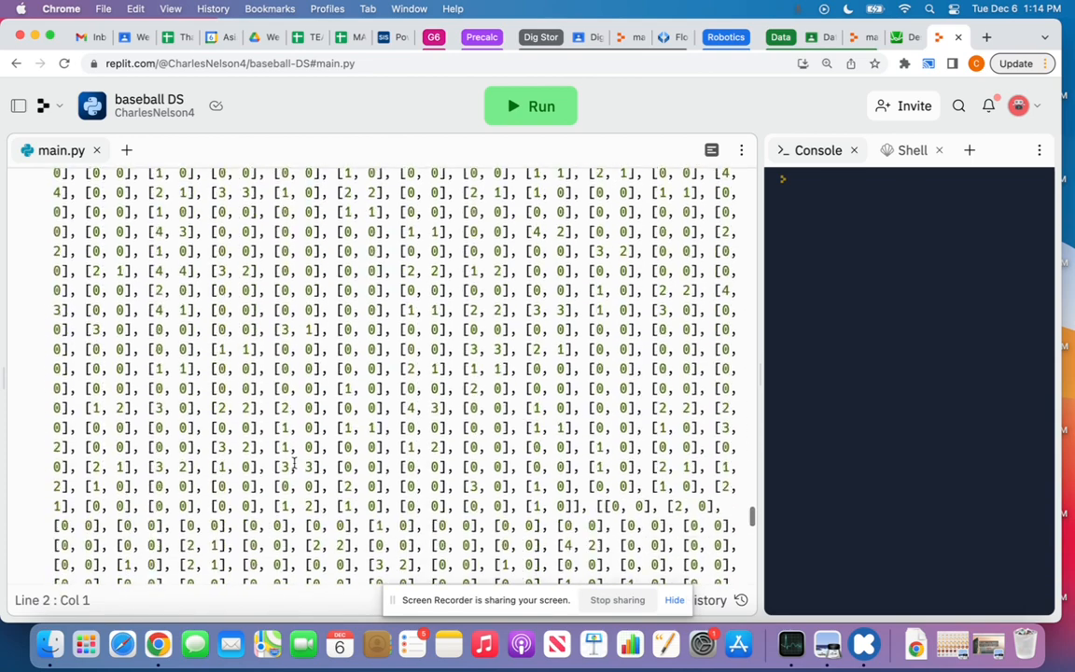
pyautogui.scroll(-3)
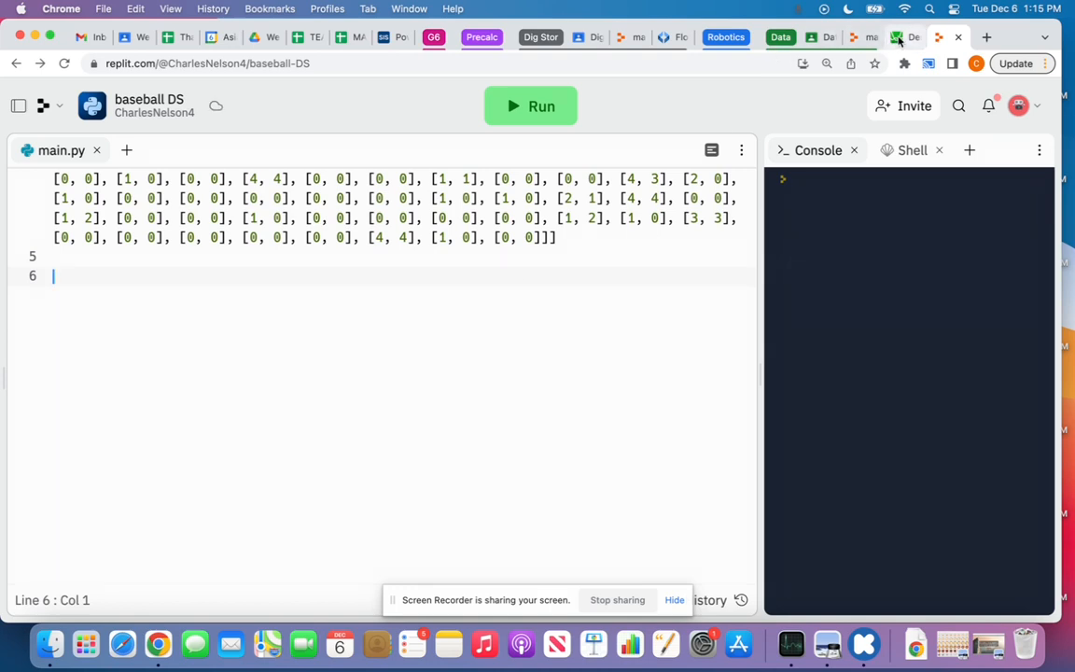
pyautogui.moveTo(903, 37)
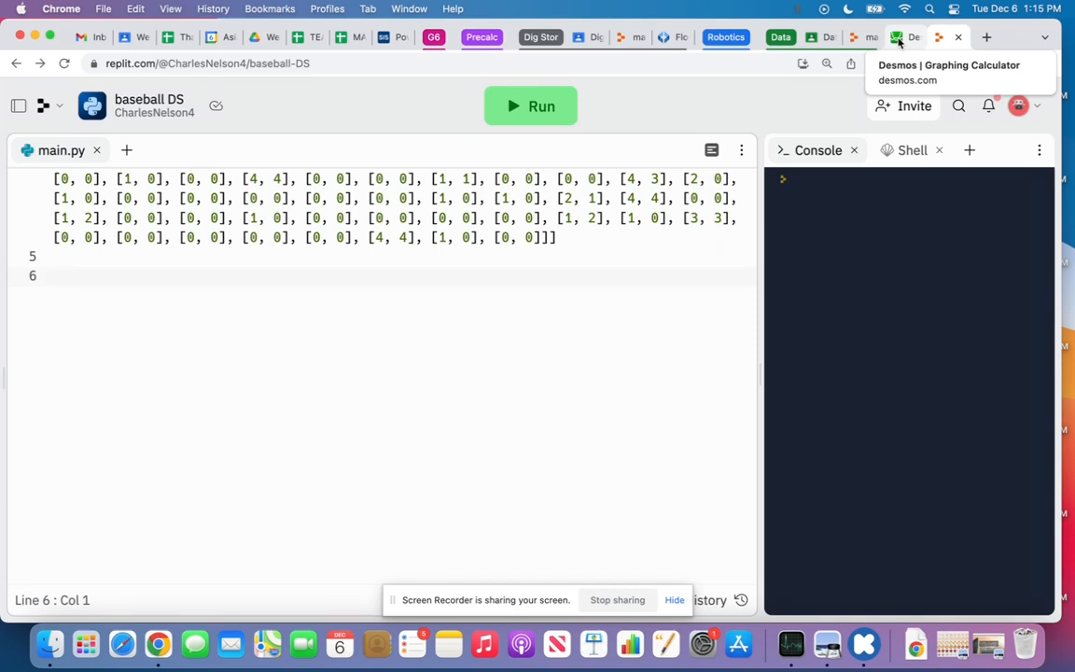
# Step: Return to the Google Classroom assignment page via the browser tabs
pyautogui.click(905, 37)
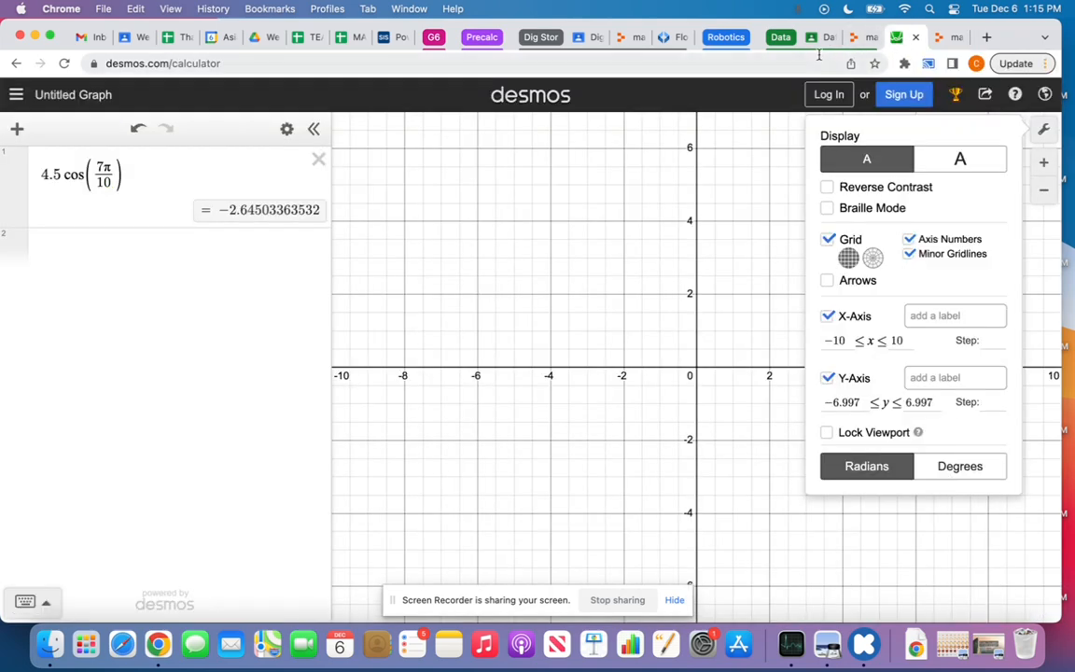
pyautogui.click(780, 37)
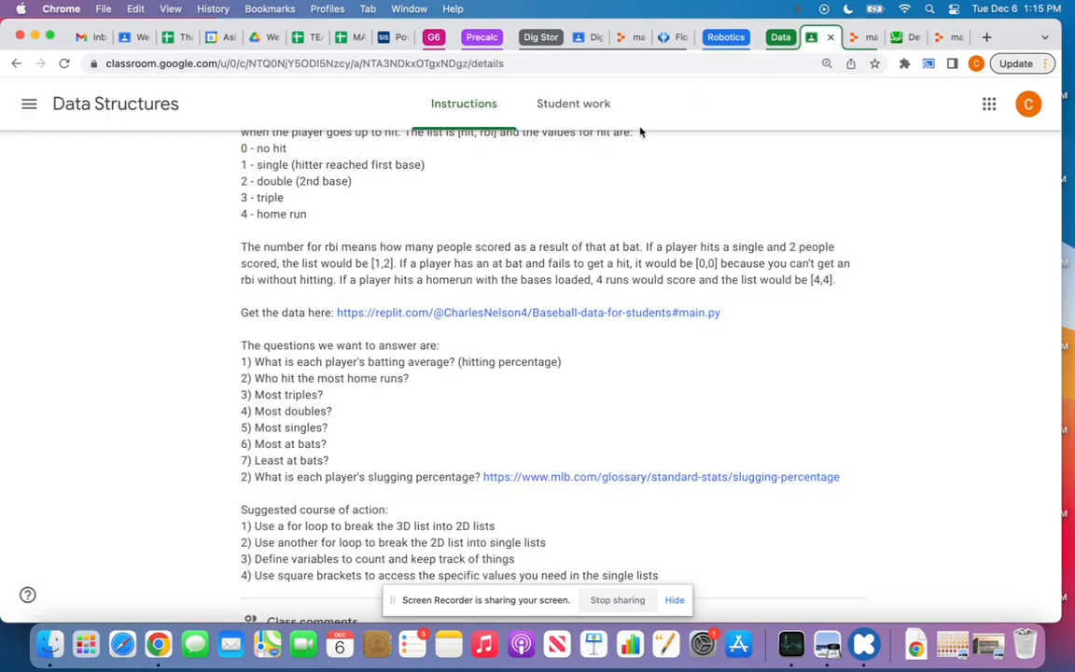
# Step: Copy the eight assignment questions from Classroom into main.py as commented lines
pyautogui.scroll(-3)
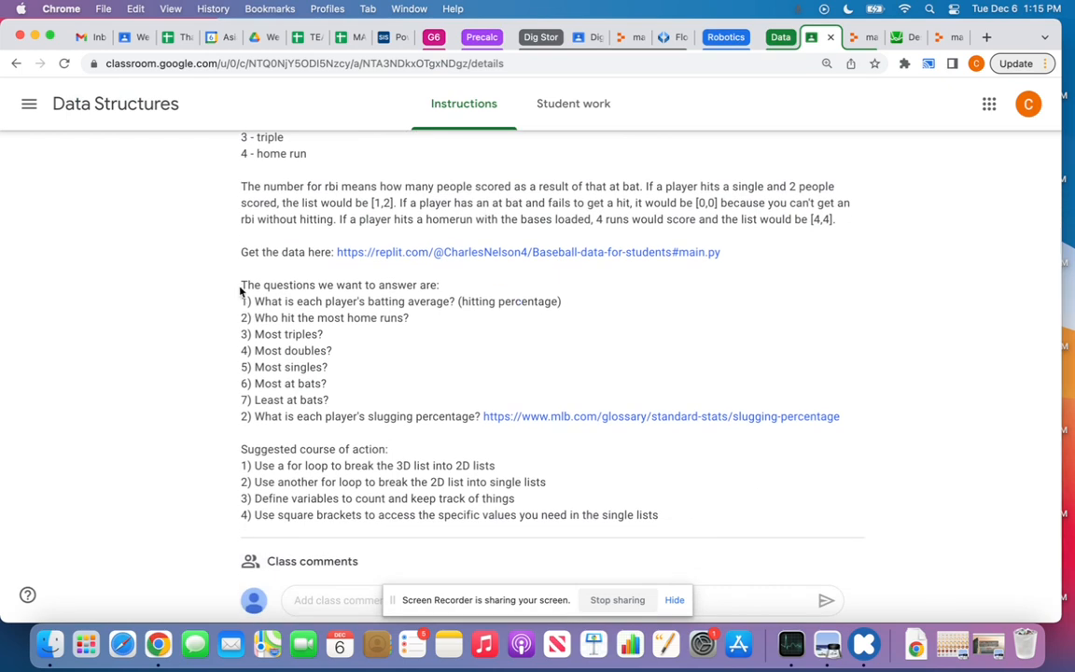
pyautogui.moveTo(240, 284); pyautogui.dragTo(575, 416)
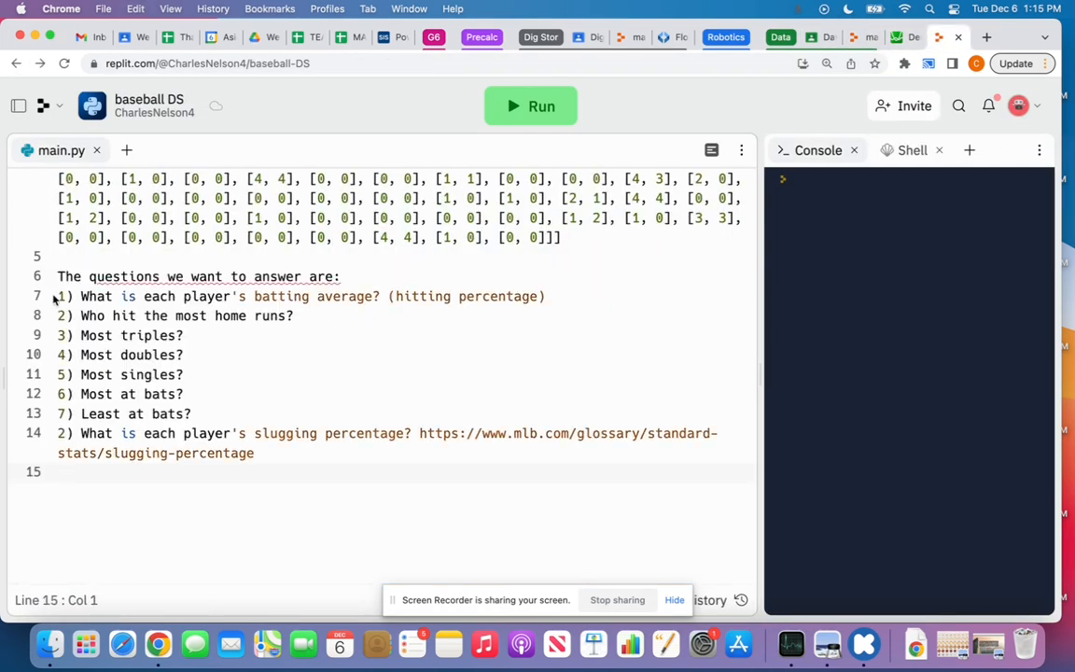
pyautogui.tripleClick(198, 277)
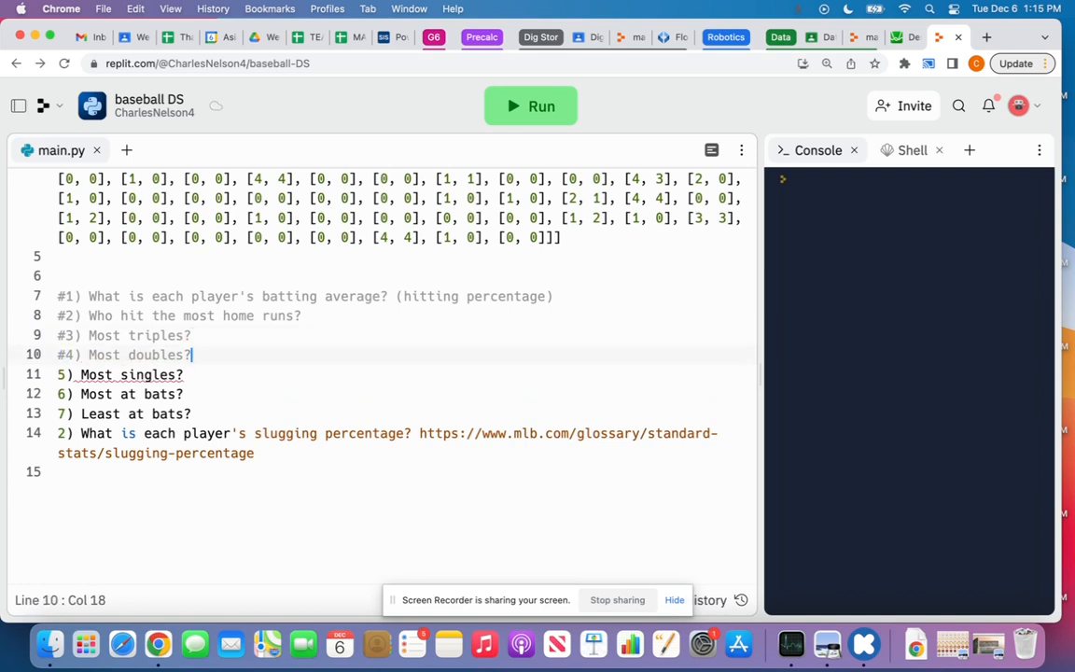
pyautogui.click(58, 373)
pyautogui.write('#')
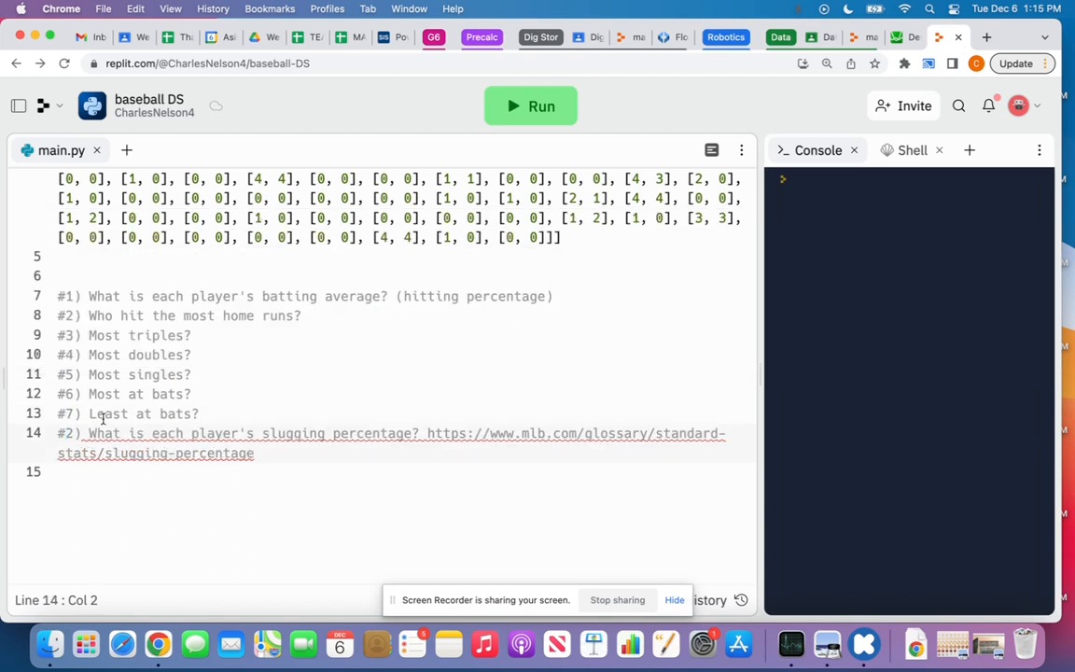
# Step: Leave two blank lines under the batting-average question for answer code
pyautogui.click(556, 296)
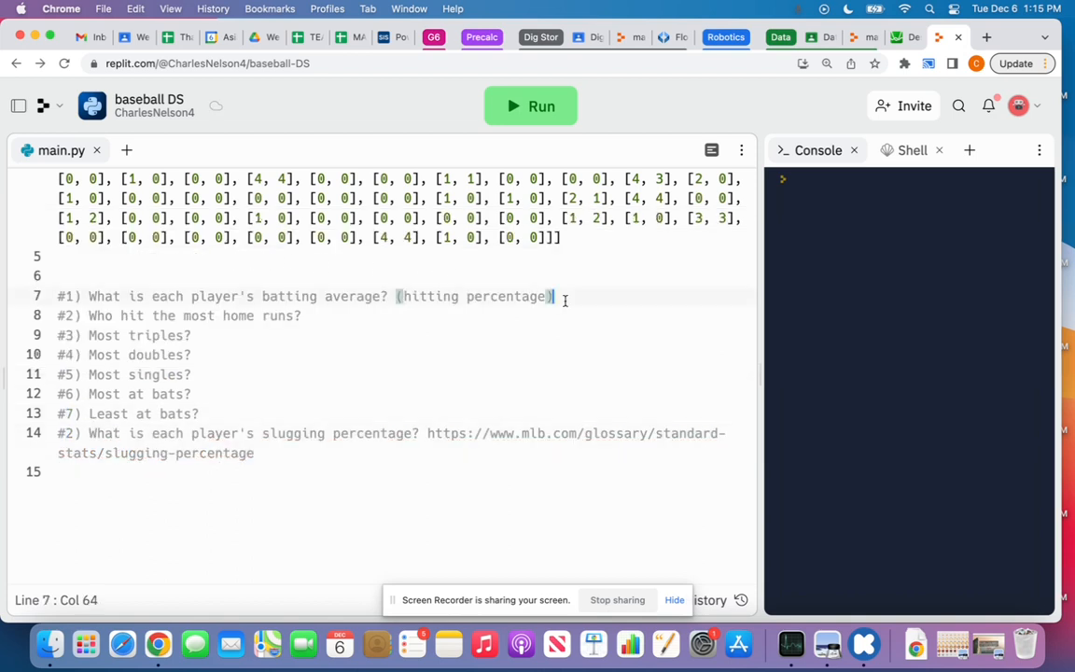
pyautogui.press('Return')
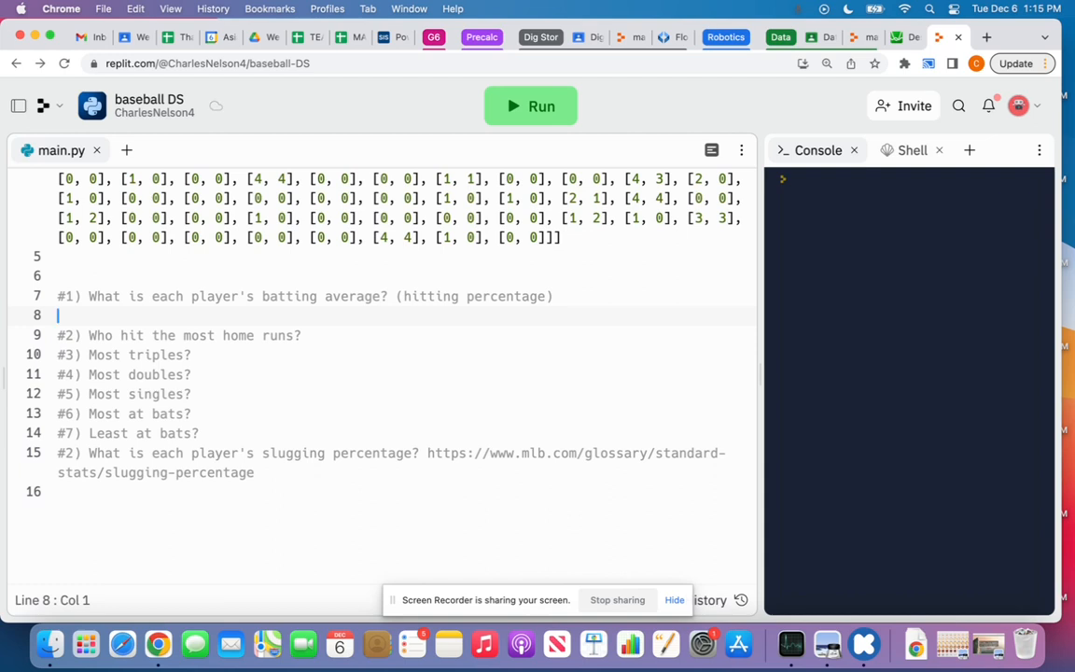
pyautogui.press('Return')
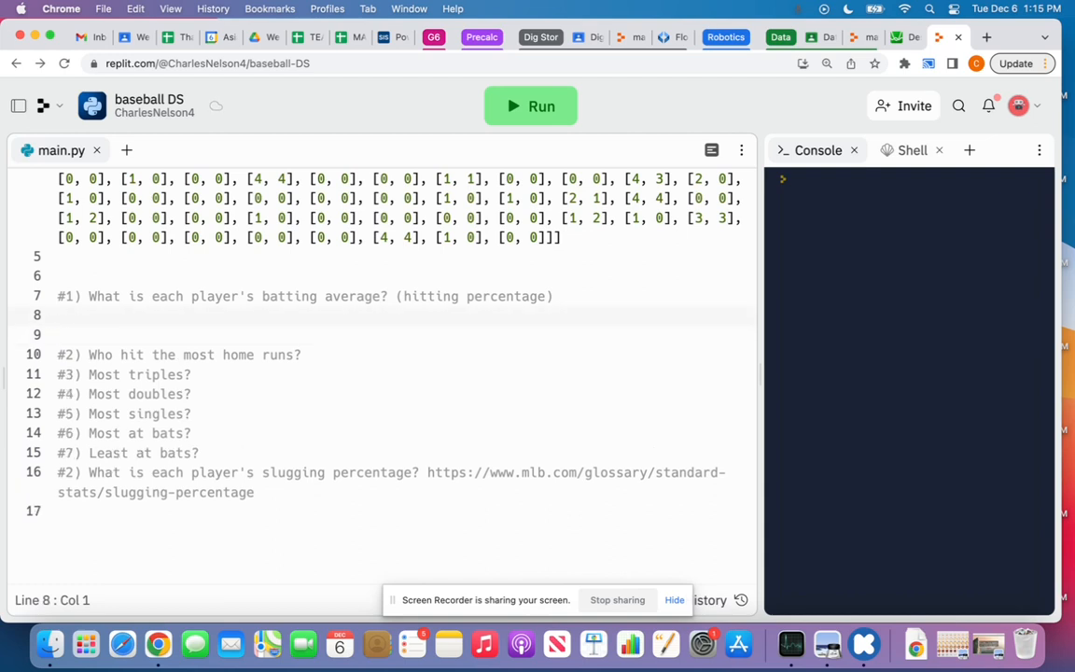
pyautogui.click(58, 314)
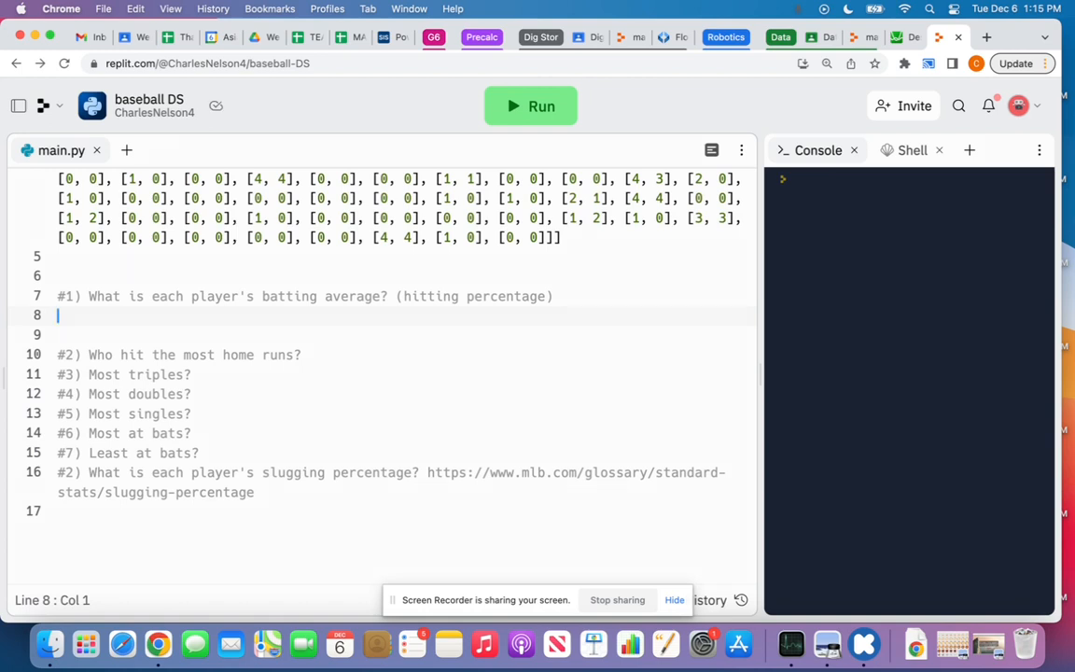
# Step: Write 'for player in data: print(player)' and run it to list each player's at-bat pairs
pyautogui.write('for')
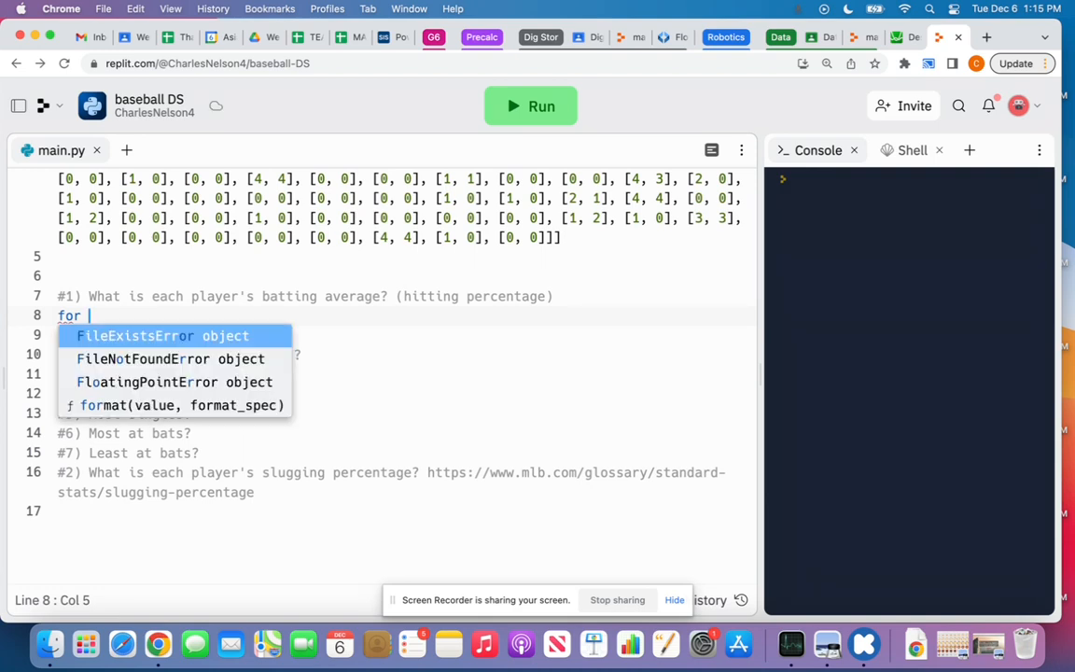
pyautogui.write('pl')
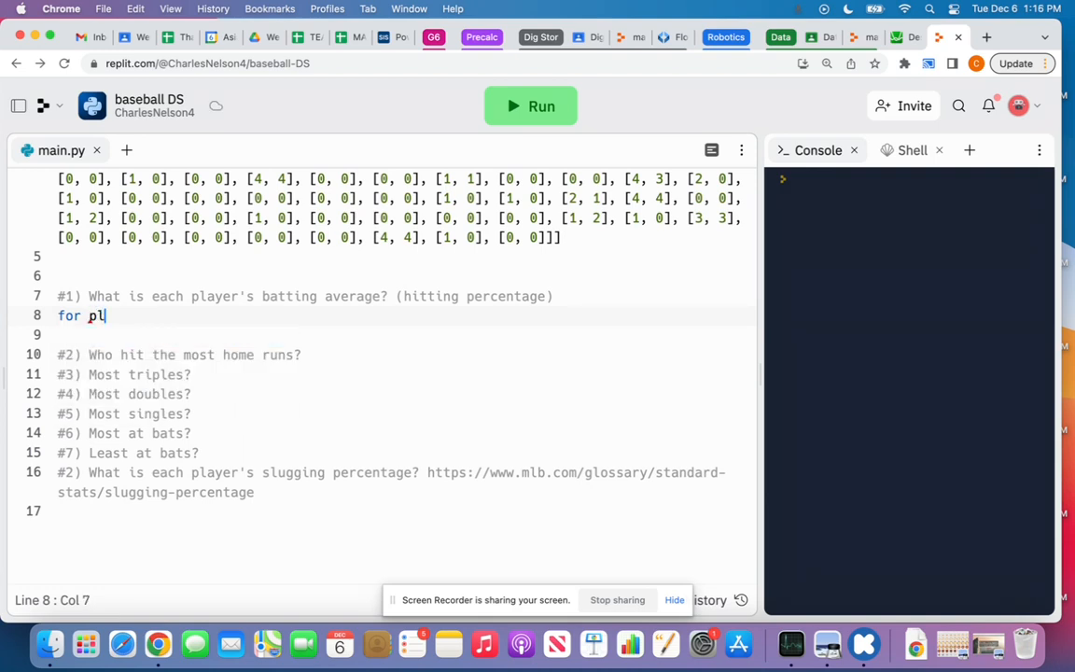
pyautogui.write('ayer in data:')
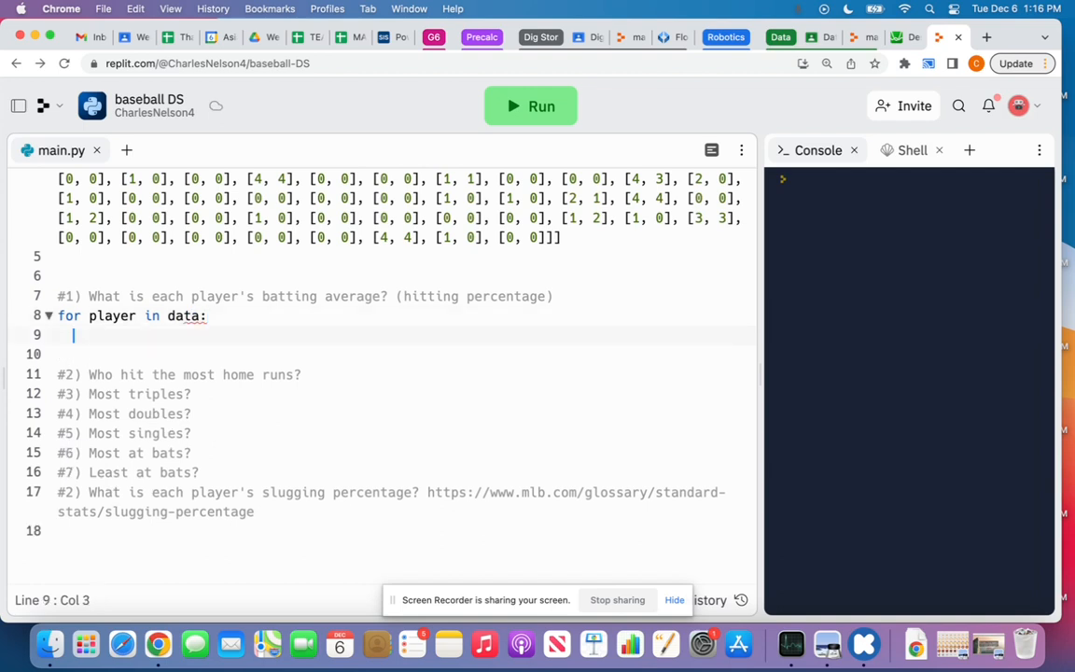
pyautogui.write('p')
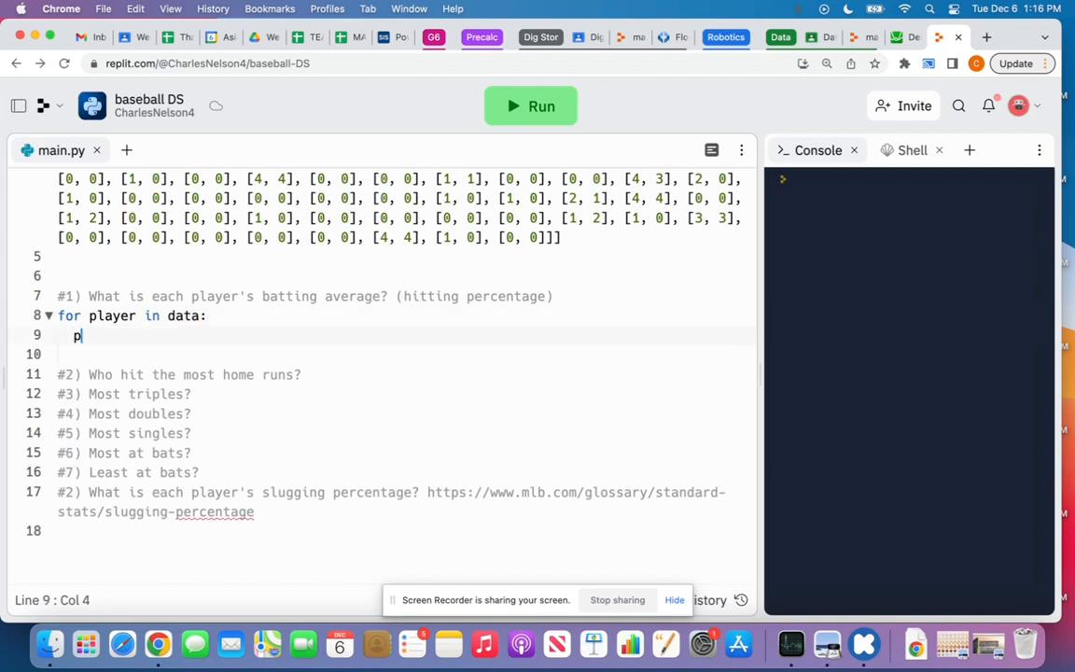
pyautogui.write('rint(player)')
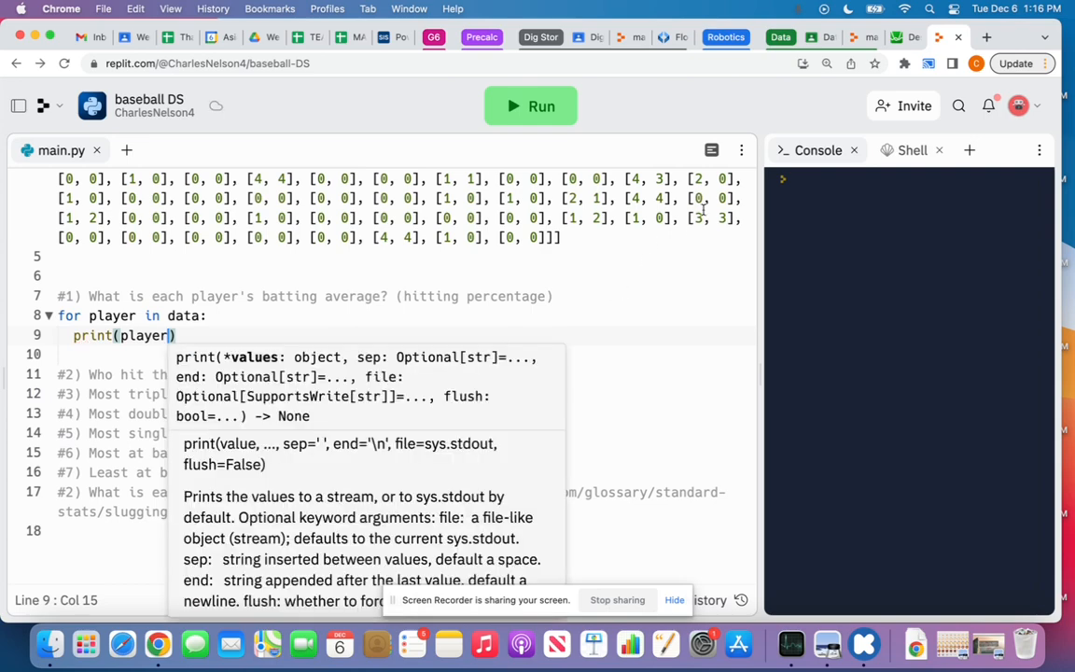
pyautogui.click(530, 105)
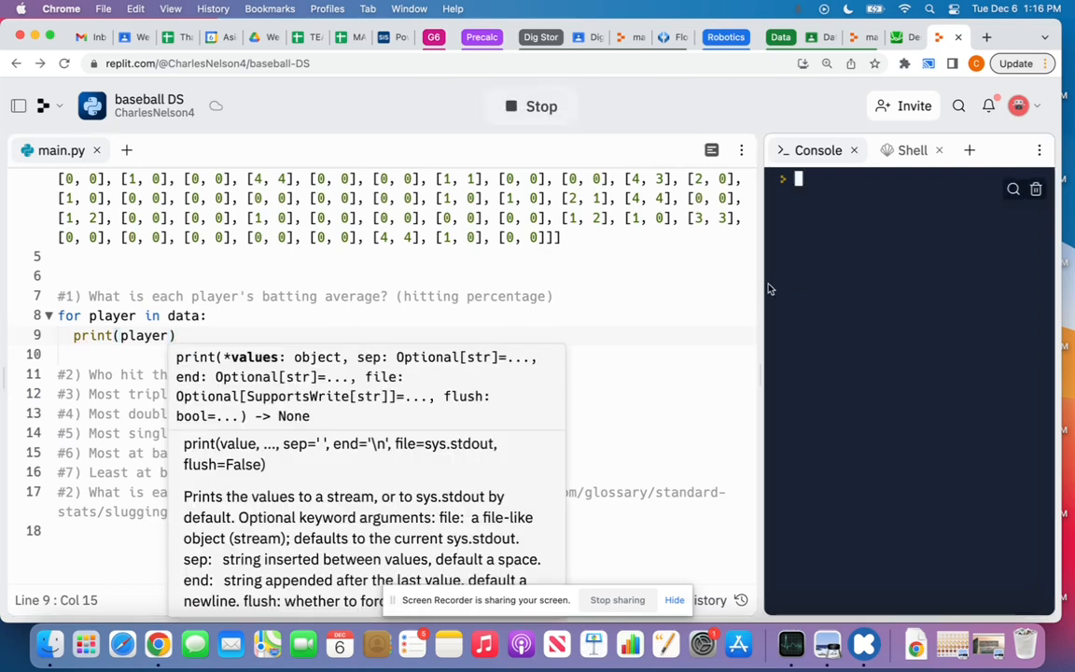
pyautogui.click(529, 105)
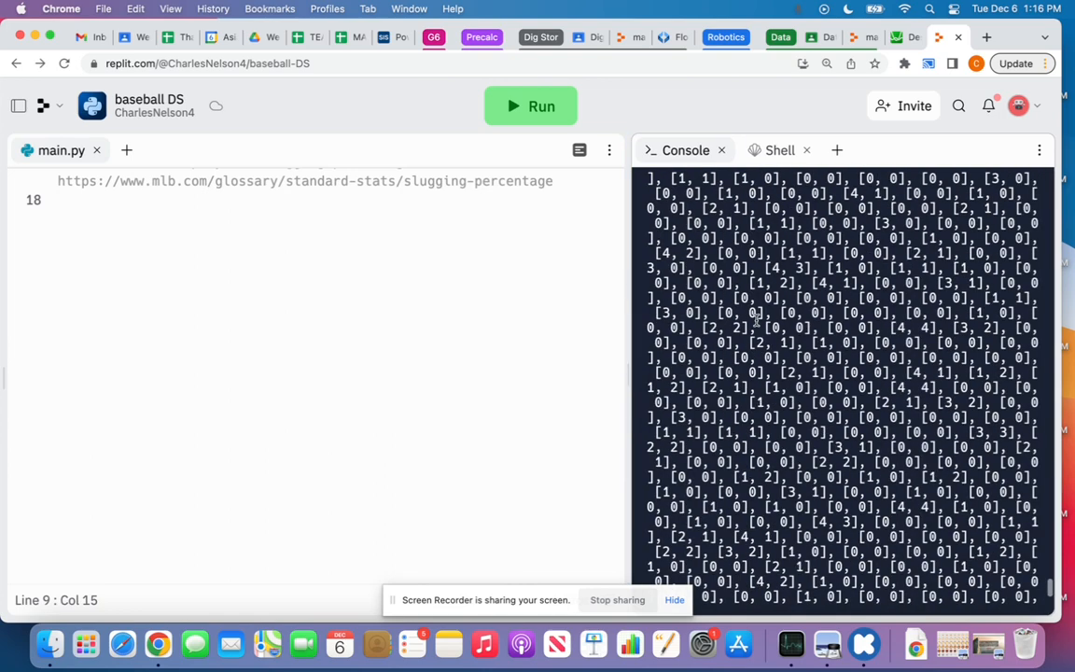
pyautogui.scroll(-3)
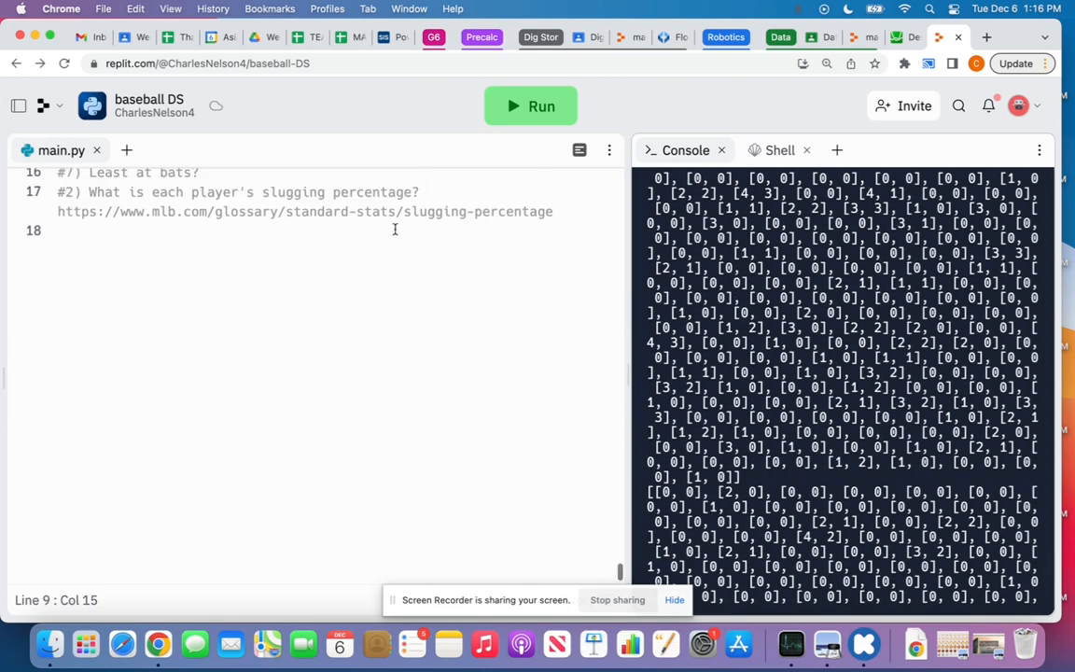
pyautogui.scroll(3)
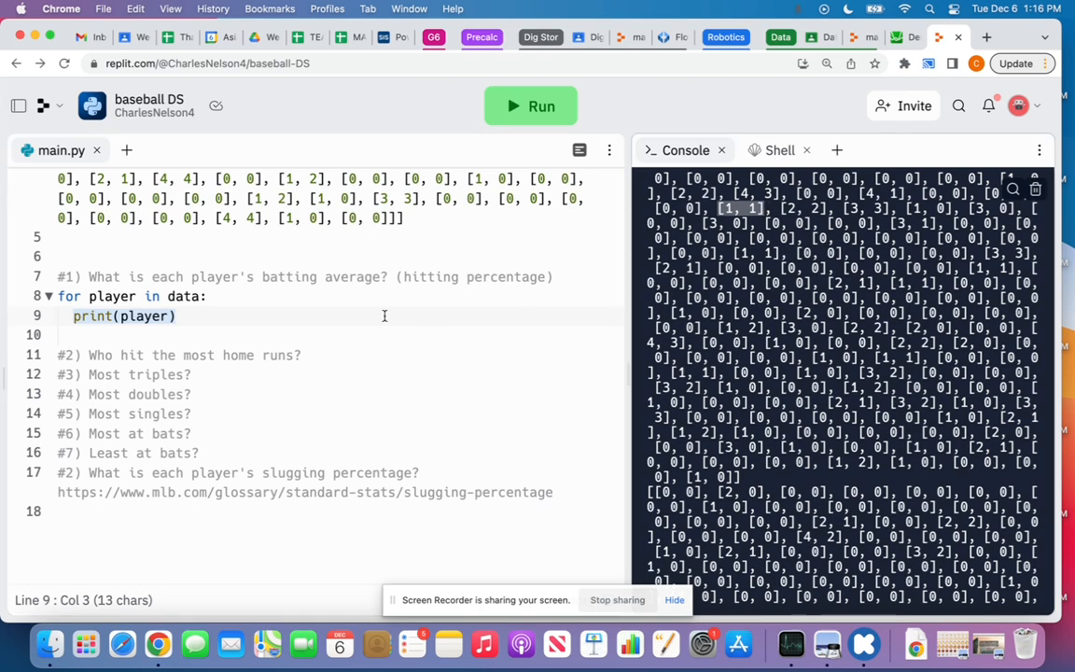
pyautogui.moveTo(136, 308)
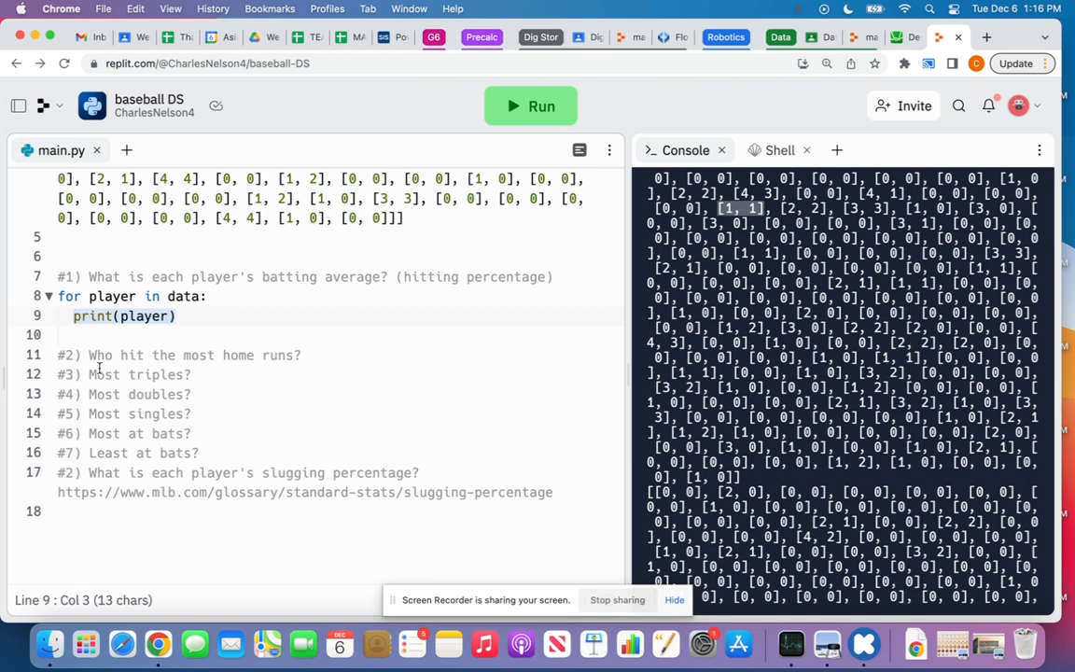
# Step: Add 'for atbat in player: print(atbat)' inside the loop and run to print every at-bat
pyautogui.write('for atbat in')
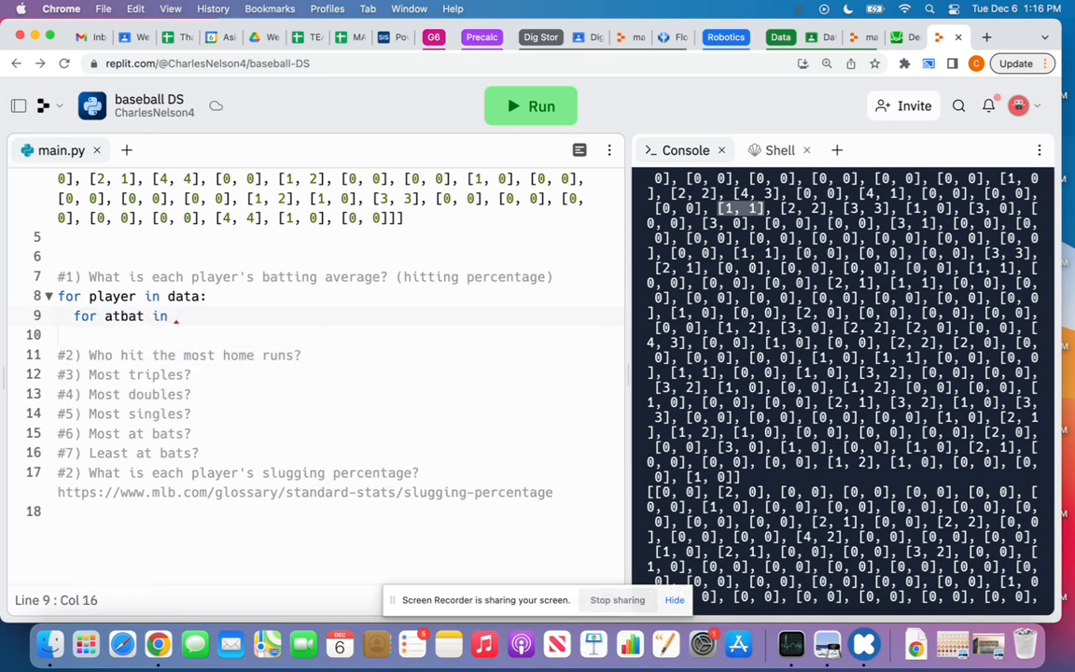
pyautogui.write('player:')
pyautogui.click(340, 334)
pyautogui.write('print(at)')
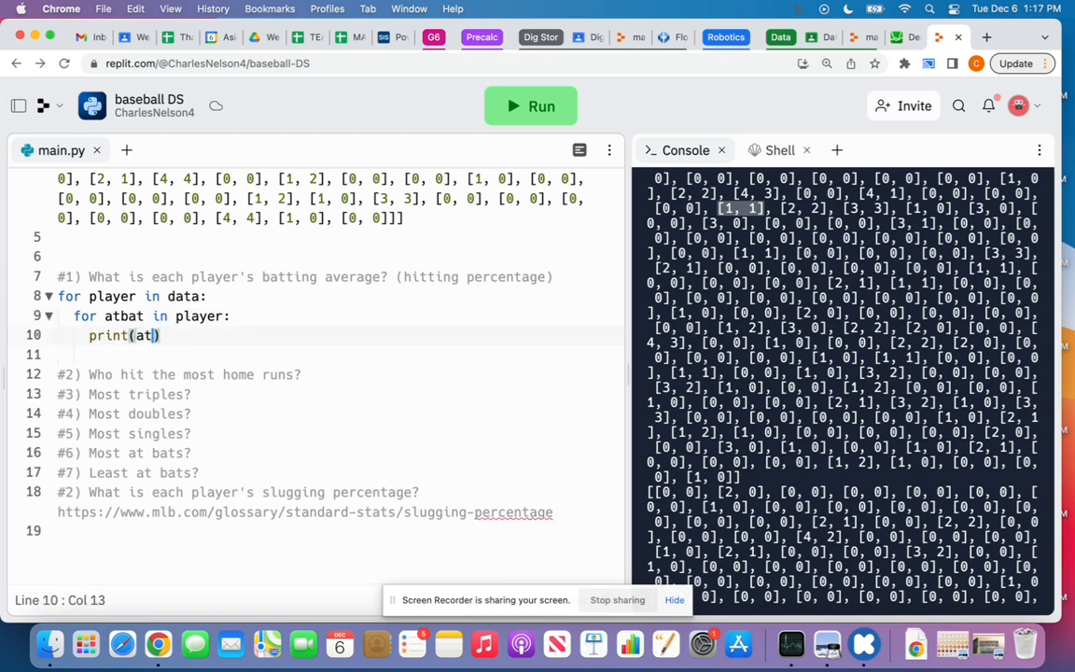
pyautogui.click(530, 104)
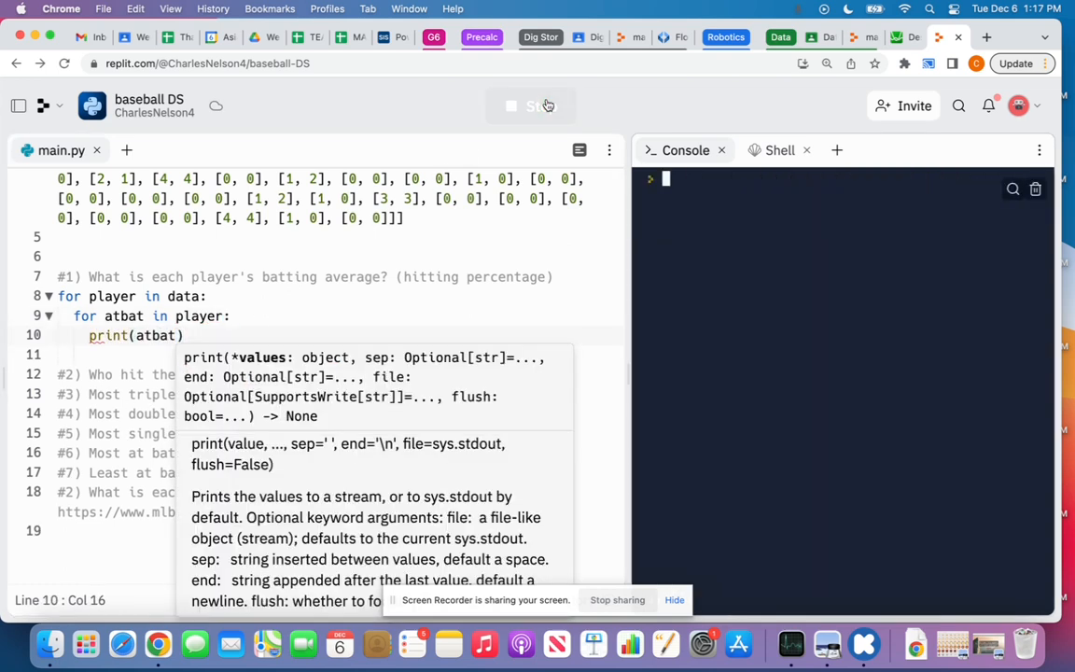
pyautogui.click(530, 104)
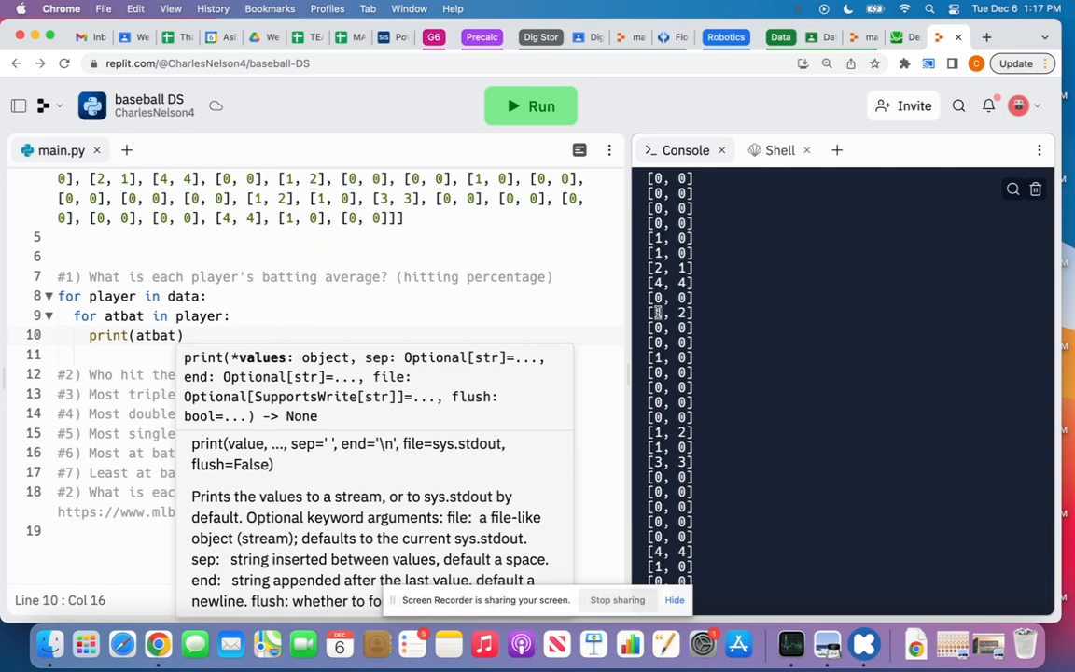
pyautogui.moveTo(739, 328)
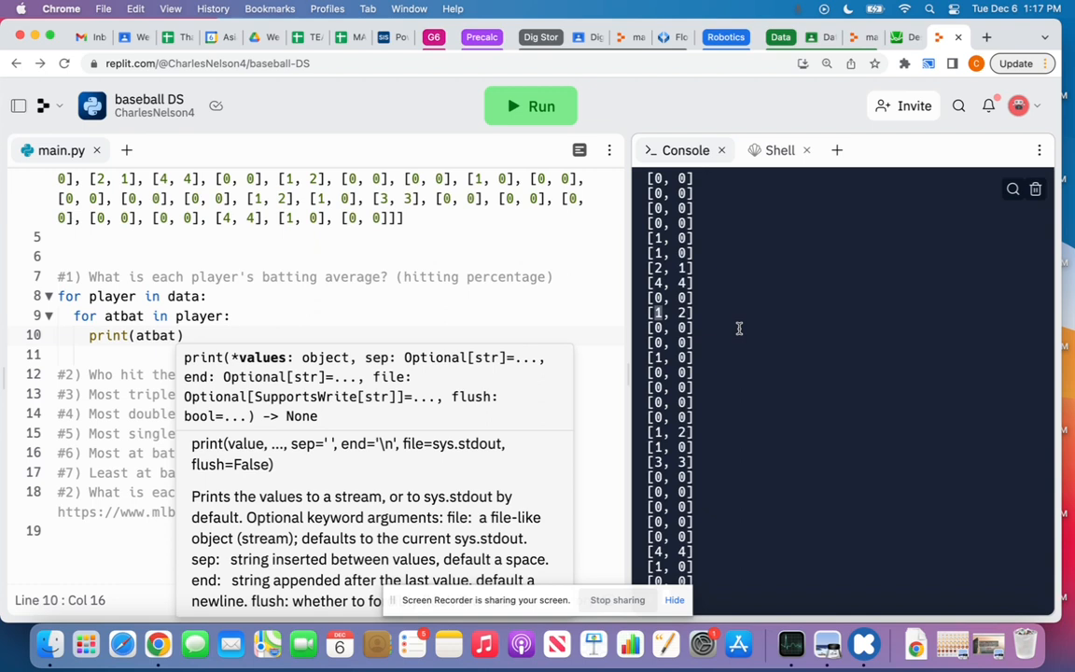
pyautogui.moveTo(662, 223)
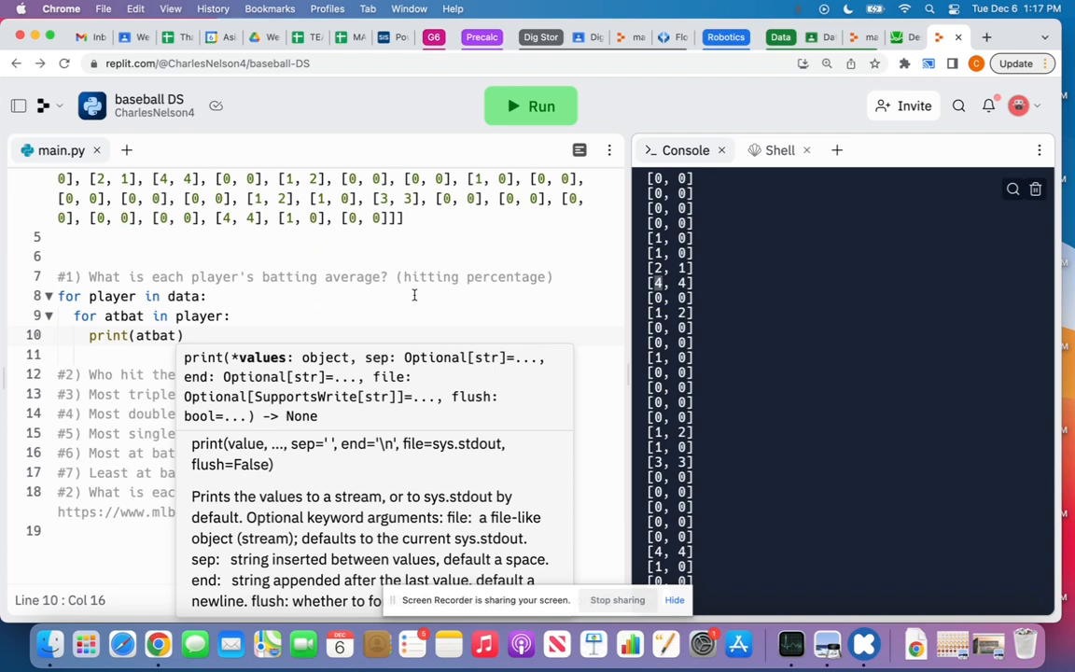
pyautogui.moveTo(483, 276)
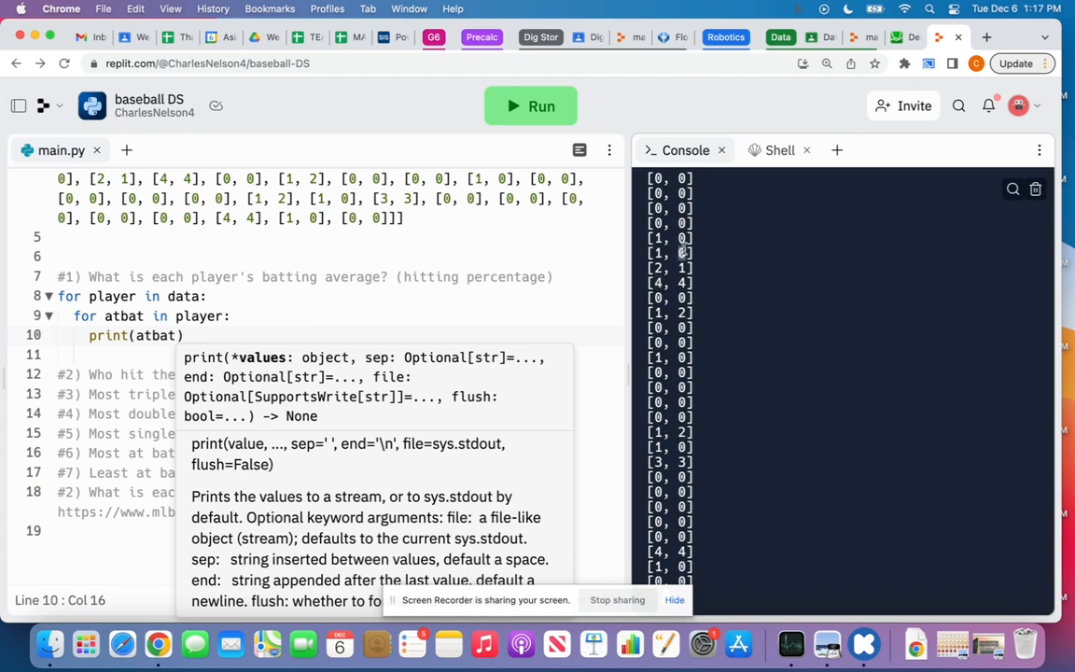
pyautogui.moveTo(497, 297)
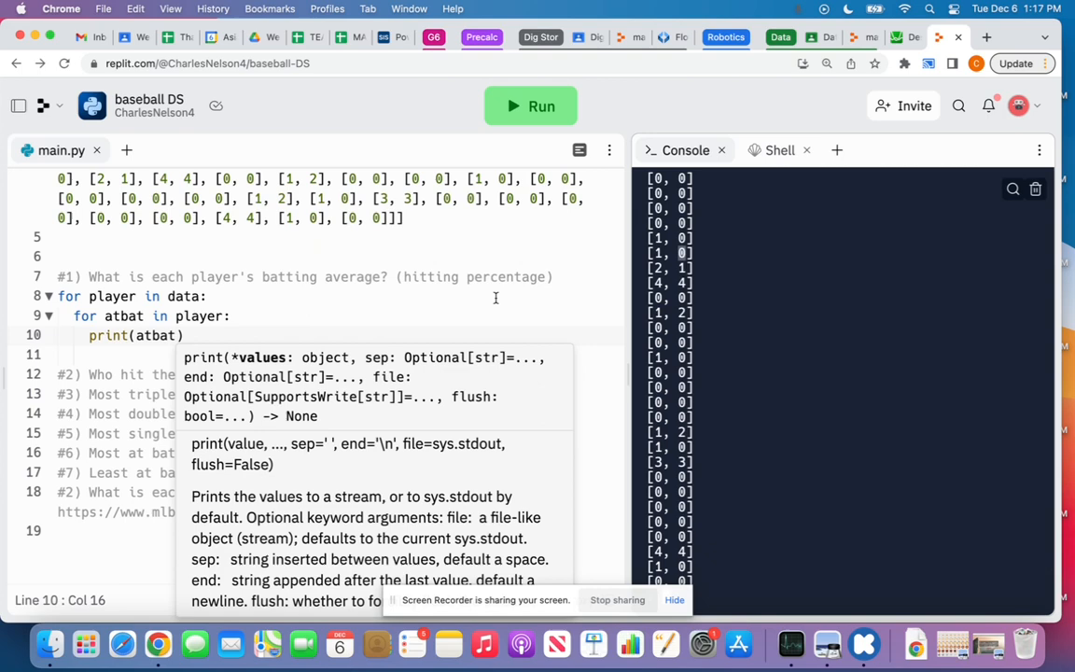
pyautogui.moveTo(425, 277)
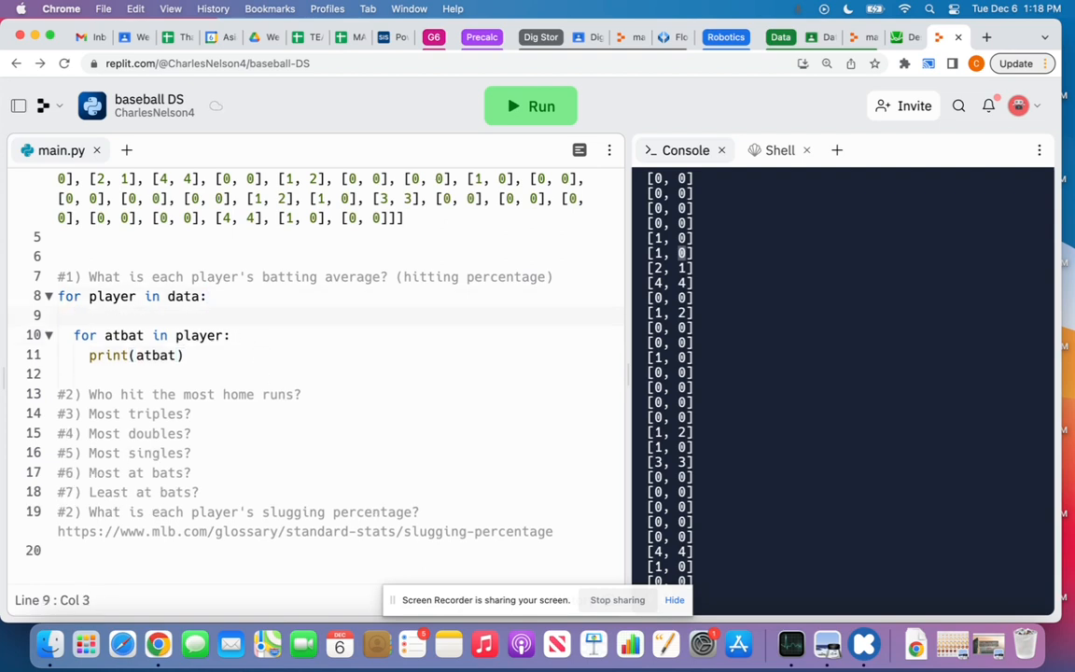
# Step: Print 'NUMBER OF ATBATS:' with len(player) per player and run, showing 390
pyautogui.write('print(len')
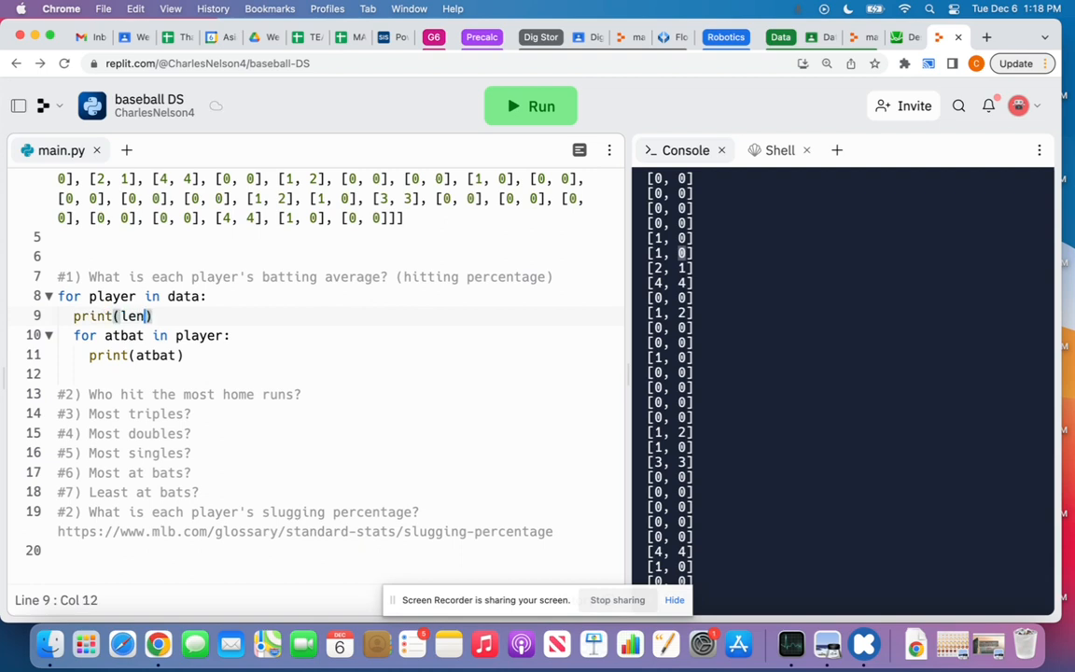
pyautogui.write('player')
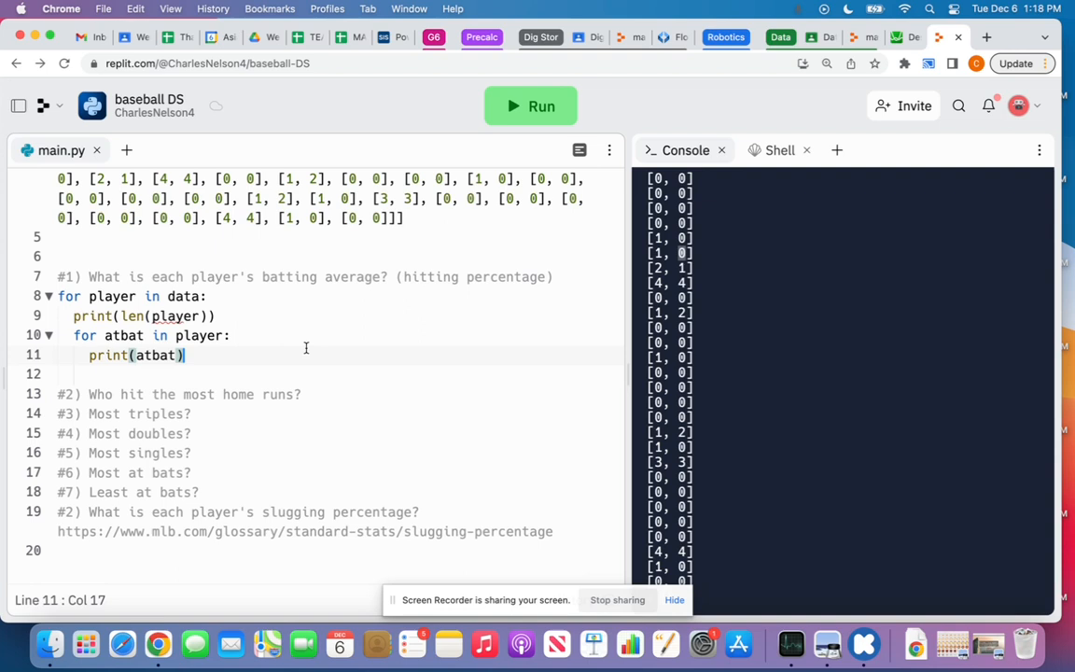
pyautogui.moveTo(201, 354)
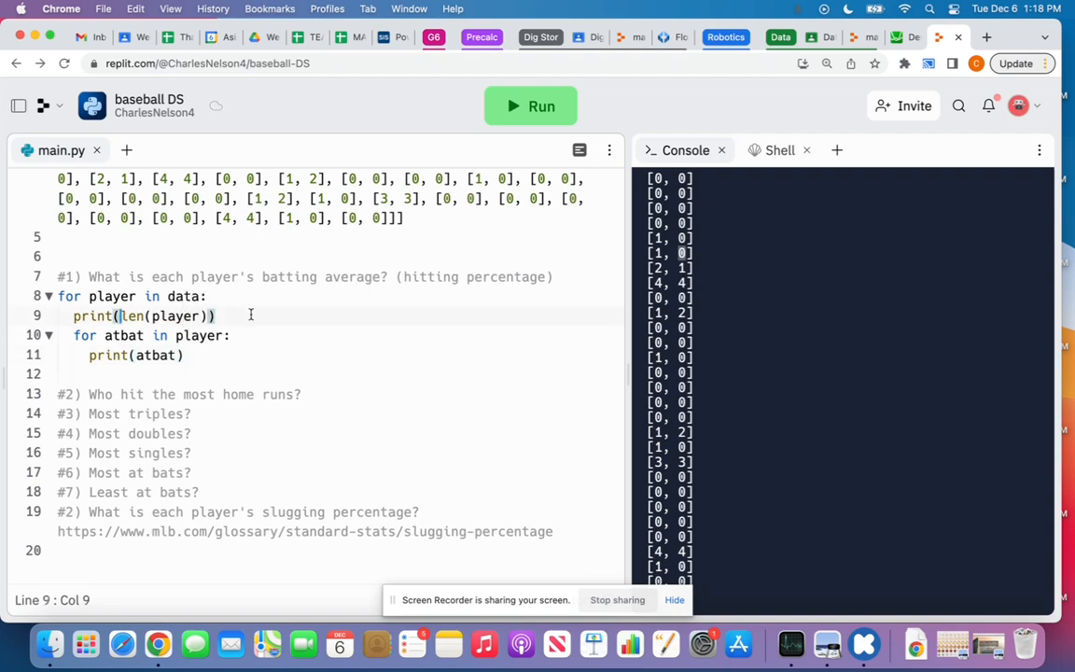
pyautogui.write('"')
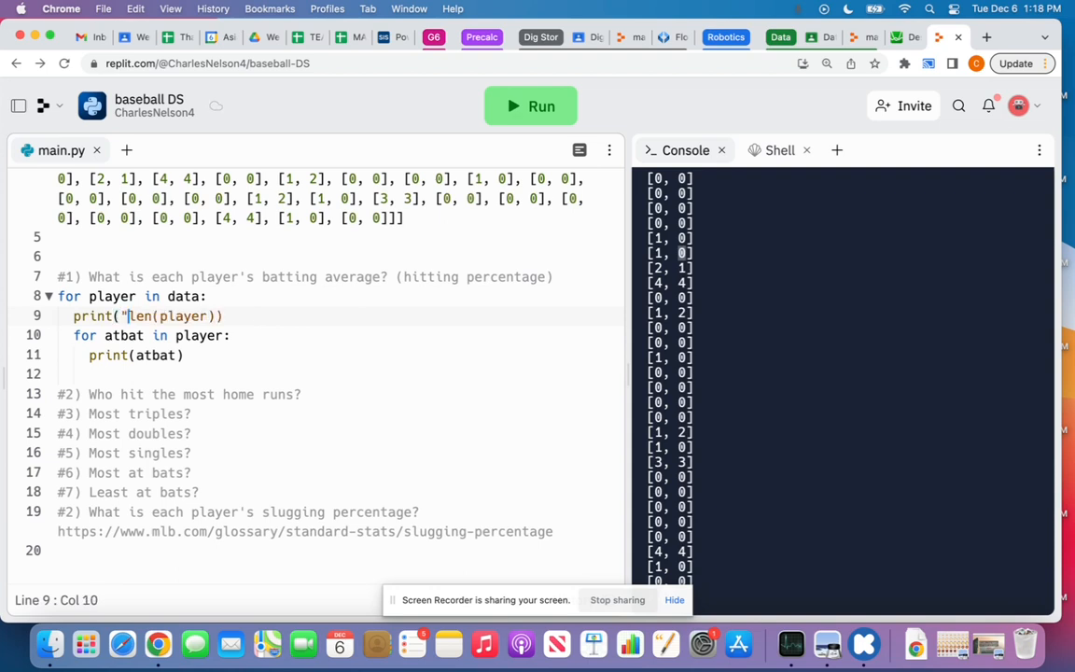
pyautogui.write('NUMBER OF ATBATS:",')
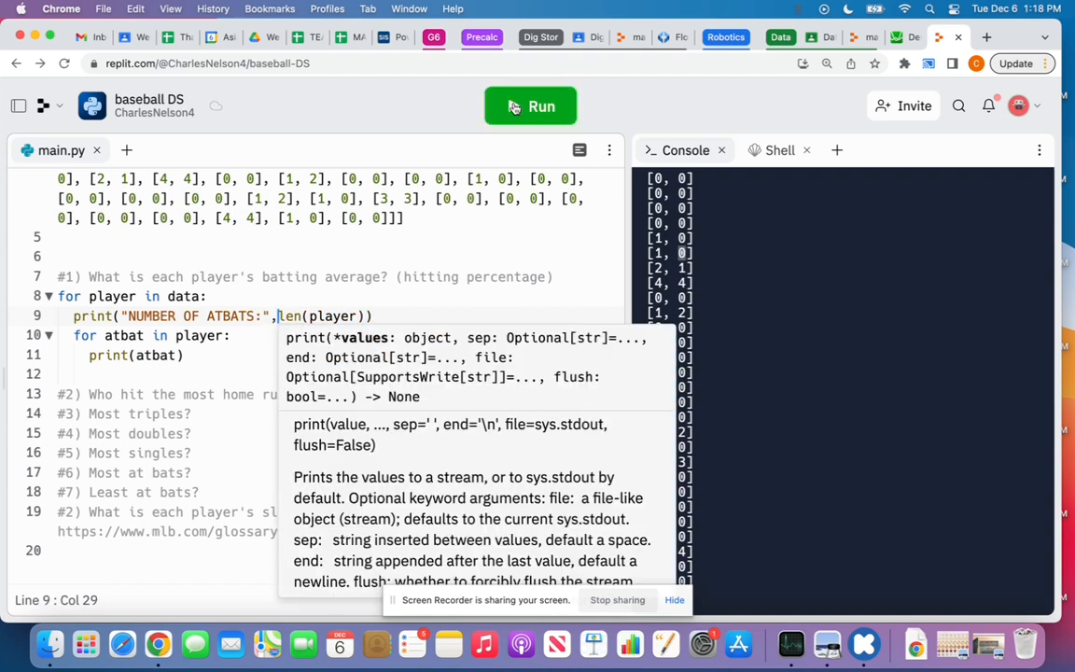
pyautogui.click(530, 105)
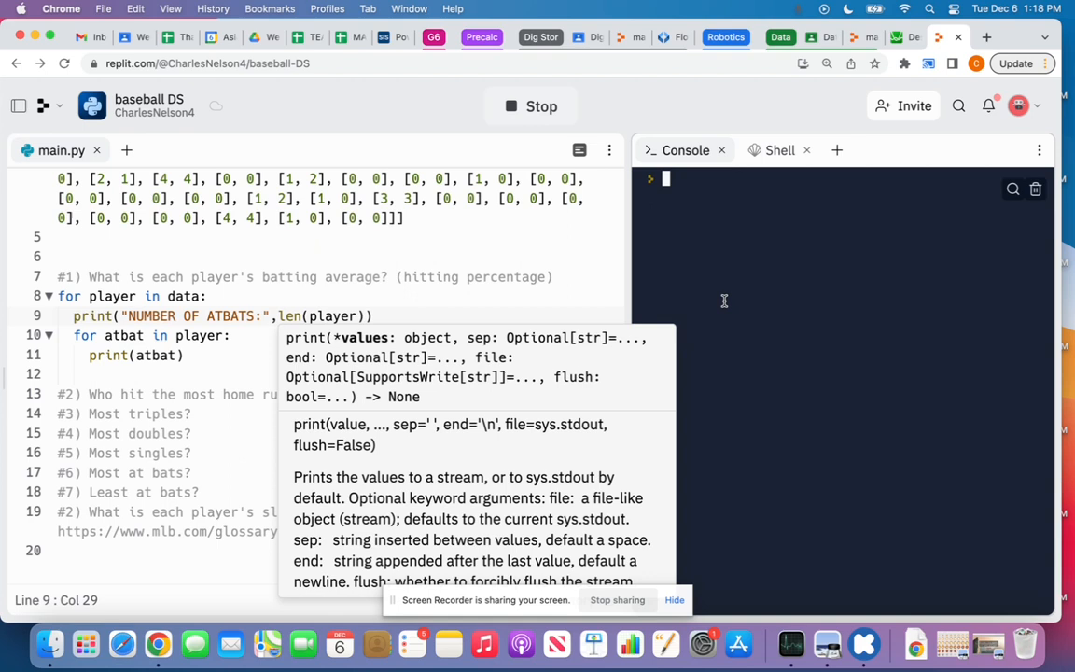
pyautogui.click(530, 104)
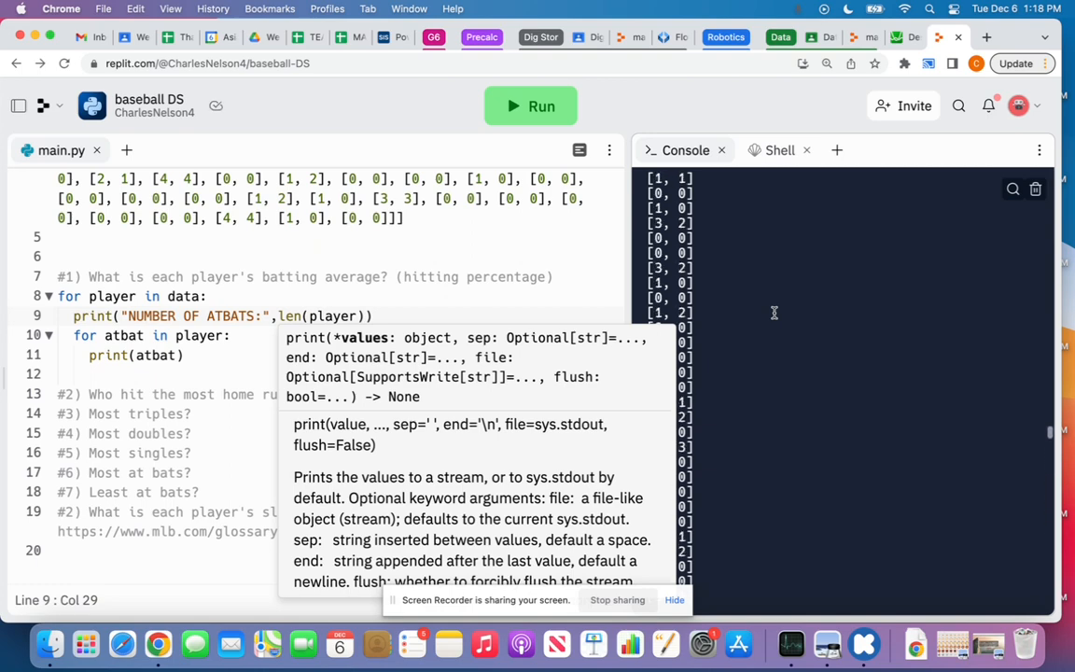
# Step: Start a new line below the at-bat count print for further code
pyautogui.click(552, 276)
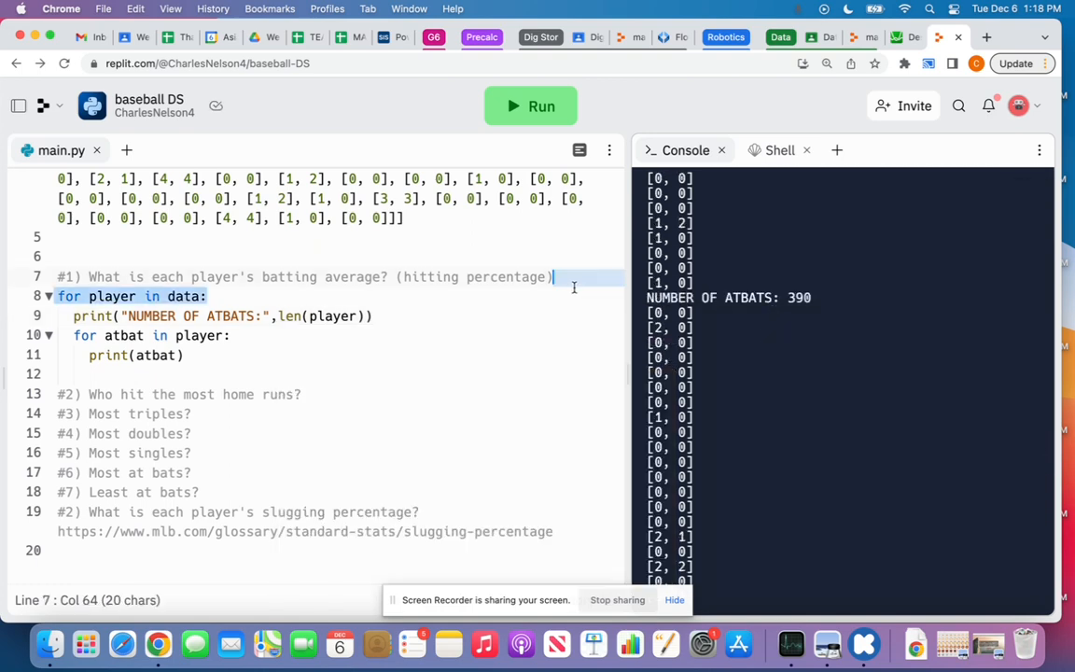
pyautogui.click(232, 336)
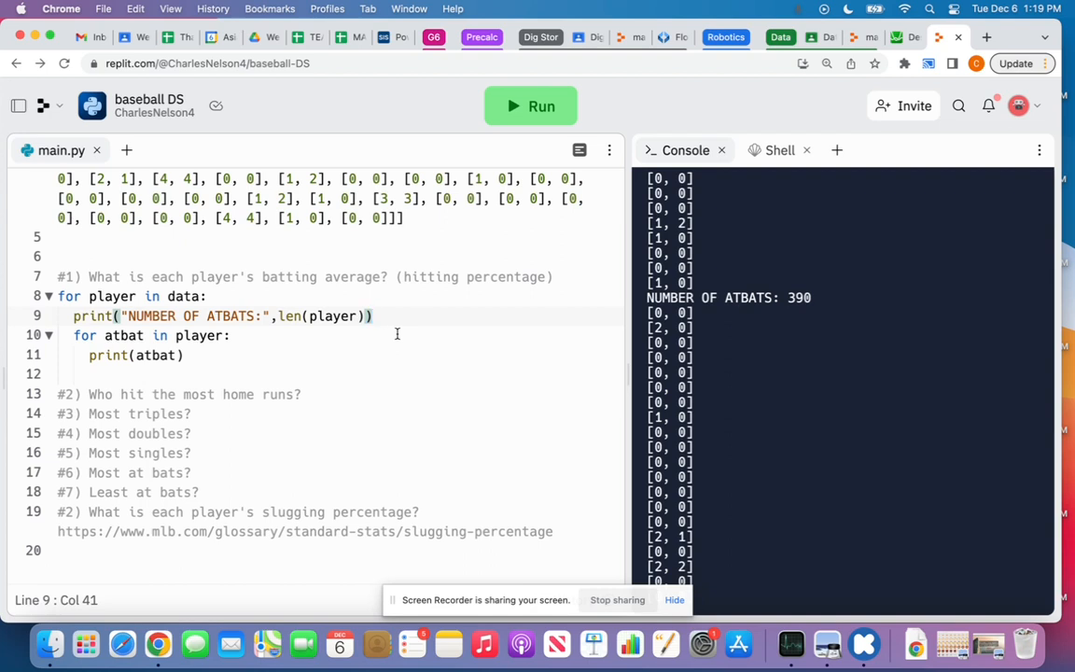
pyautogui.press('Return')
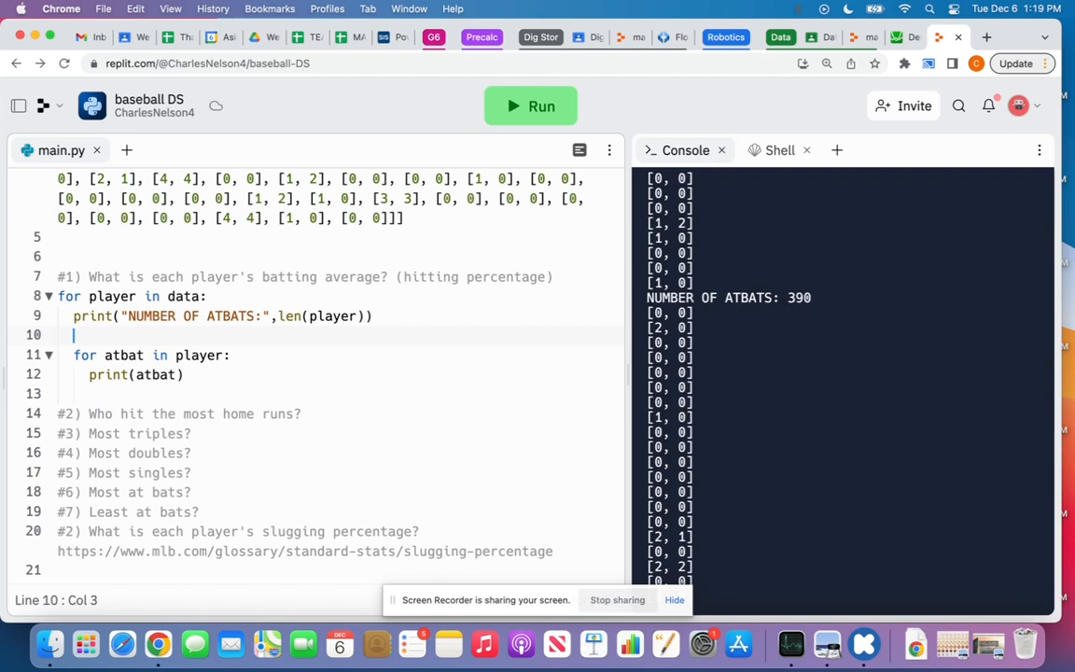
pyautogui.moveTo(696, 314)
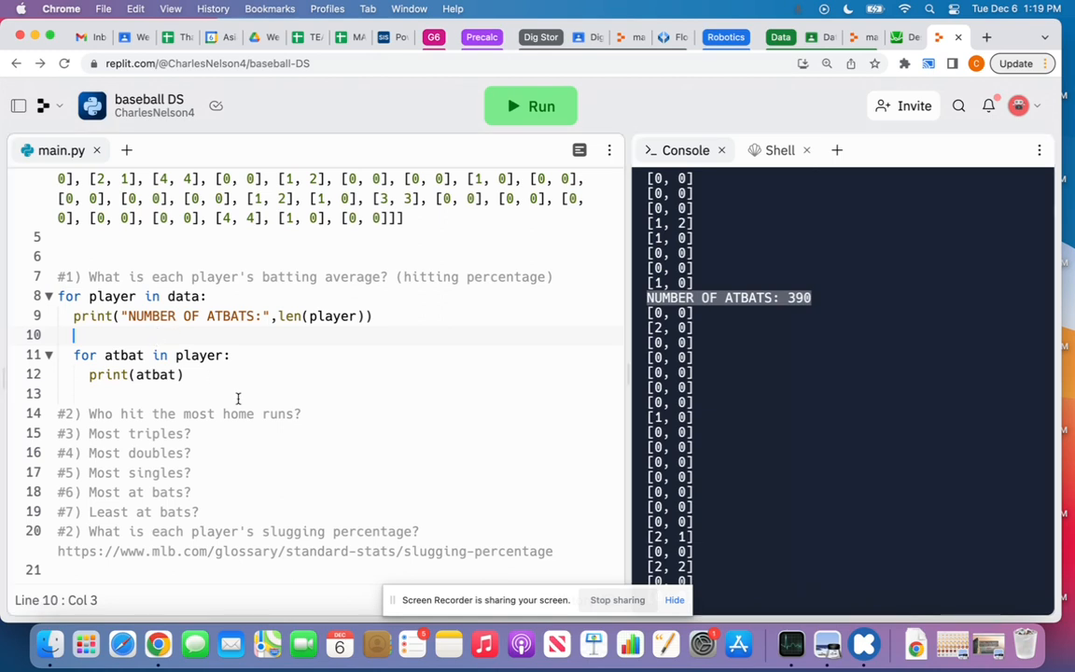
# Step: Initialize a hit counter with 'numhits = 0' inside the player loop
pyautogui.write('num')
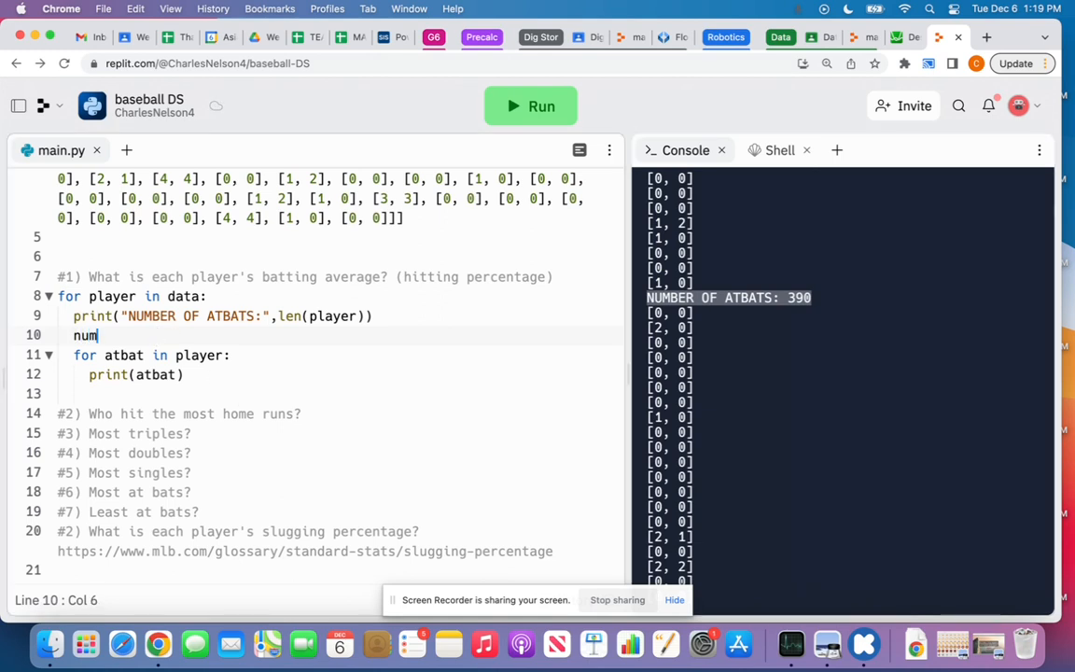
pyautogui.write('hits =')
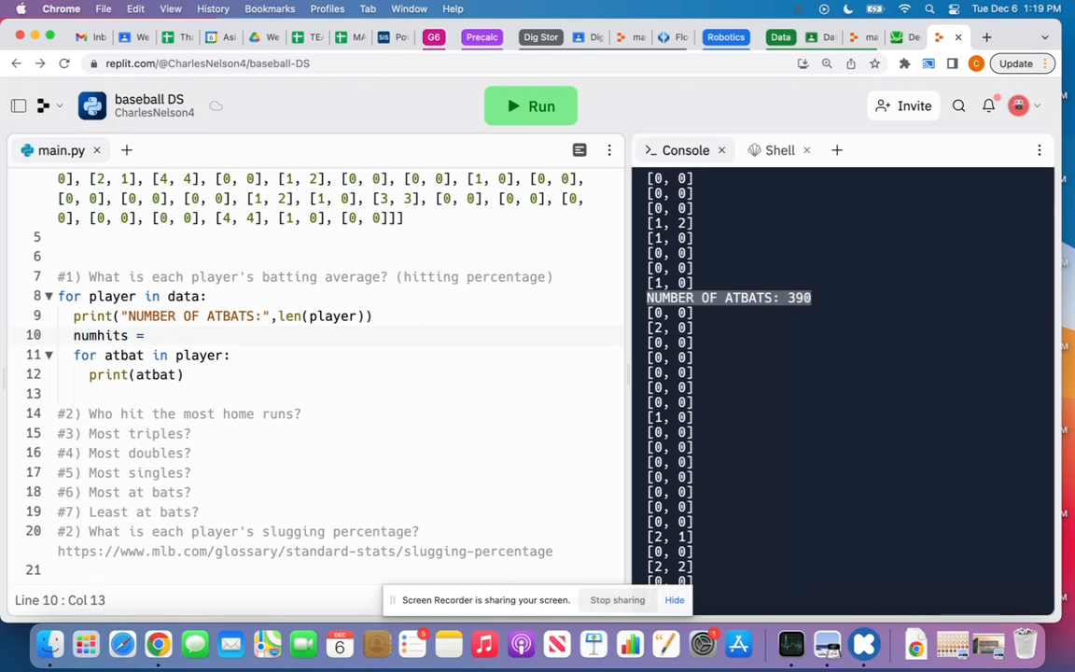
pyautogui.write('0')
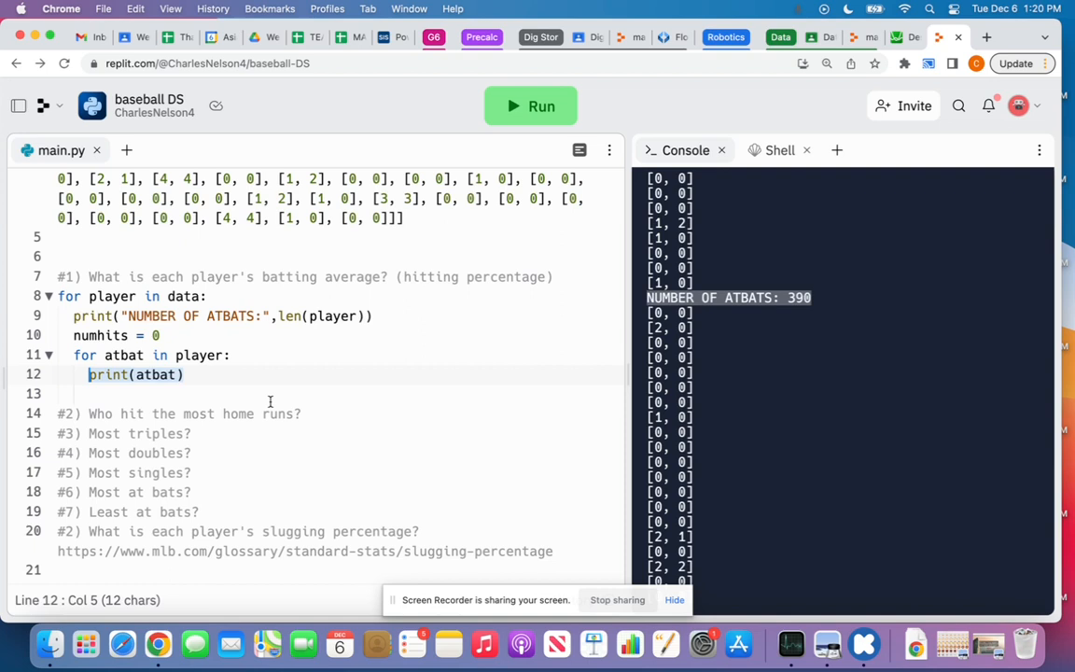
# Step: Replace the at-bat print with the check 'if atbat[0] > 0:'
pyautogui.write('if atbat')
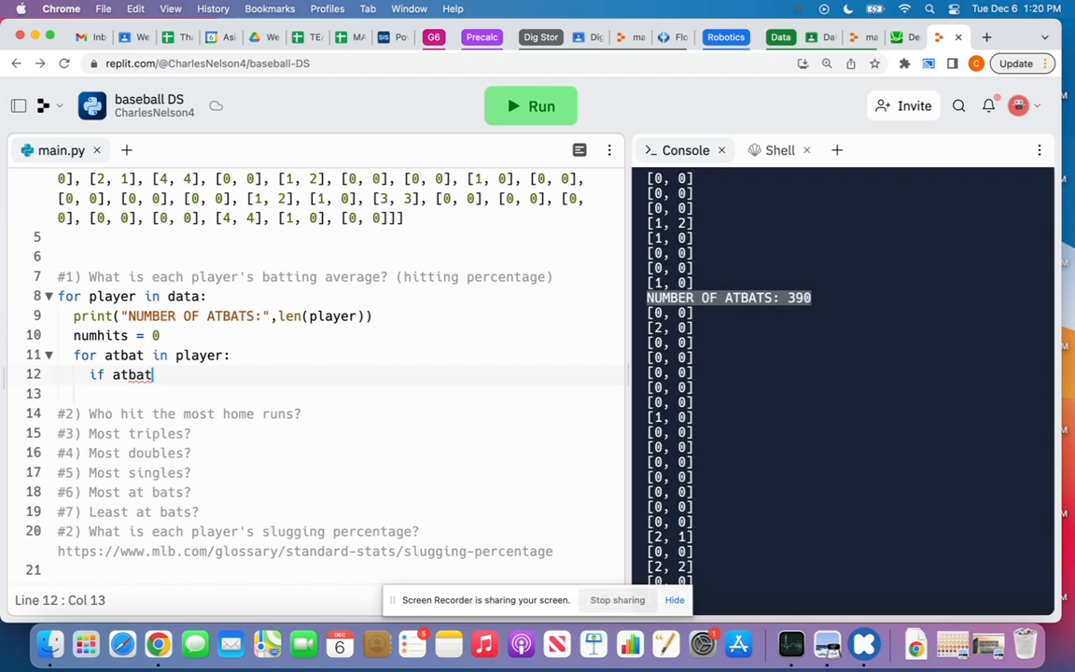
pyautogui.write('[0]')
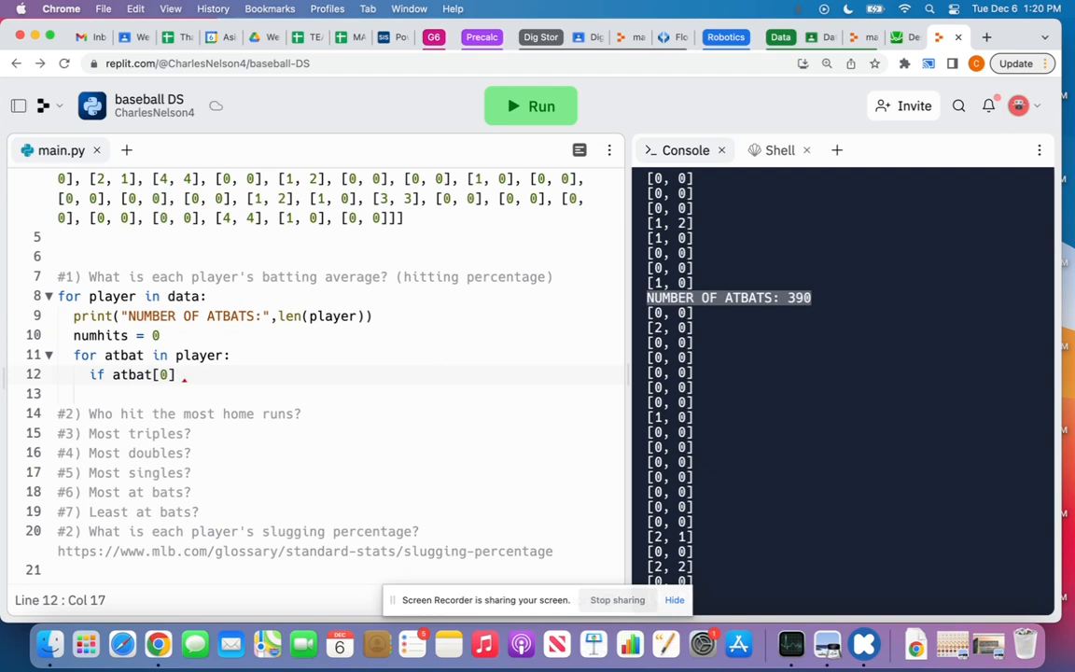
pyautogui.write('>')
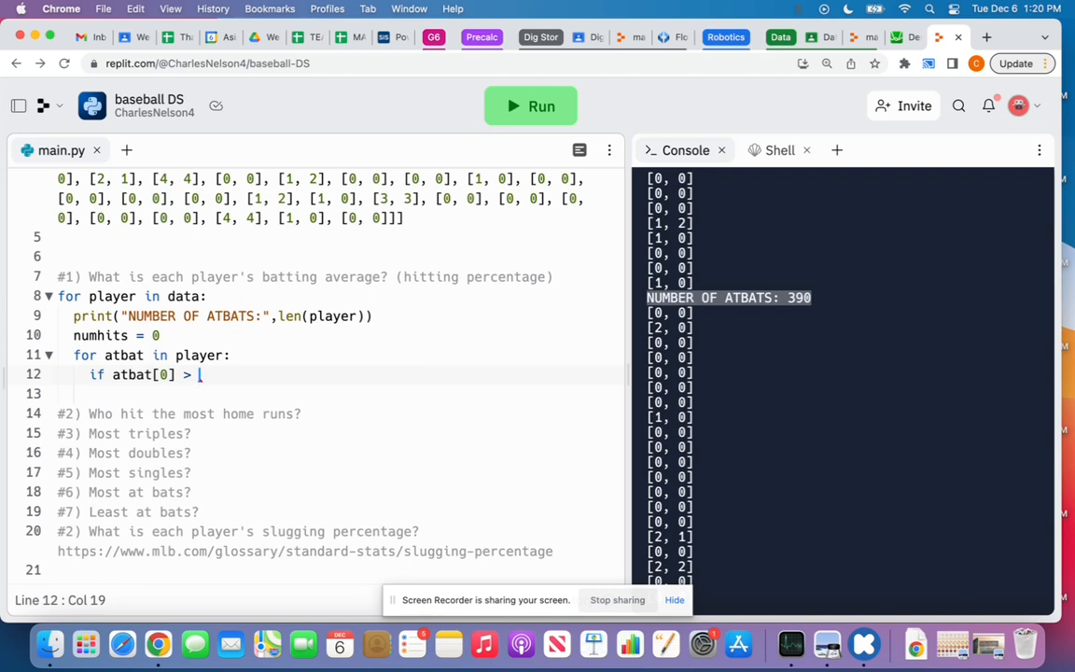
pyautogui.write('0:')
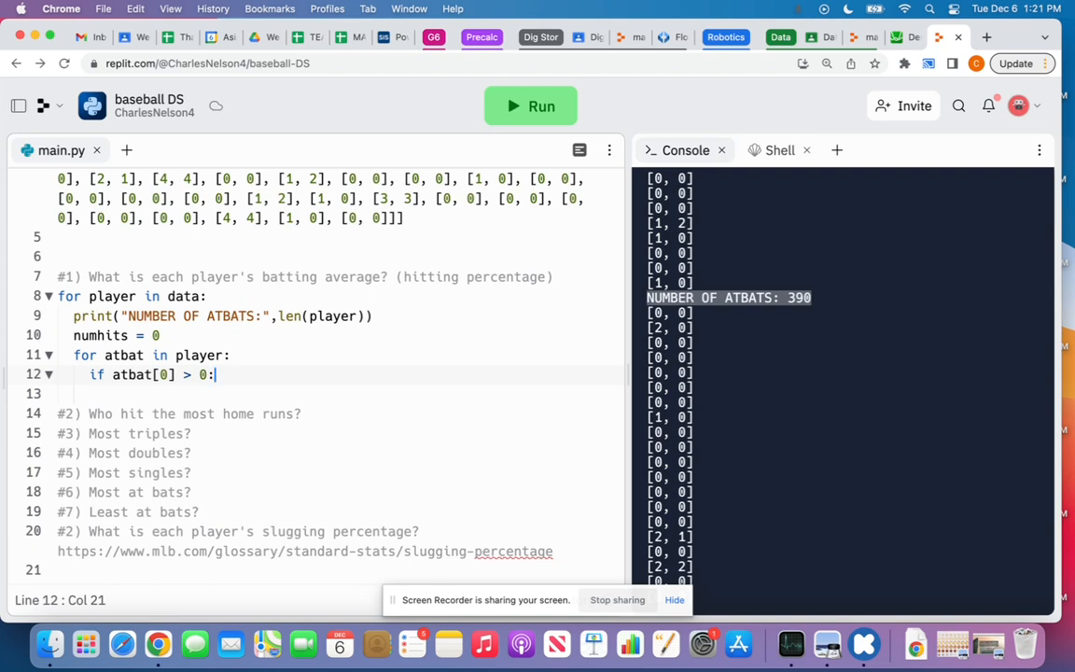
pyautogui.press('Return')
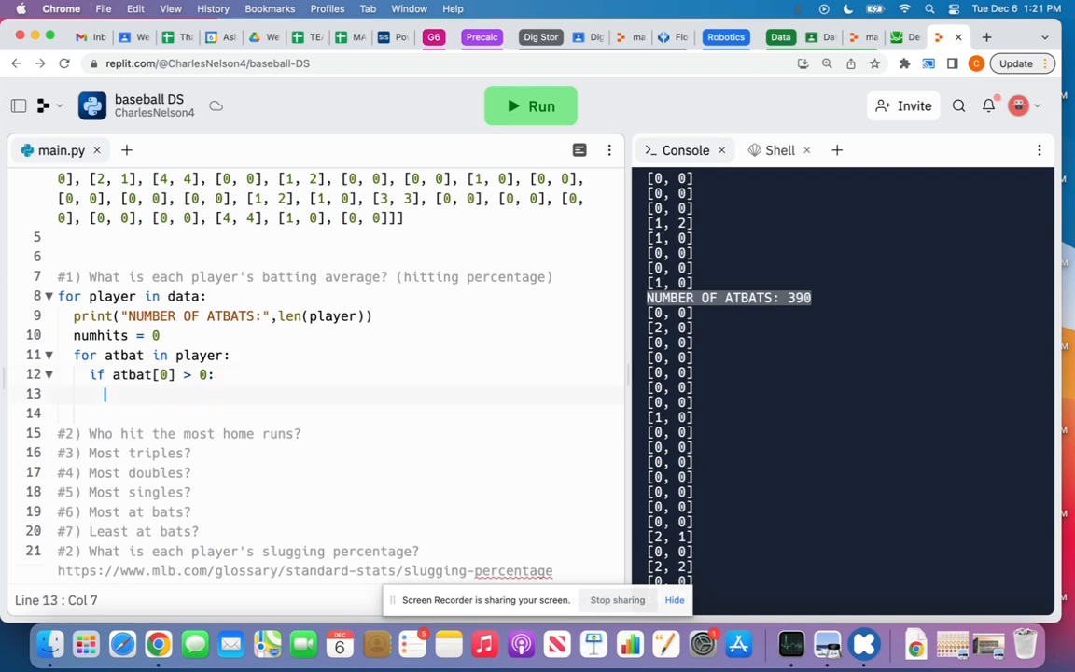
# Step: Increment the counter with 'numhits = numhits + 1' inside the hit check
pyautogui.write('numhits')
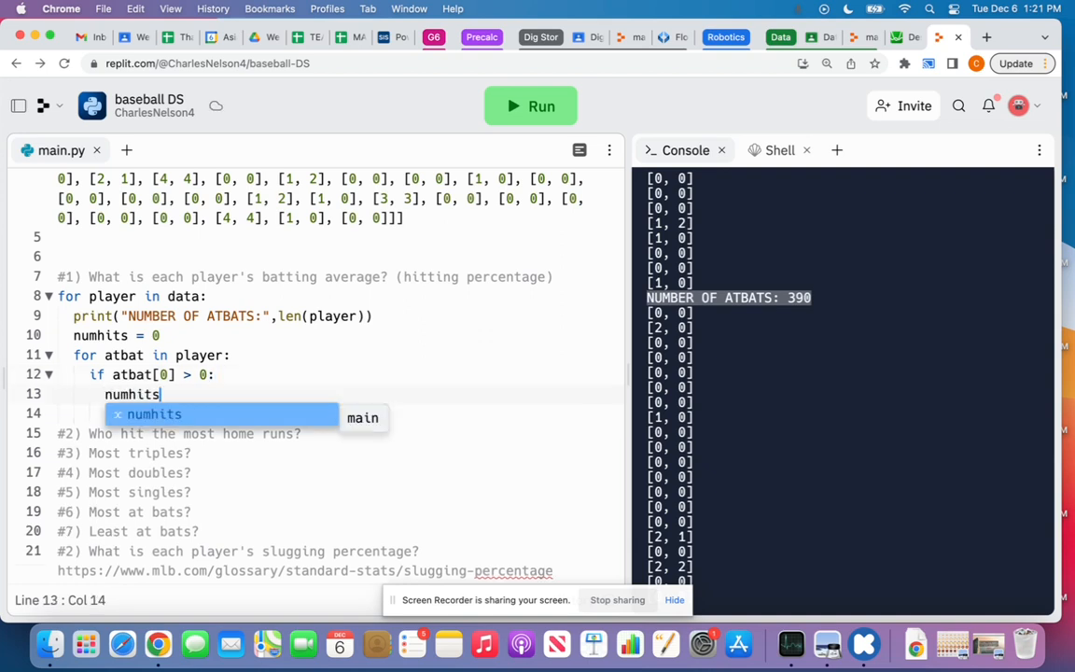
pyautogui.write('= numhits +')
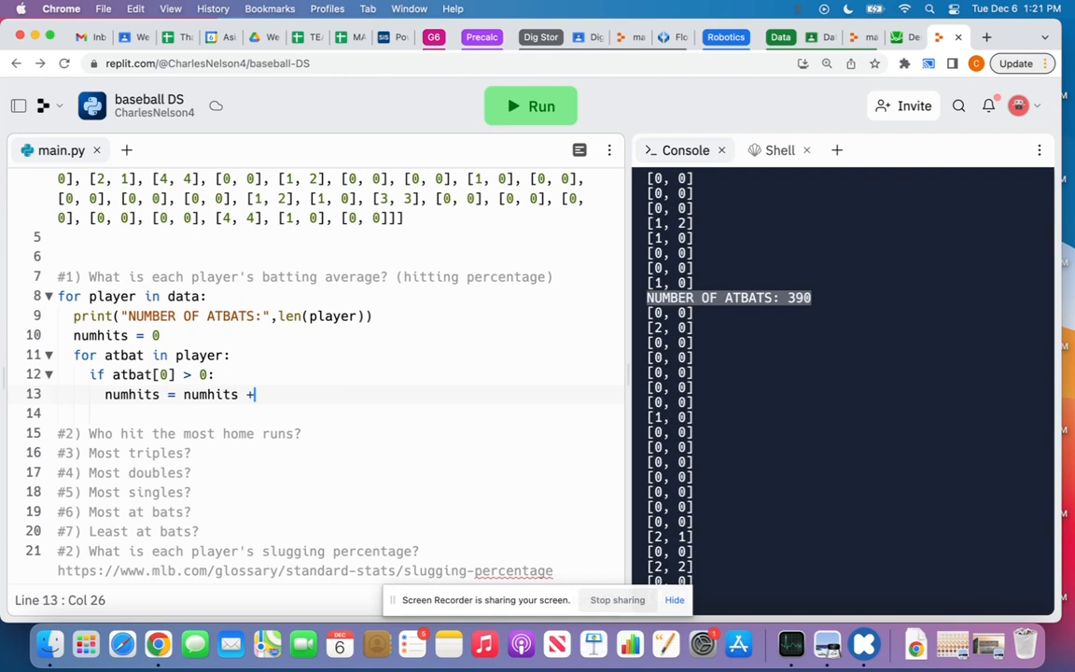
pyautogui.write('1')
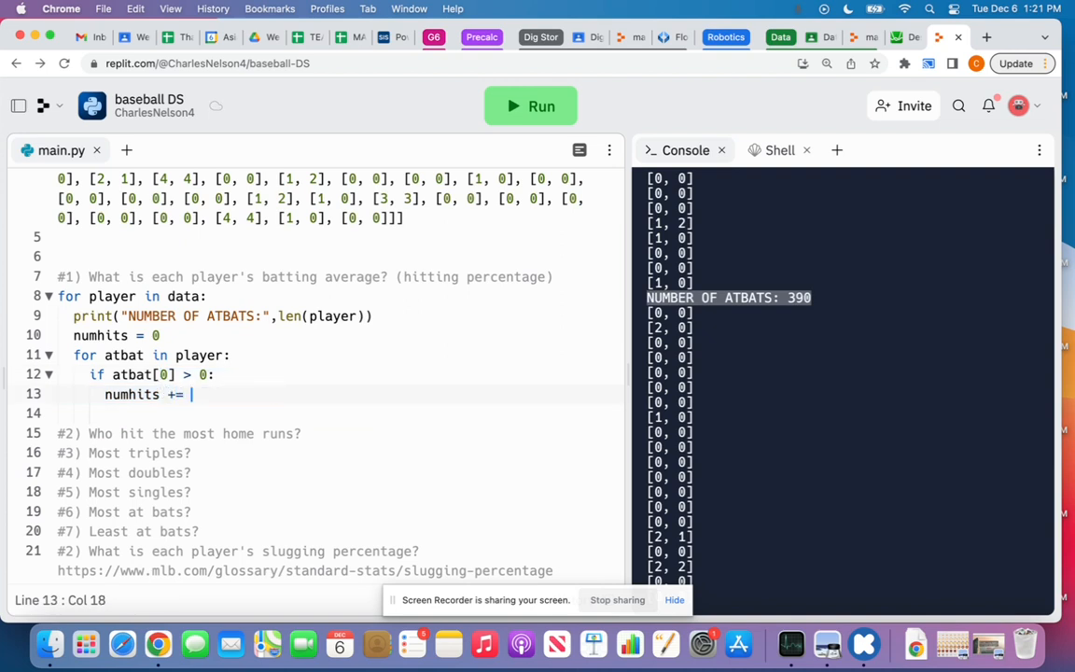
pyautogui.write('1')
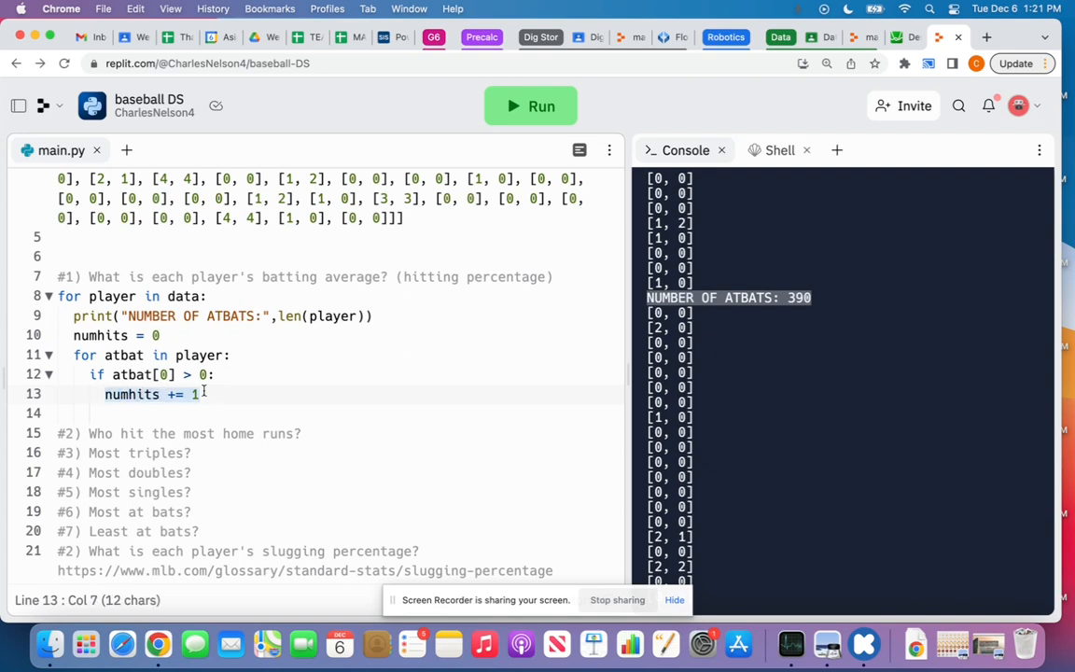
pyautogui.click(197, 394)
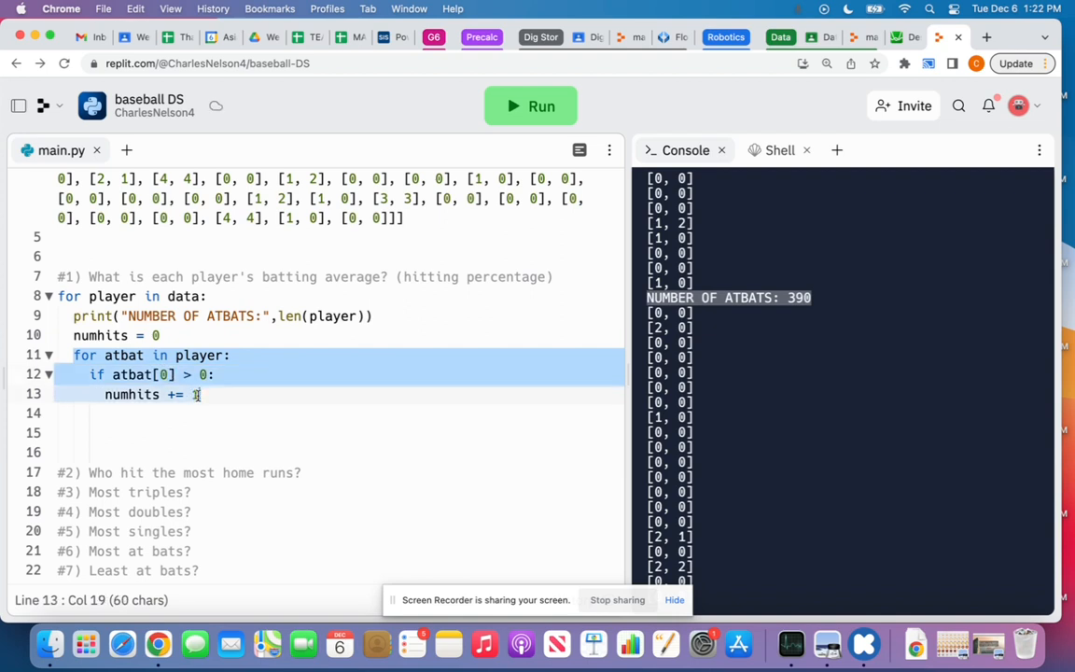
# Step: Print 'Batting Average:' as numhits / len(player) after the inner loop and run it
pyautogui.click(215, 433)
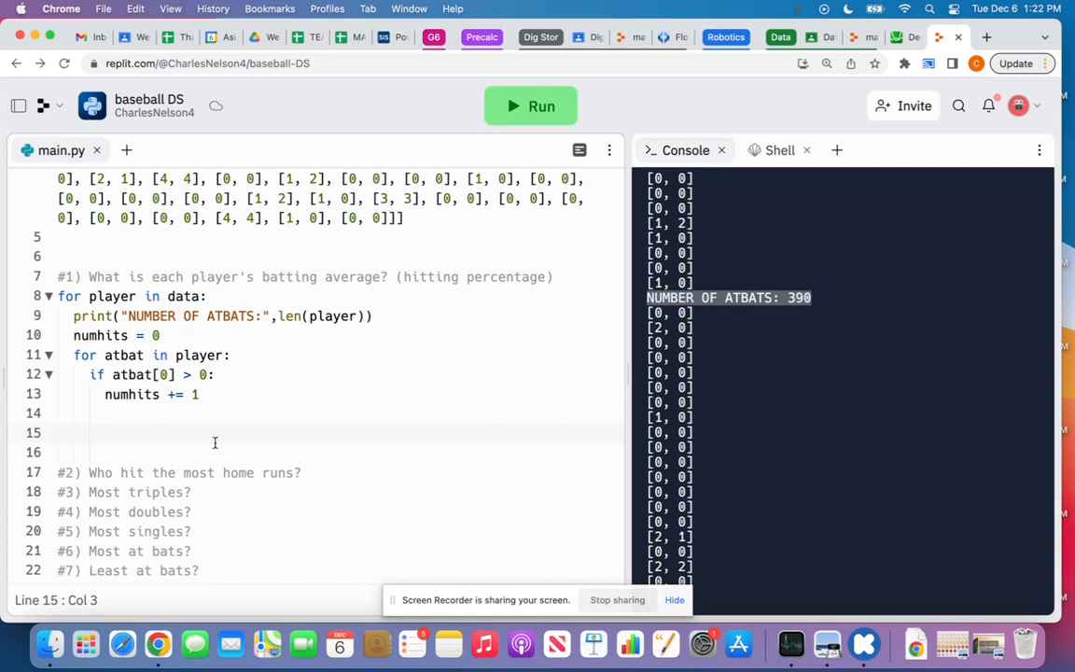
pyautogui.write('print("Batting A')
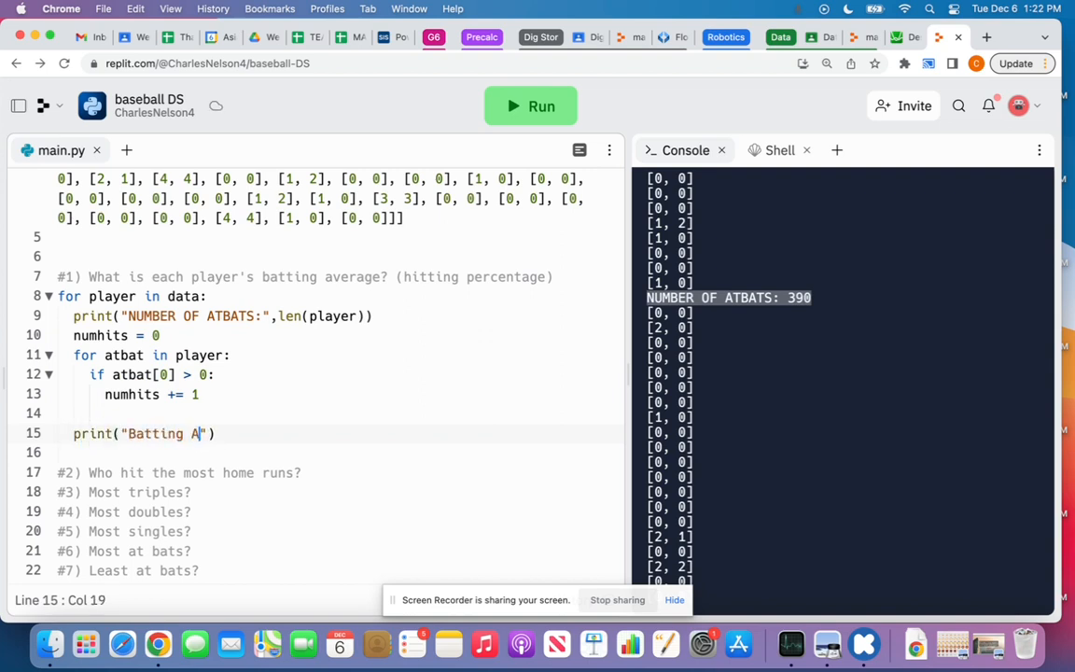
pyautogui.write('verage:')
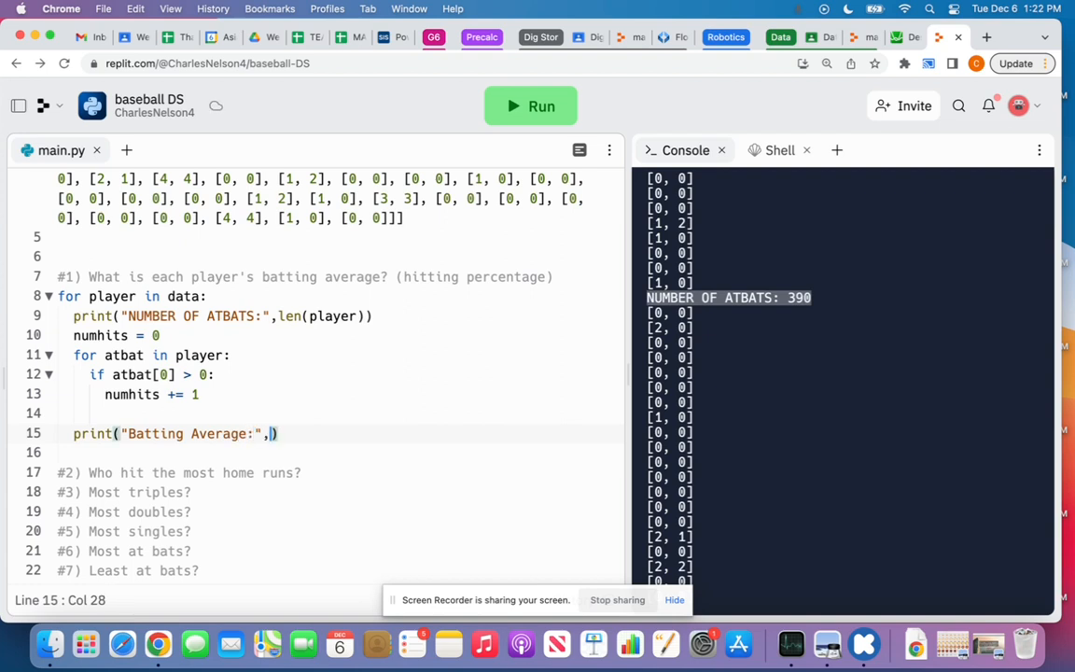
pyautogui.write('n')
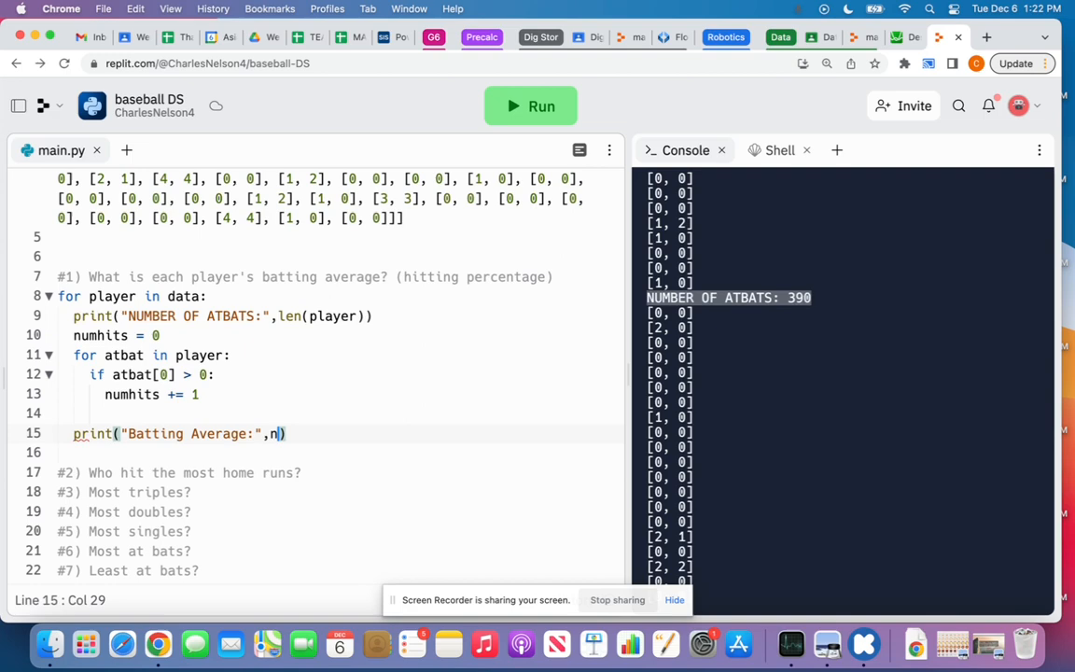
pyautogui.write('umhits')
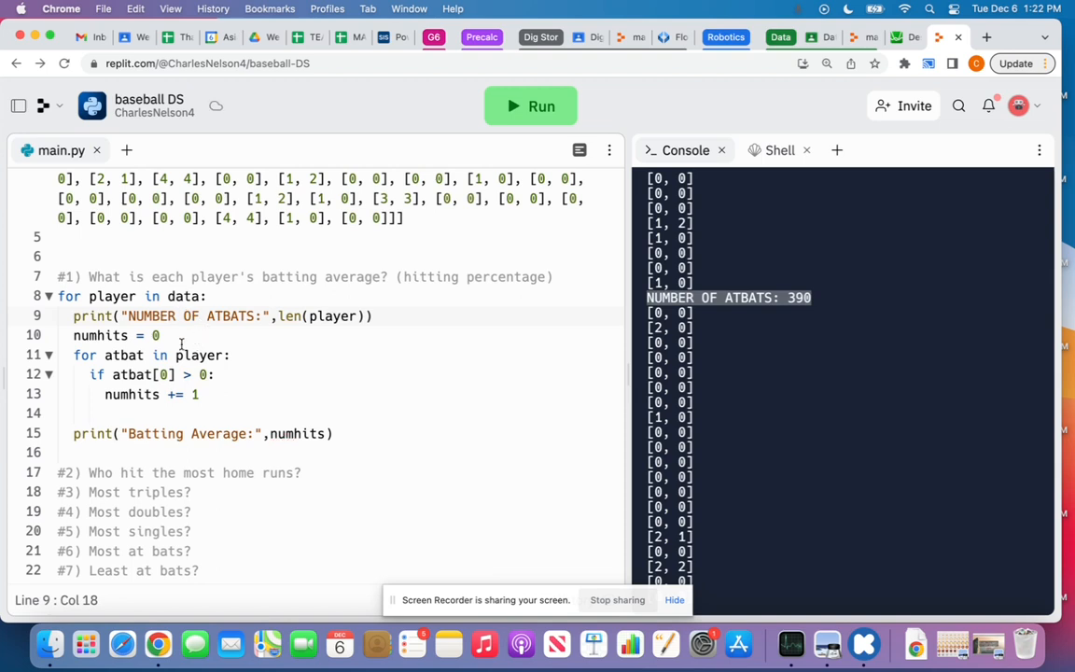
pyautogui.moveTo(356, 401)
pyautogui.write(' / ')
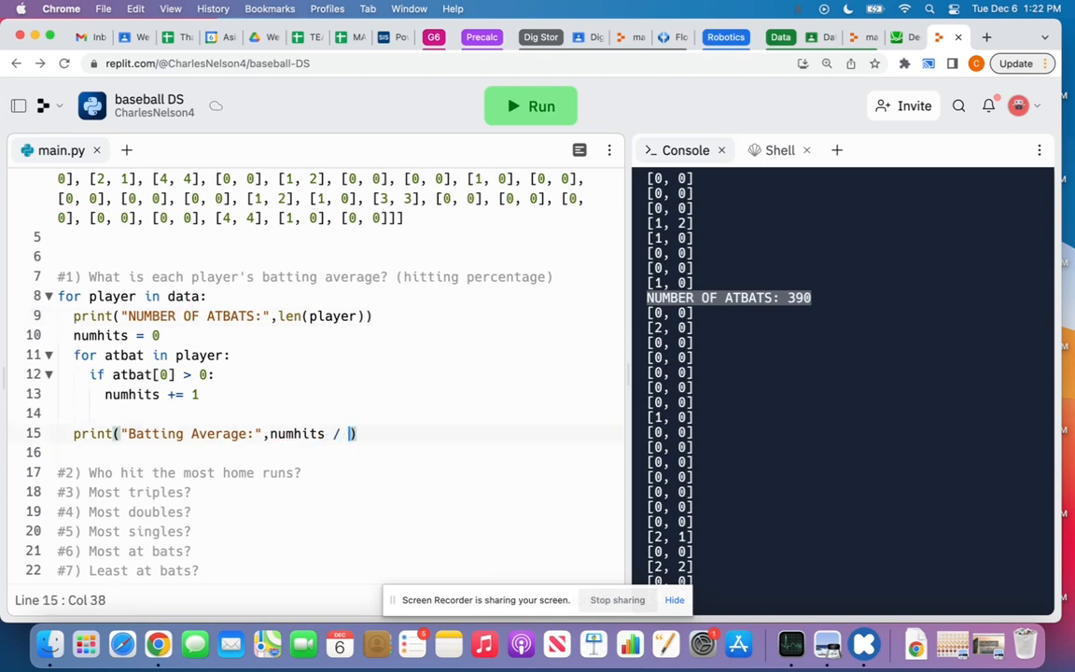
pyautogui.write('len(player)')
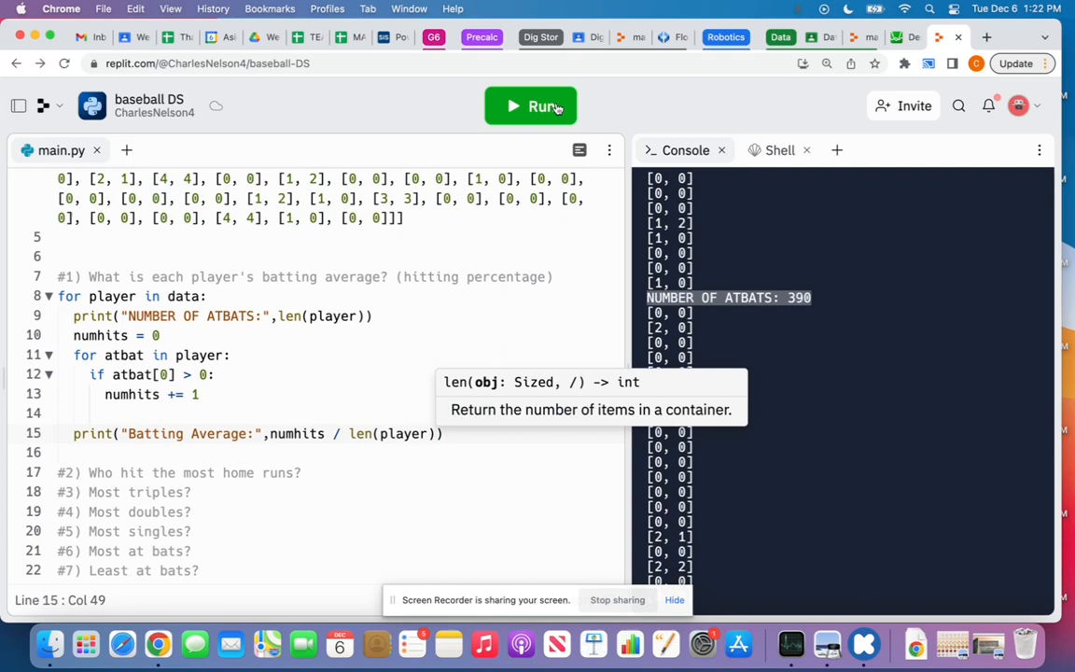
pyautogui.click(530, 105)
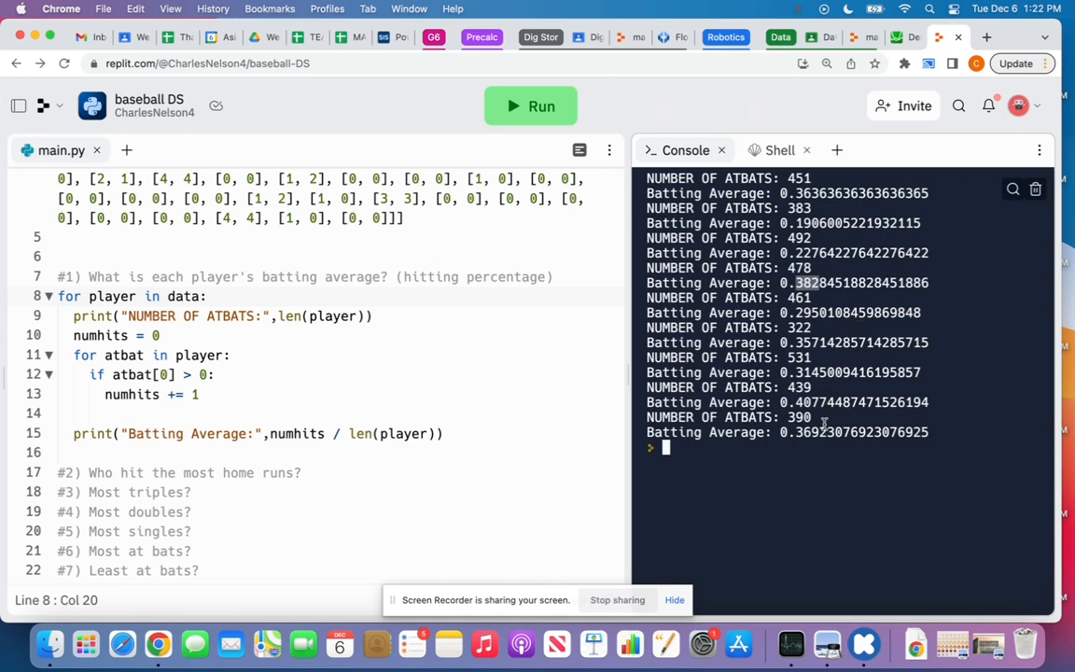
pyautogui.moveTo(936, 310)
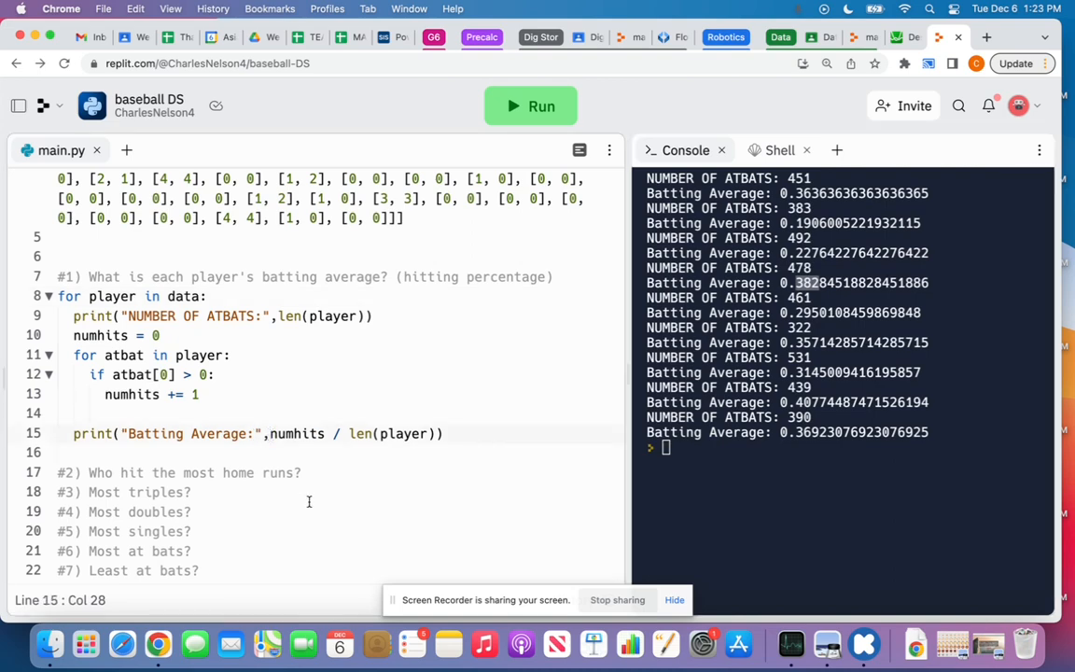
# Step: Wrap the batting average in round(..., 3) and run to get values like 0.364 and 0.191
pyautogui.write('round(')
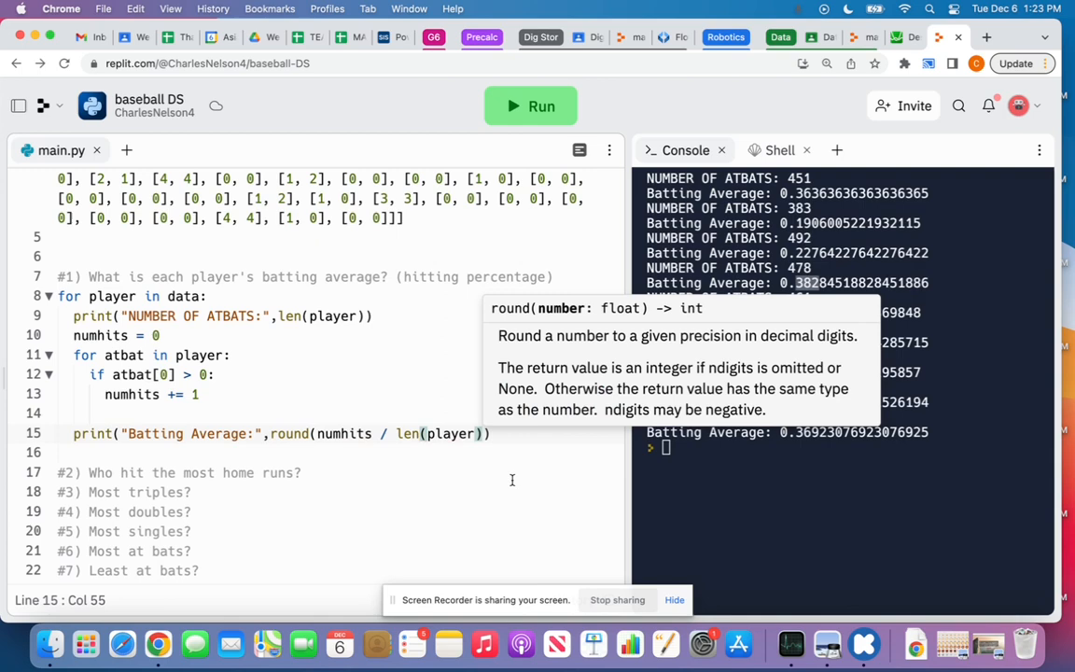
pyautogui.write(',3')
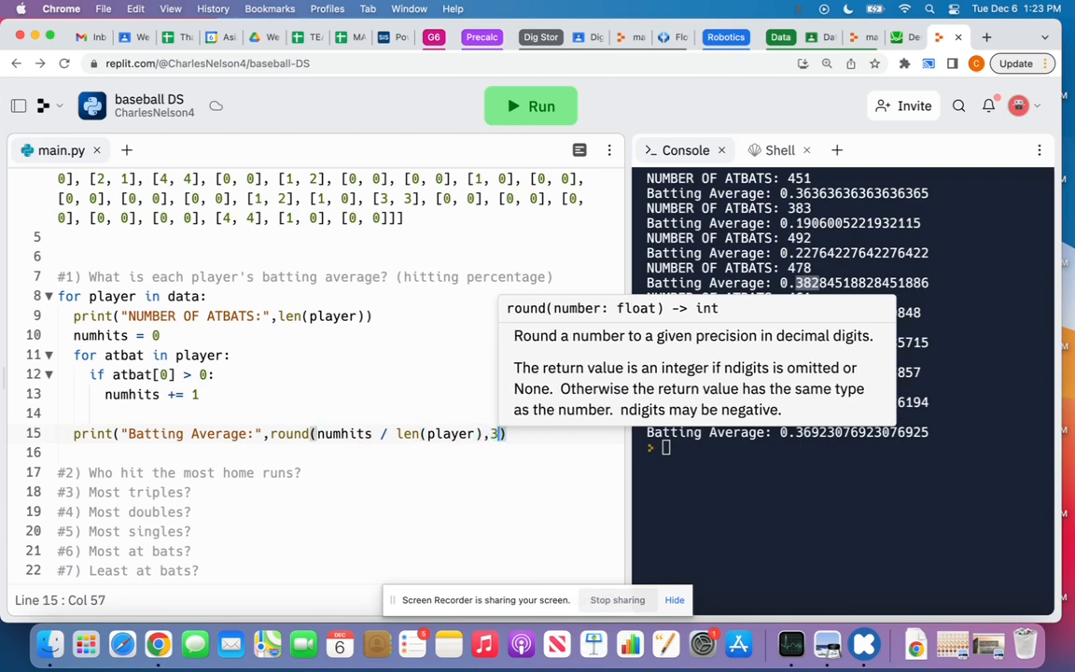
pyautogui.write(')')
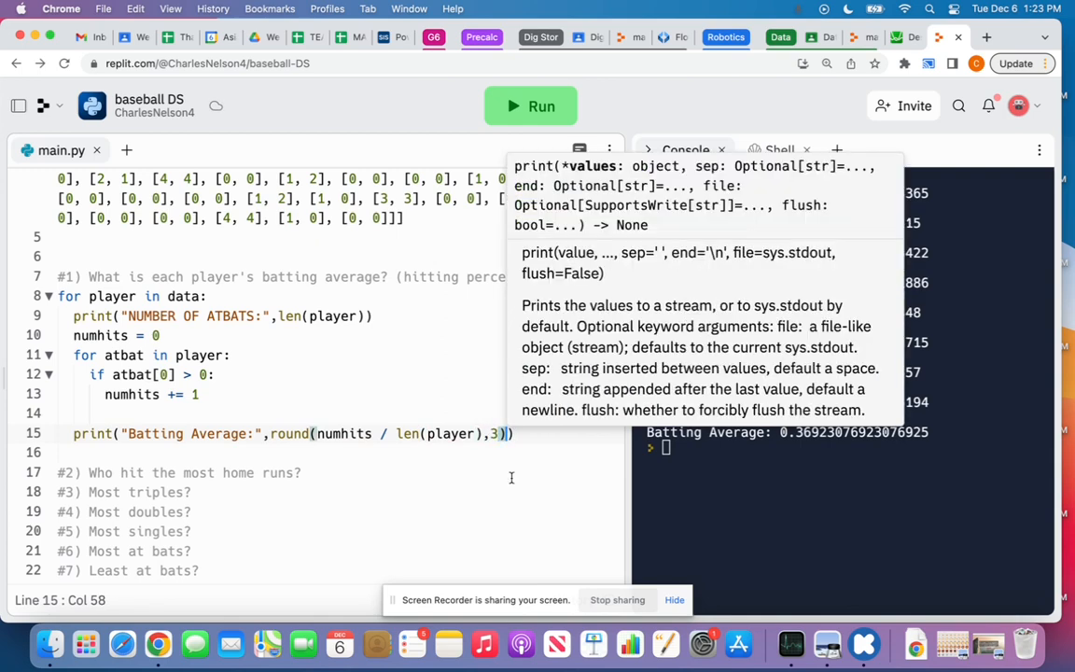
pyautogui.click(530, 105)
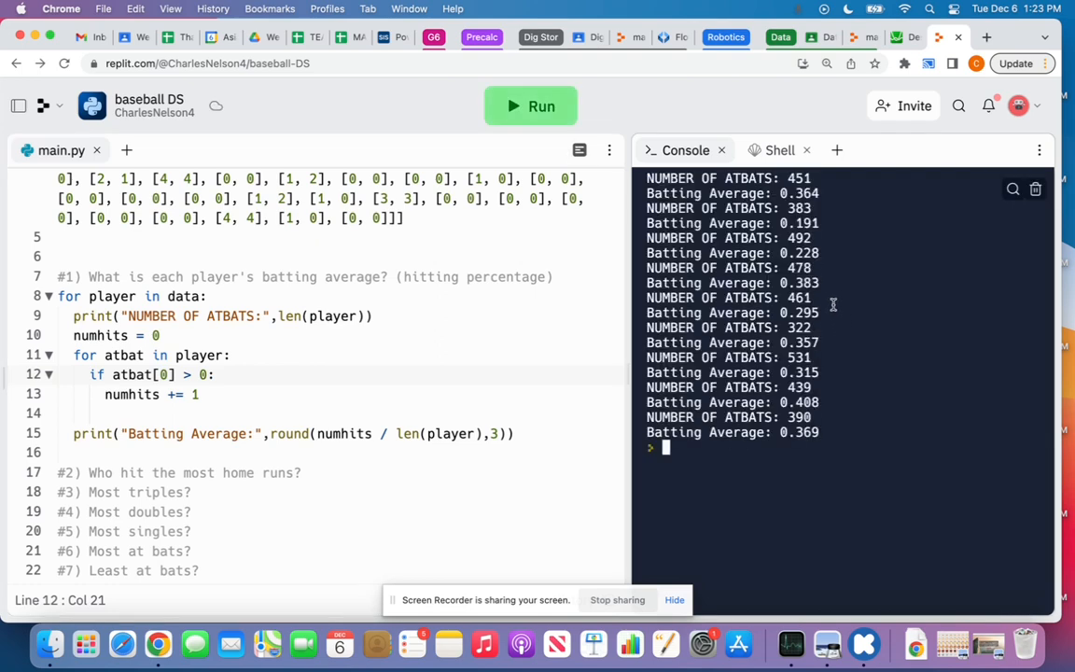
pyautogui.doubleClick(798, 284)
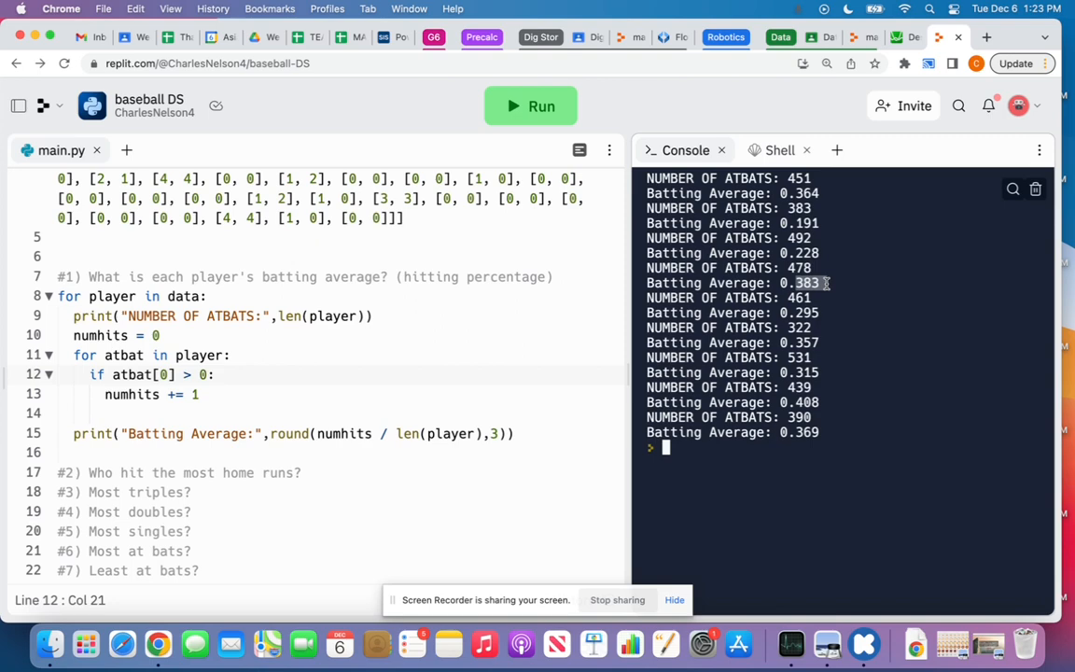
pyautogui.moveTo(830, 326)
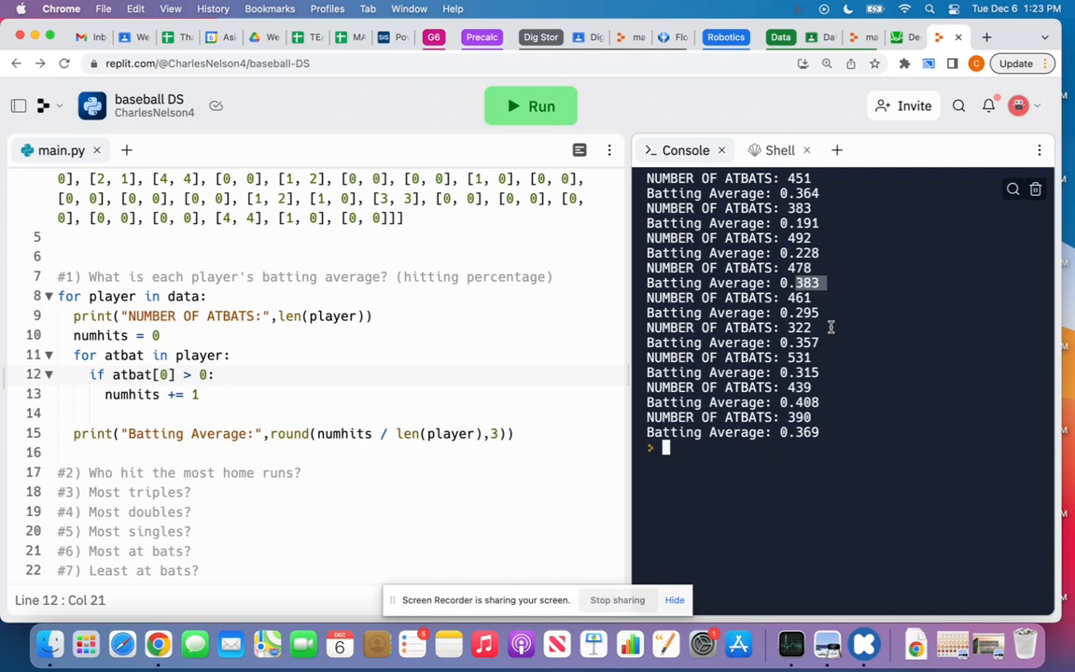
pyautogui.moveTo(832, 340)
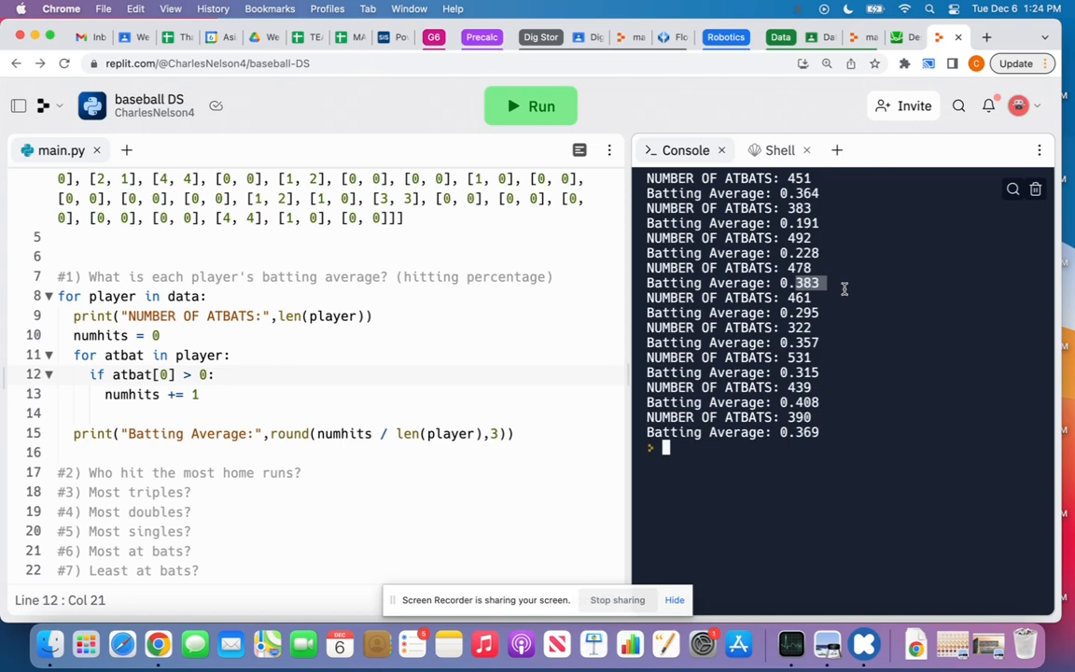
pyautogui.moveTo(610, 306)
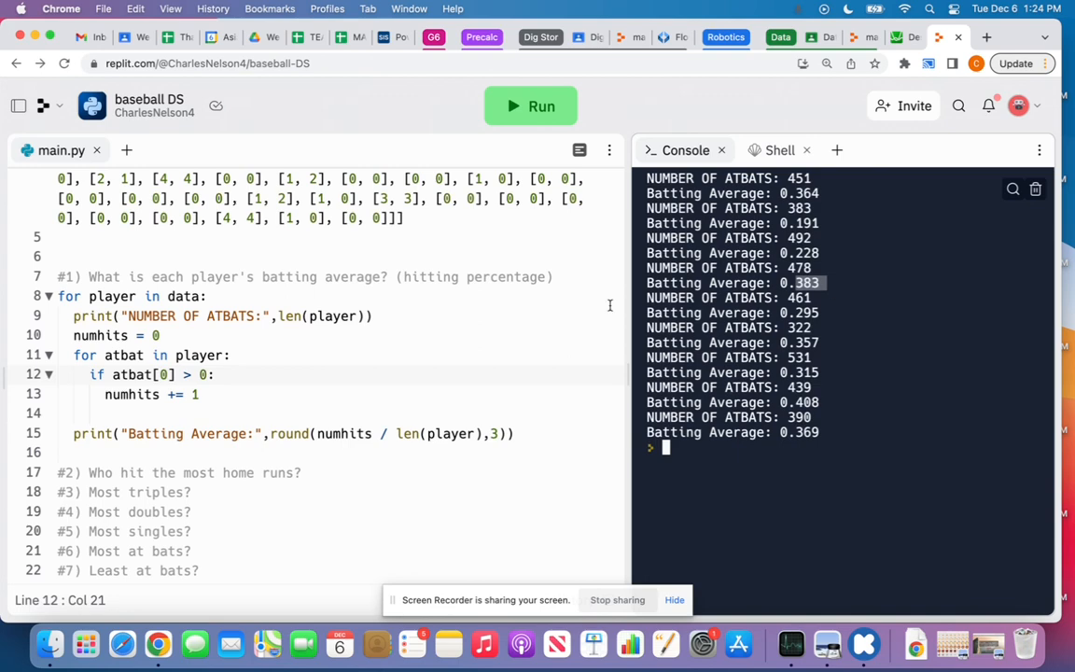
pyautogui.scroll(-3)
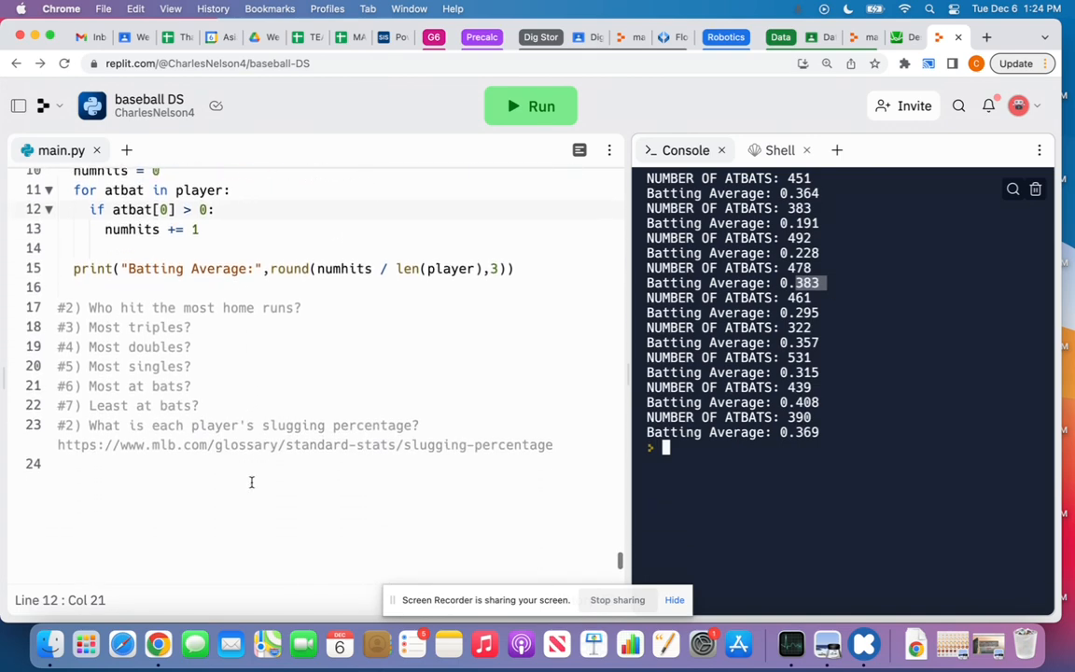
pyautogui.scroll(3)
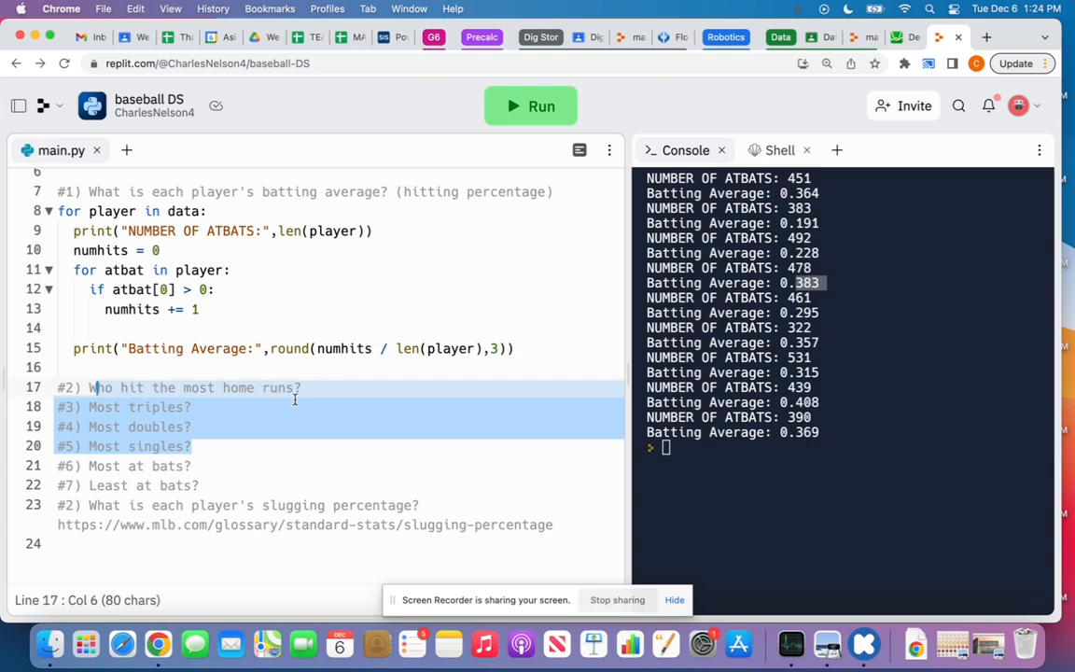
pyautogui.click(314, 386)
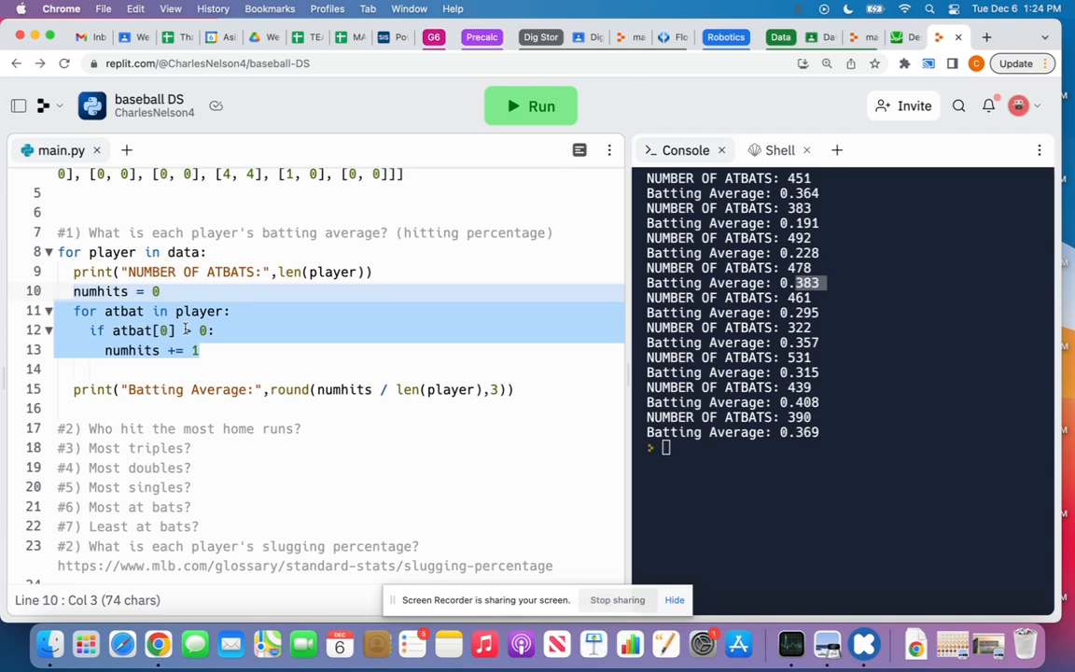
pyautogui.click(198, 350)
pyautogui.write('==')
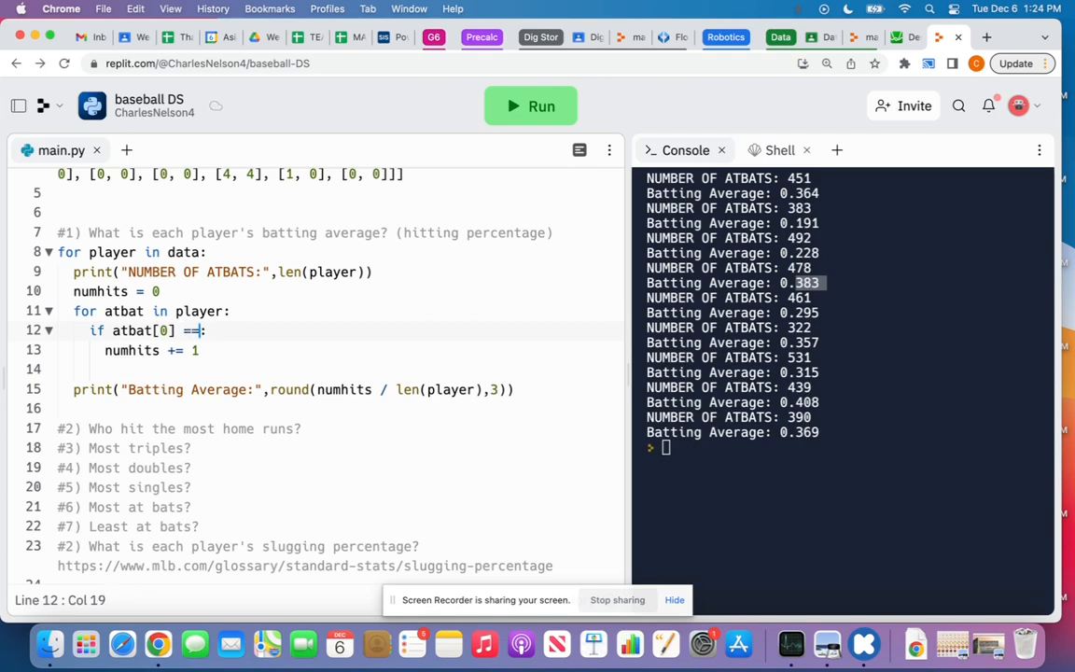
pyautogui.write('4')
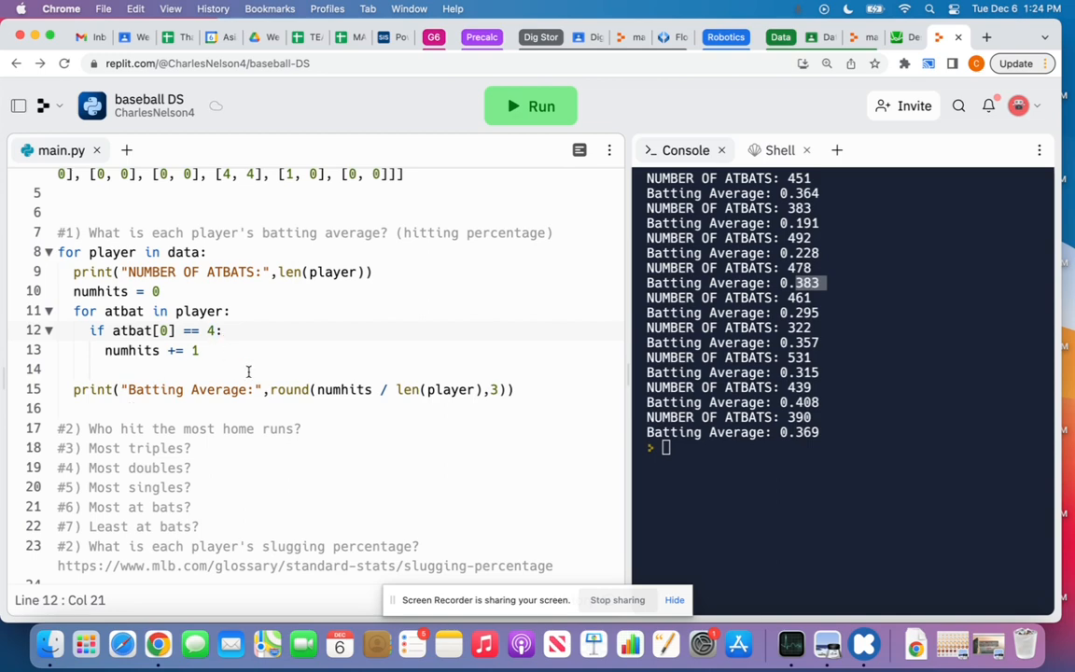
pyautogui.write('> 0')
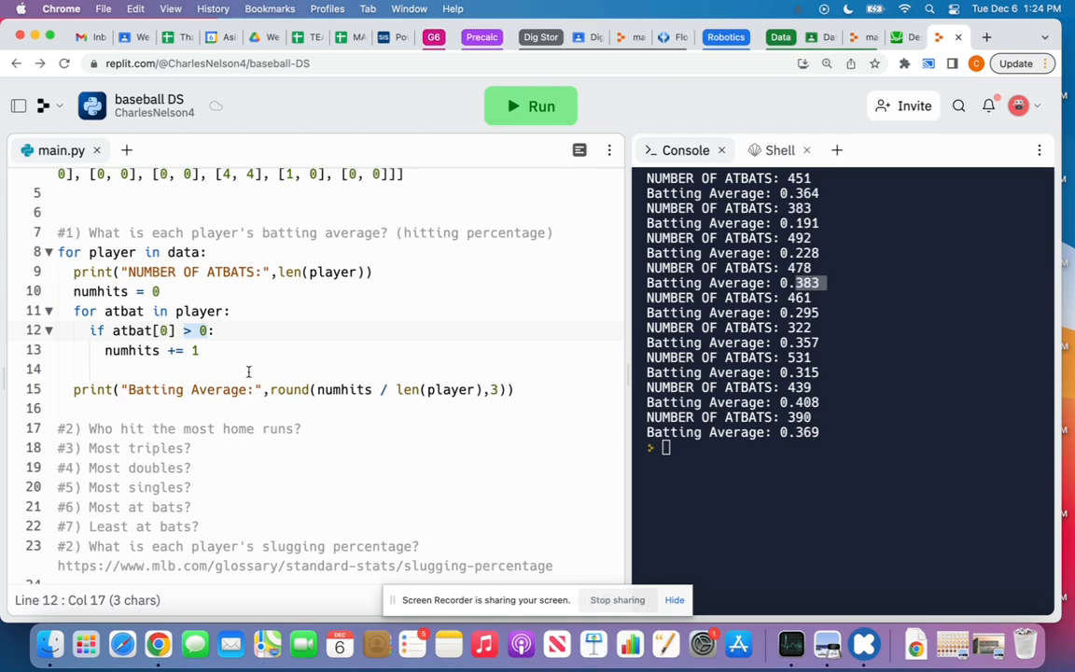
pyautogui.scroll(-3)
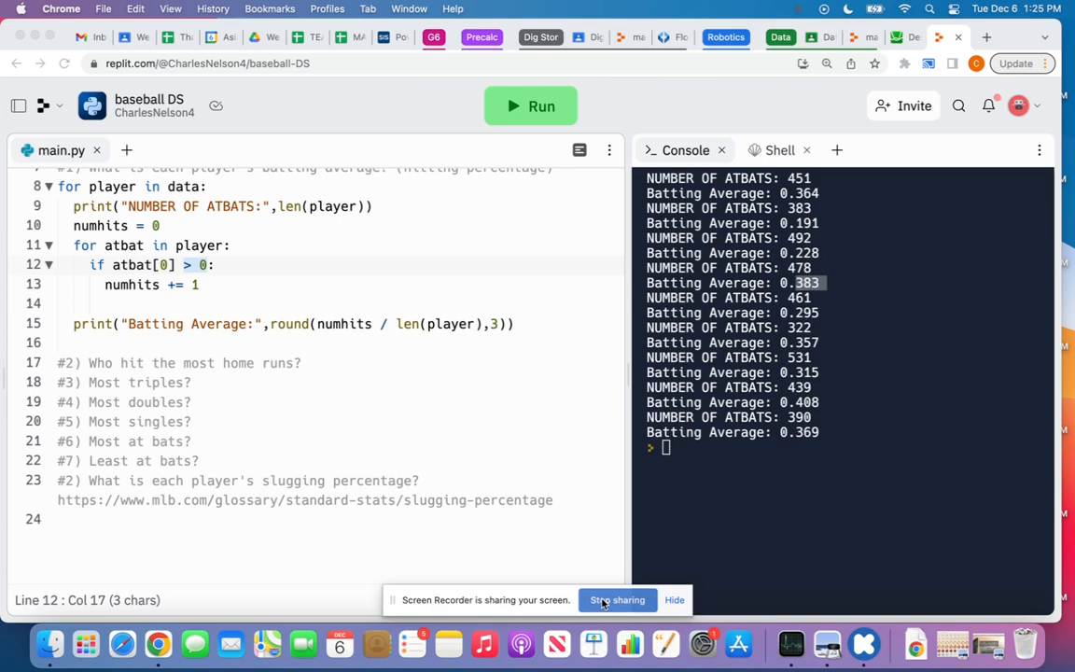
pyautogui.moveTo(518, 530)
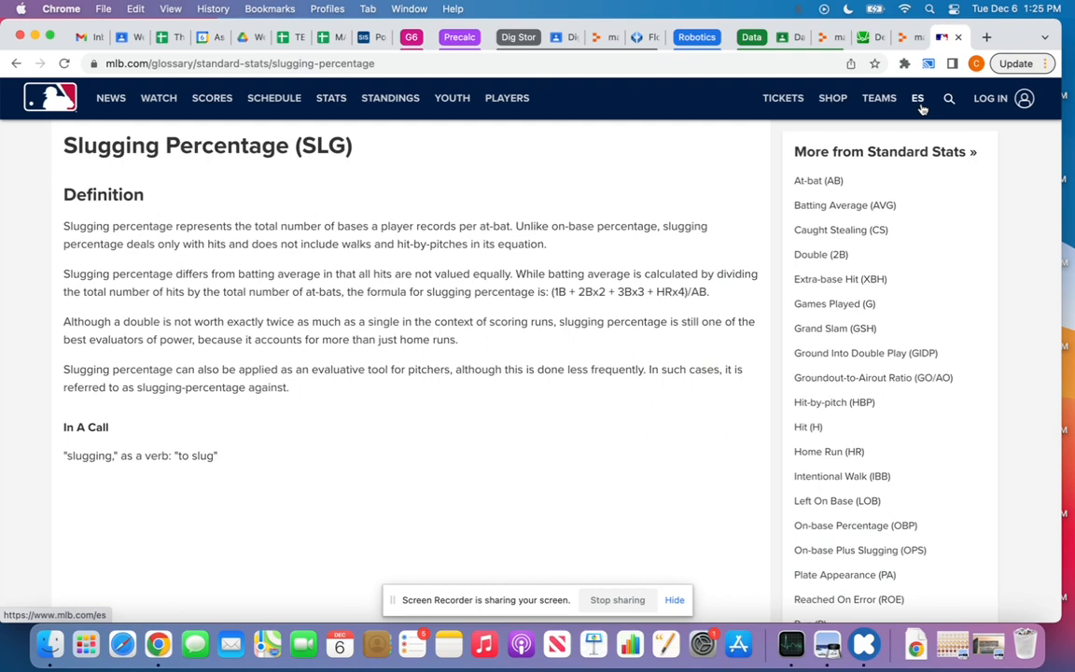
pyautogui.moveTo(608, 291); pyautogui.dragTo(708, 291)
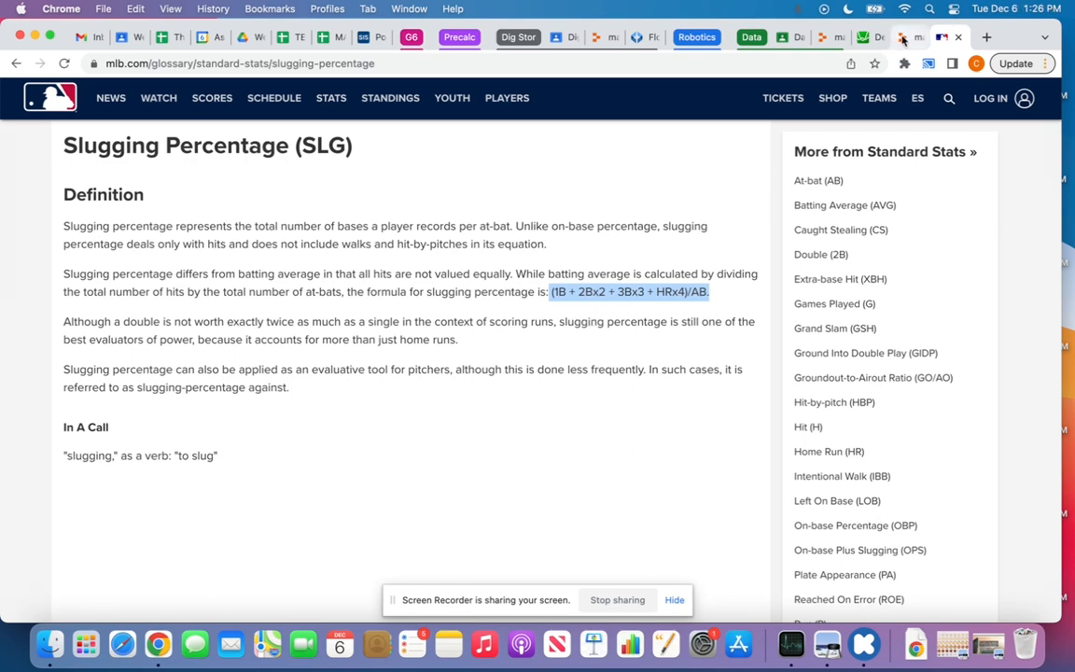
pyautogui.click(924, 37)
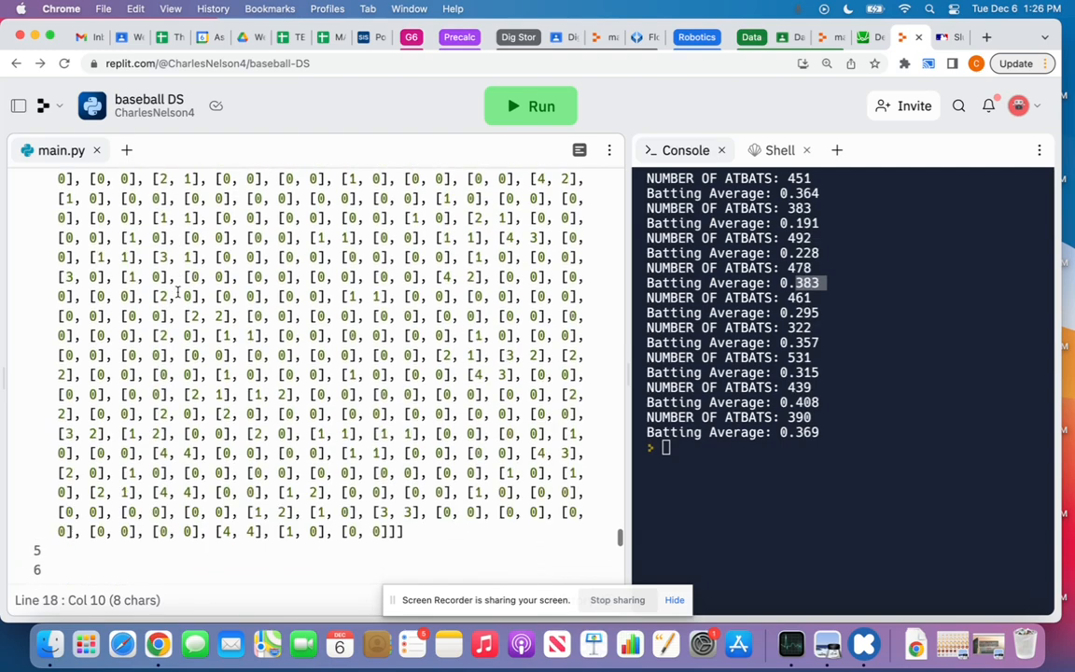
pyautogui.scroll(3)
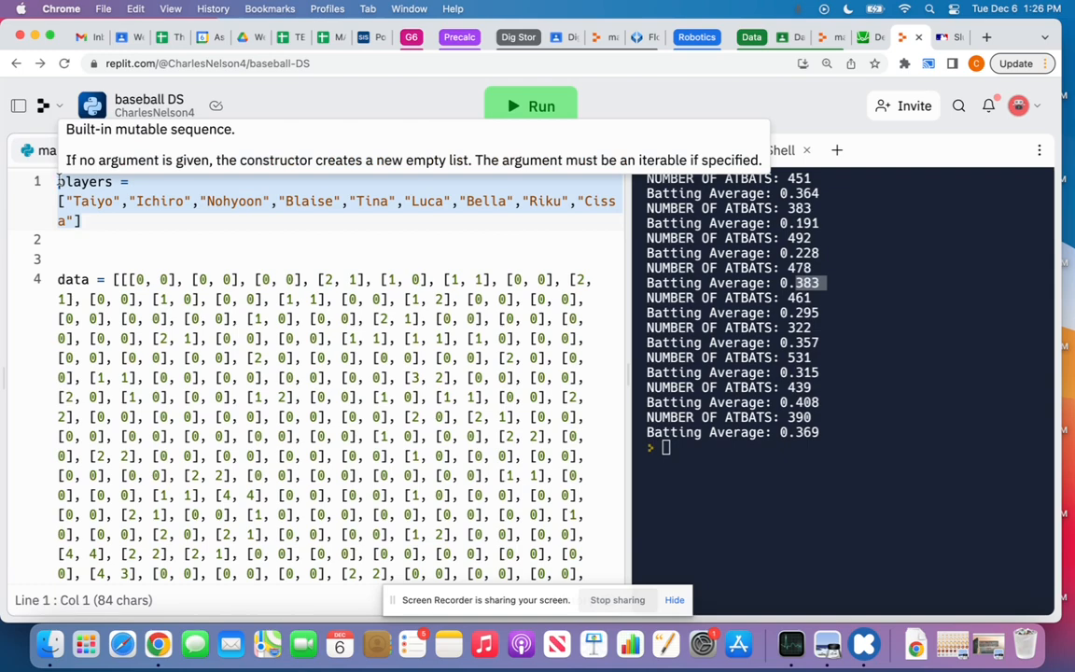
pyautogui.scroll(-3)
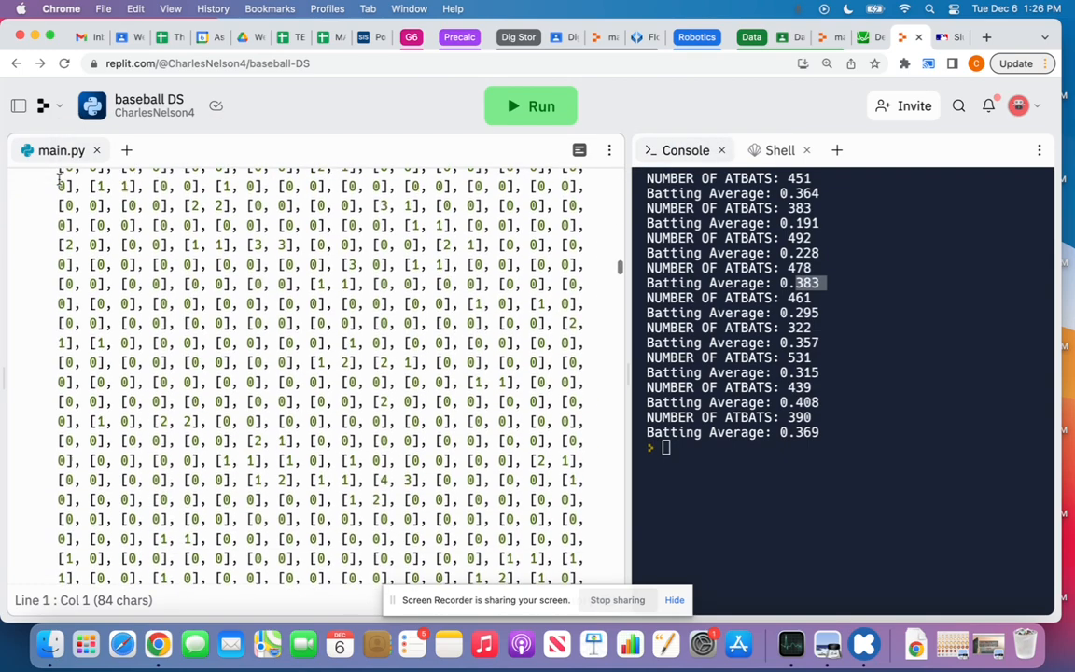
pyautogui.scroll(-3)
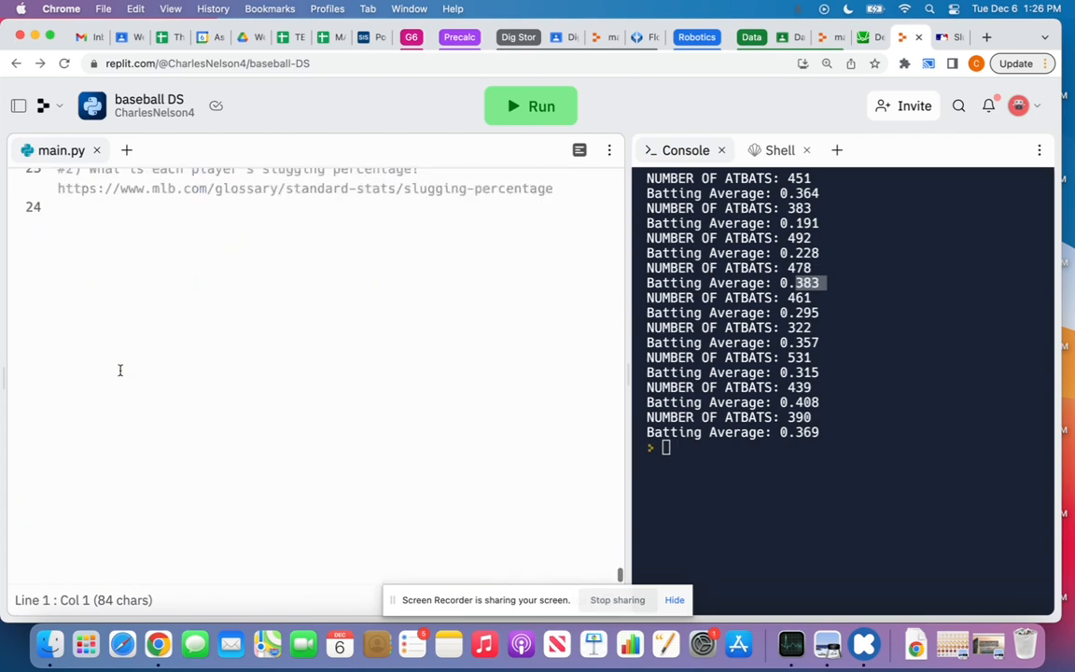
pyautogui.scroll(3)
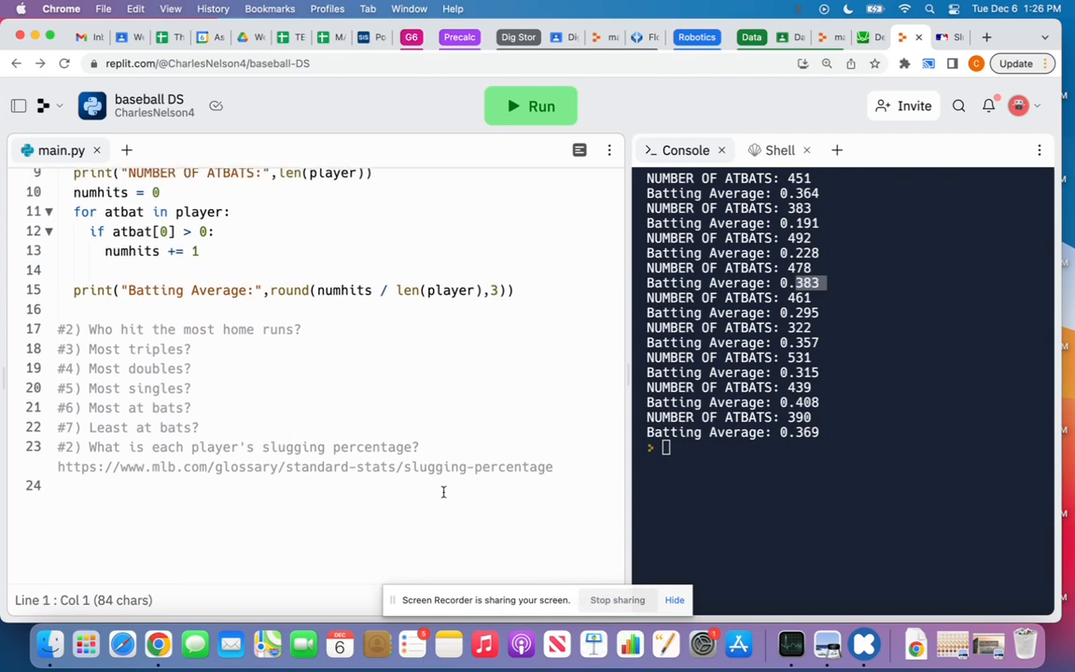
pyautogui.moveTo(270, 477)
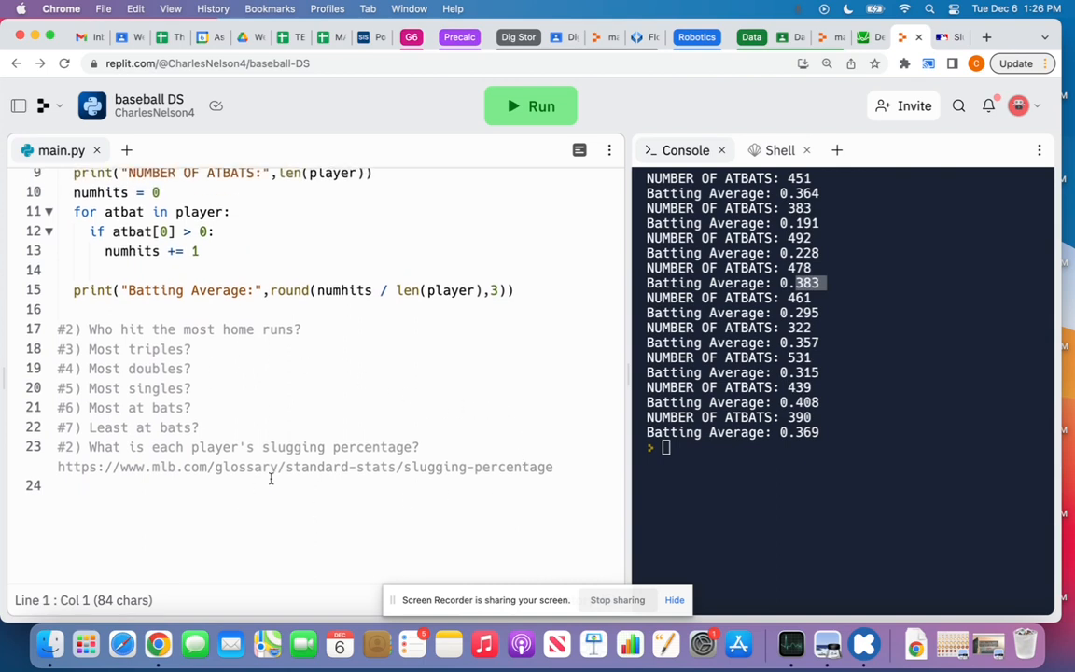